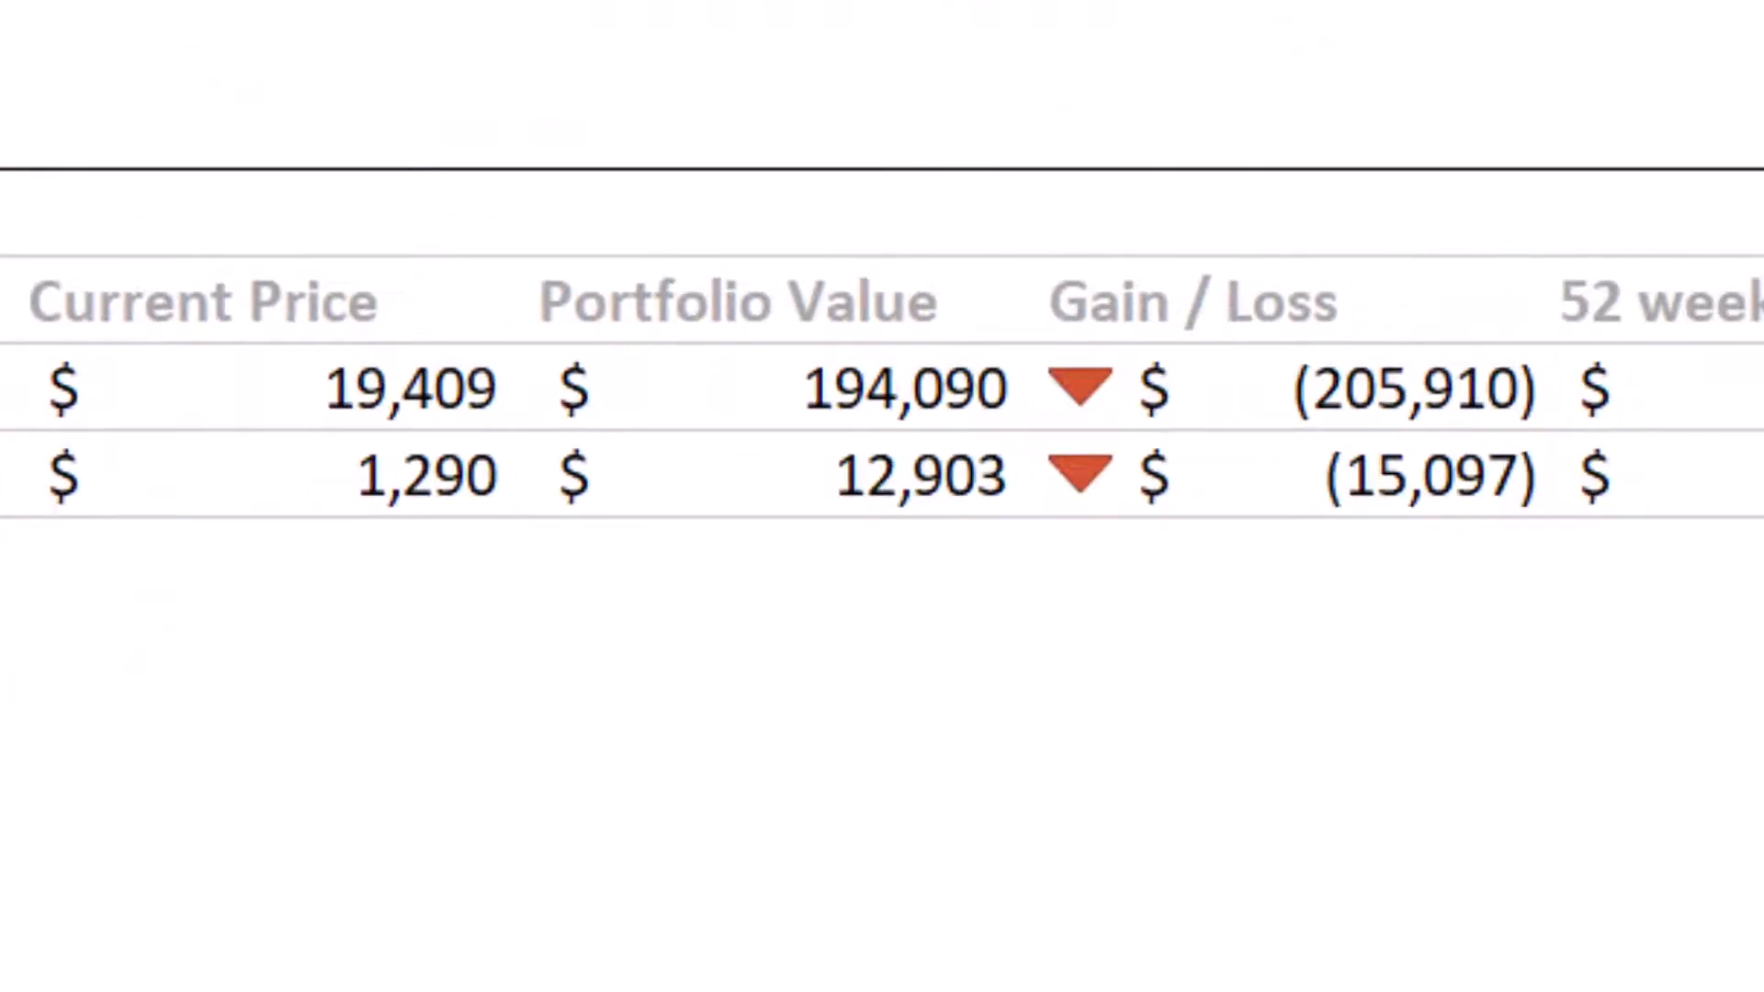
Enter LTCUSD as a third currency row beneath BTC/USD and ETH/USD in the preview dashboard.
{"action": "scroll", "scroll_direction": "right", "scroll_amount": 3}
{"action": "type", "text": "L"}
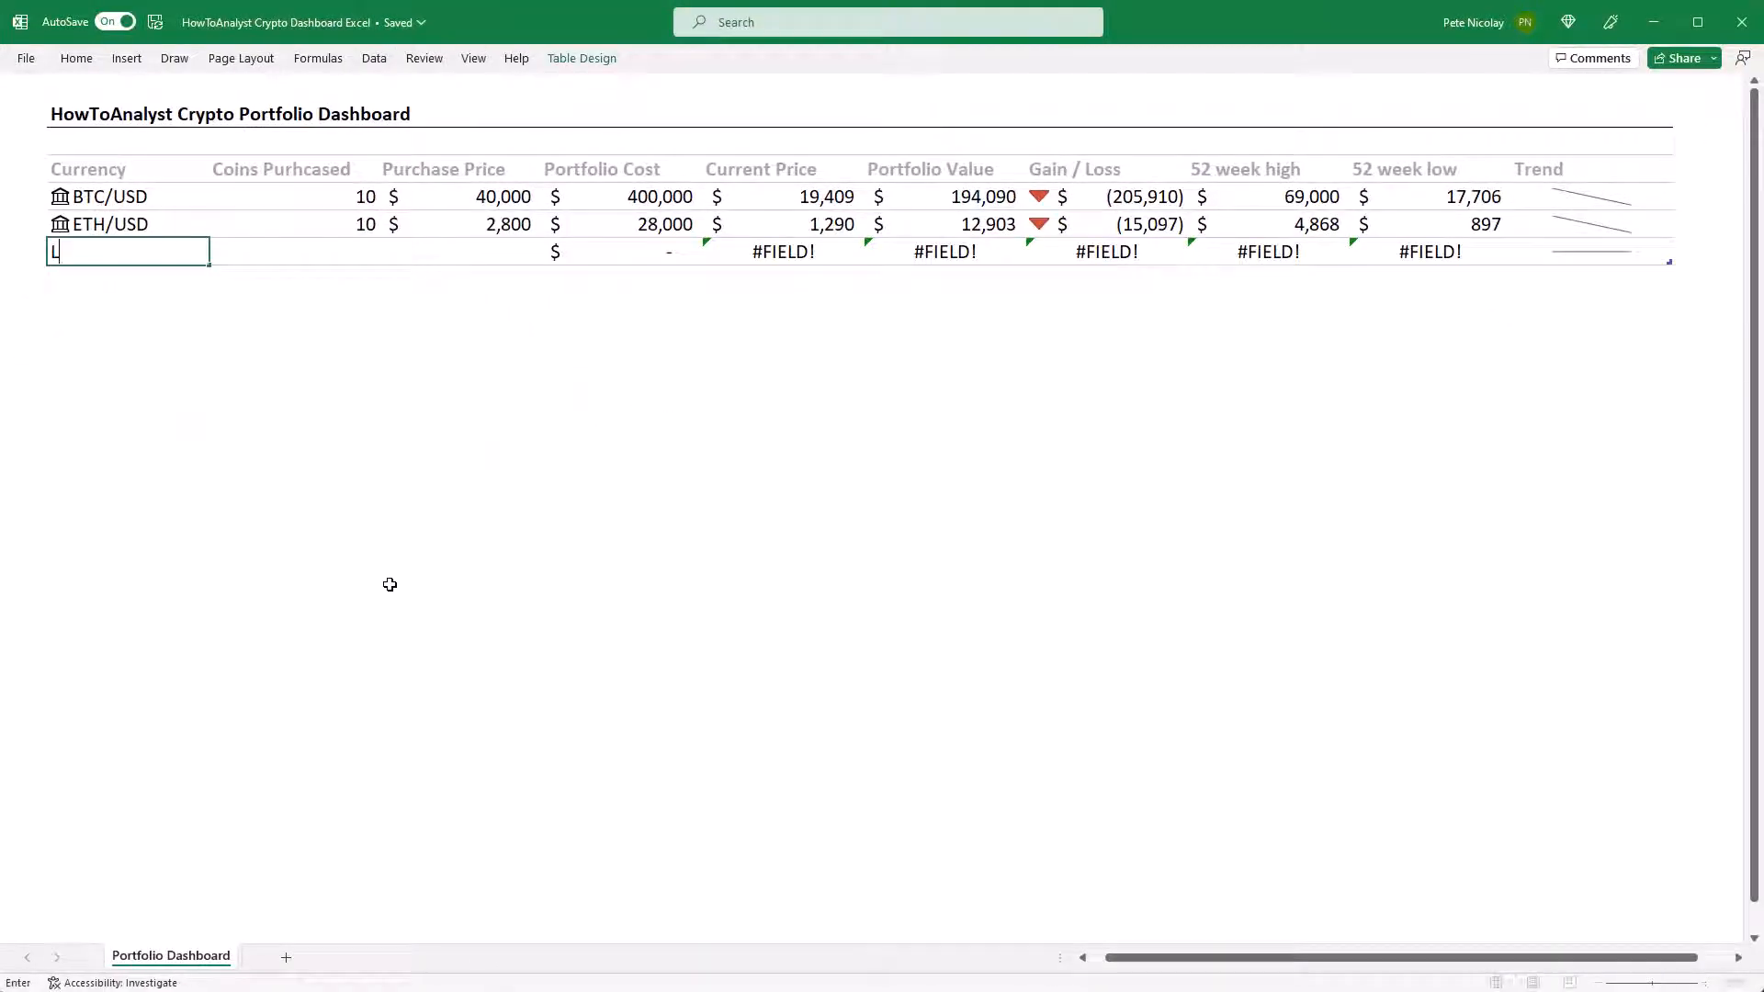
{"action": "type", "text": "TCUS"}
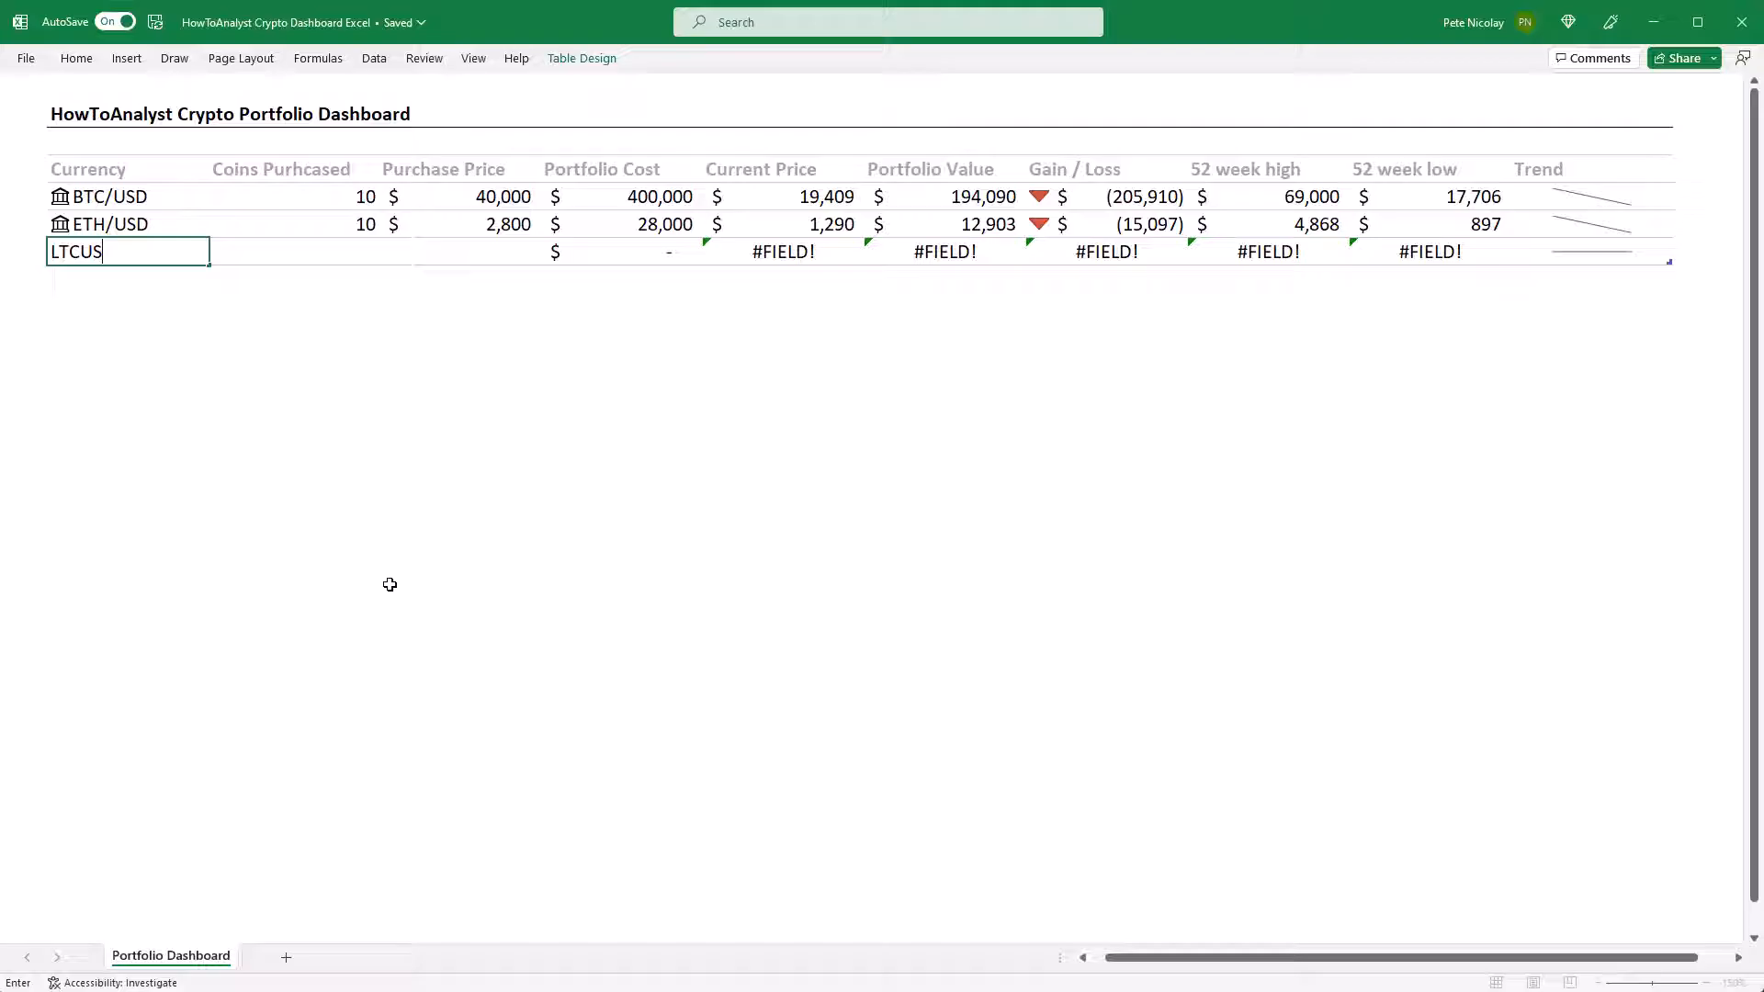
{"action": "key", "text": "Enter"}
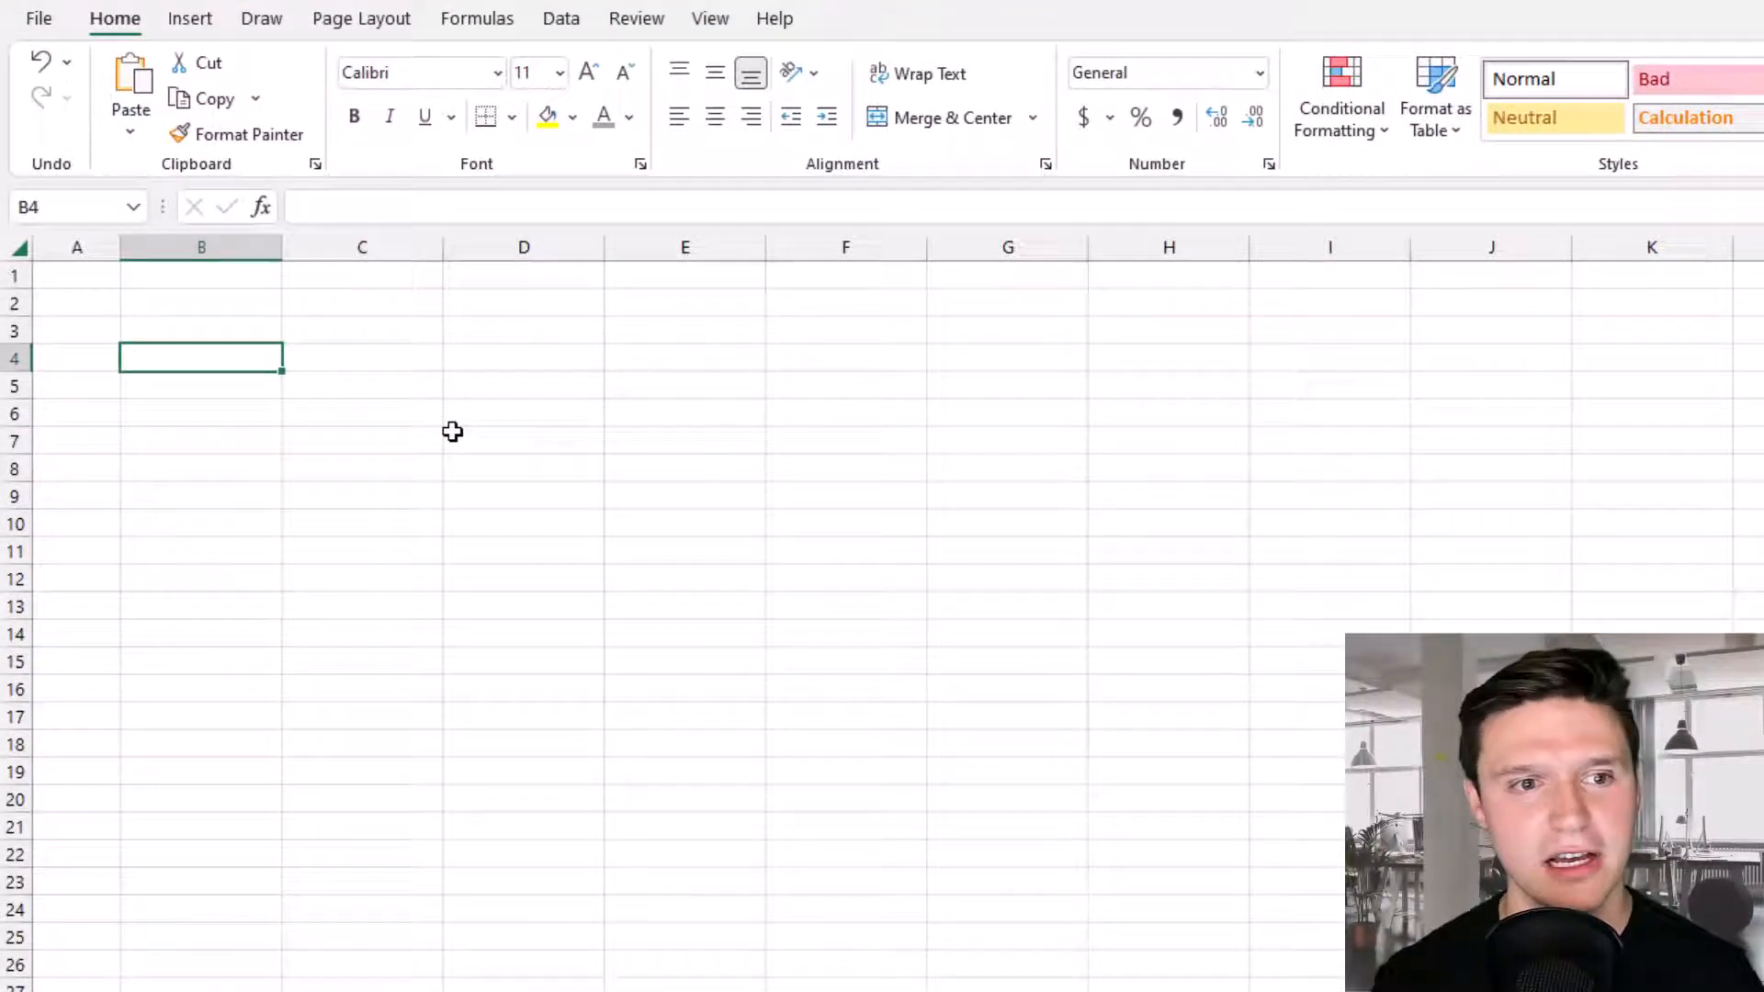
Enter BTCUSD and ETHUSD in B4:B5 and convert both to linked Stocks data types.
{"action": "type", "text": "BT"}
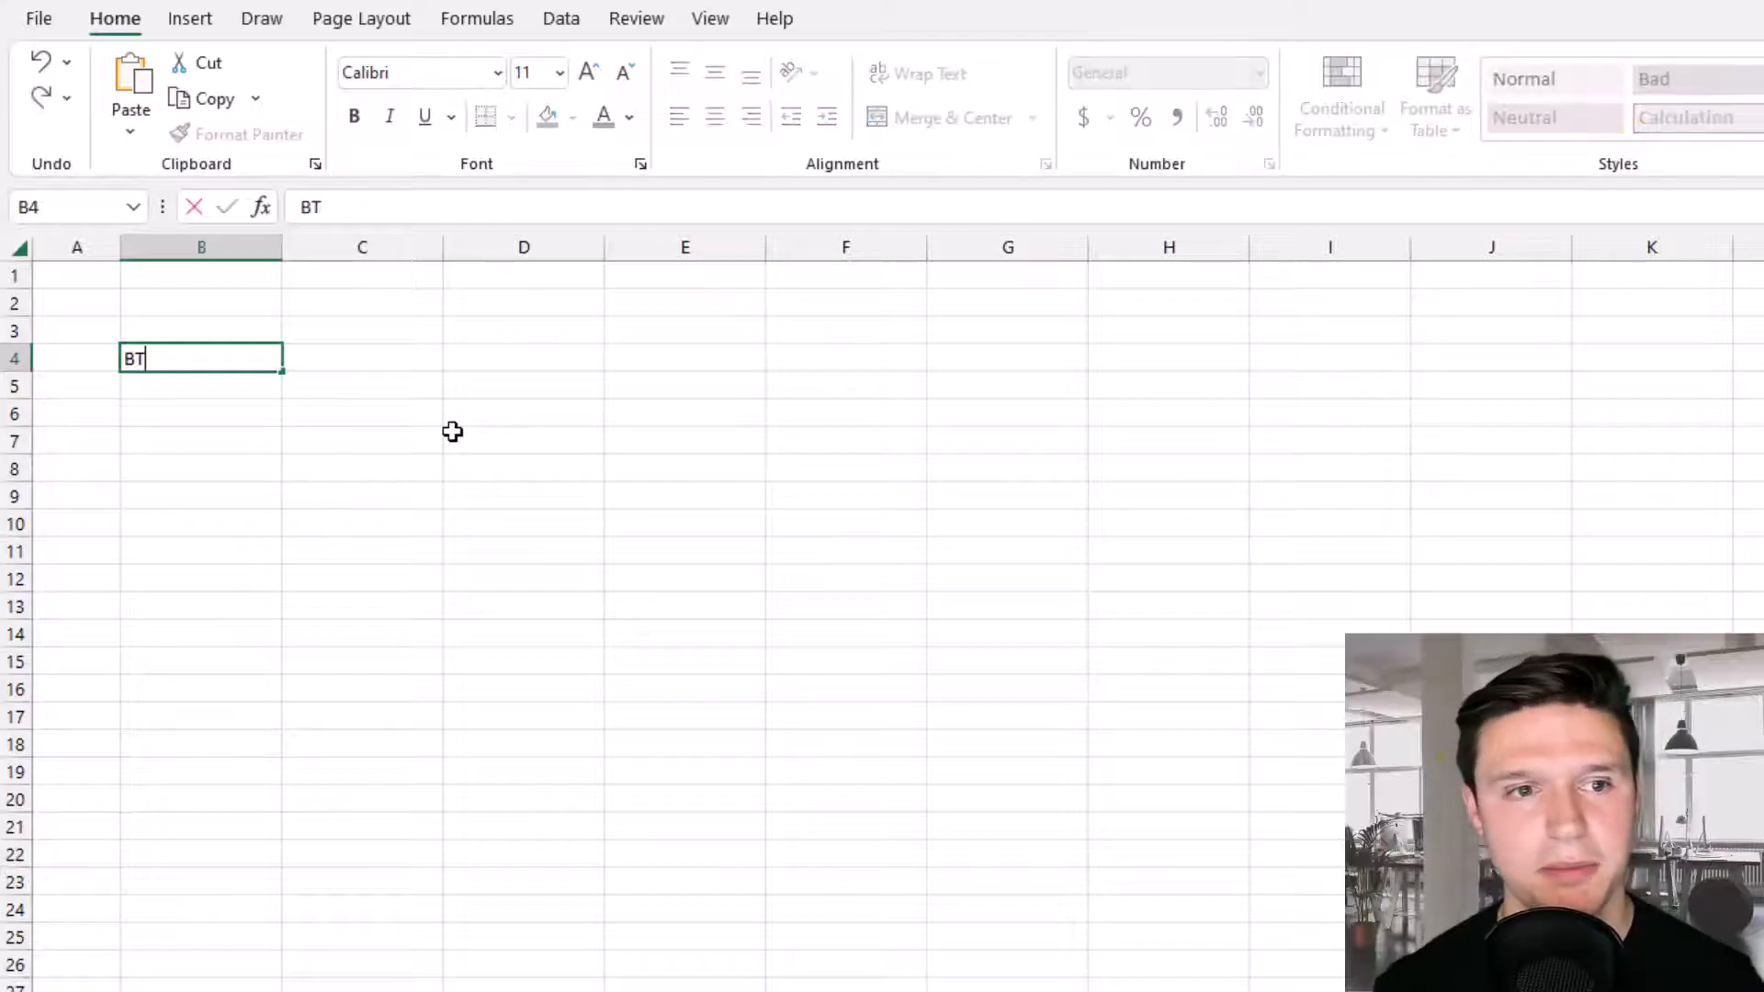
{"action": "type", "text": "CU"}
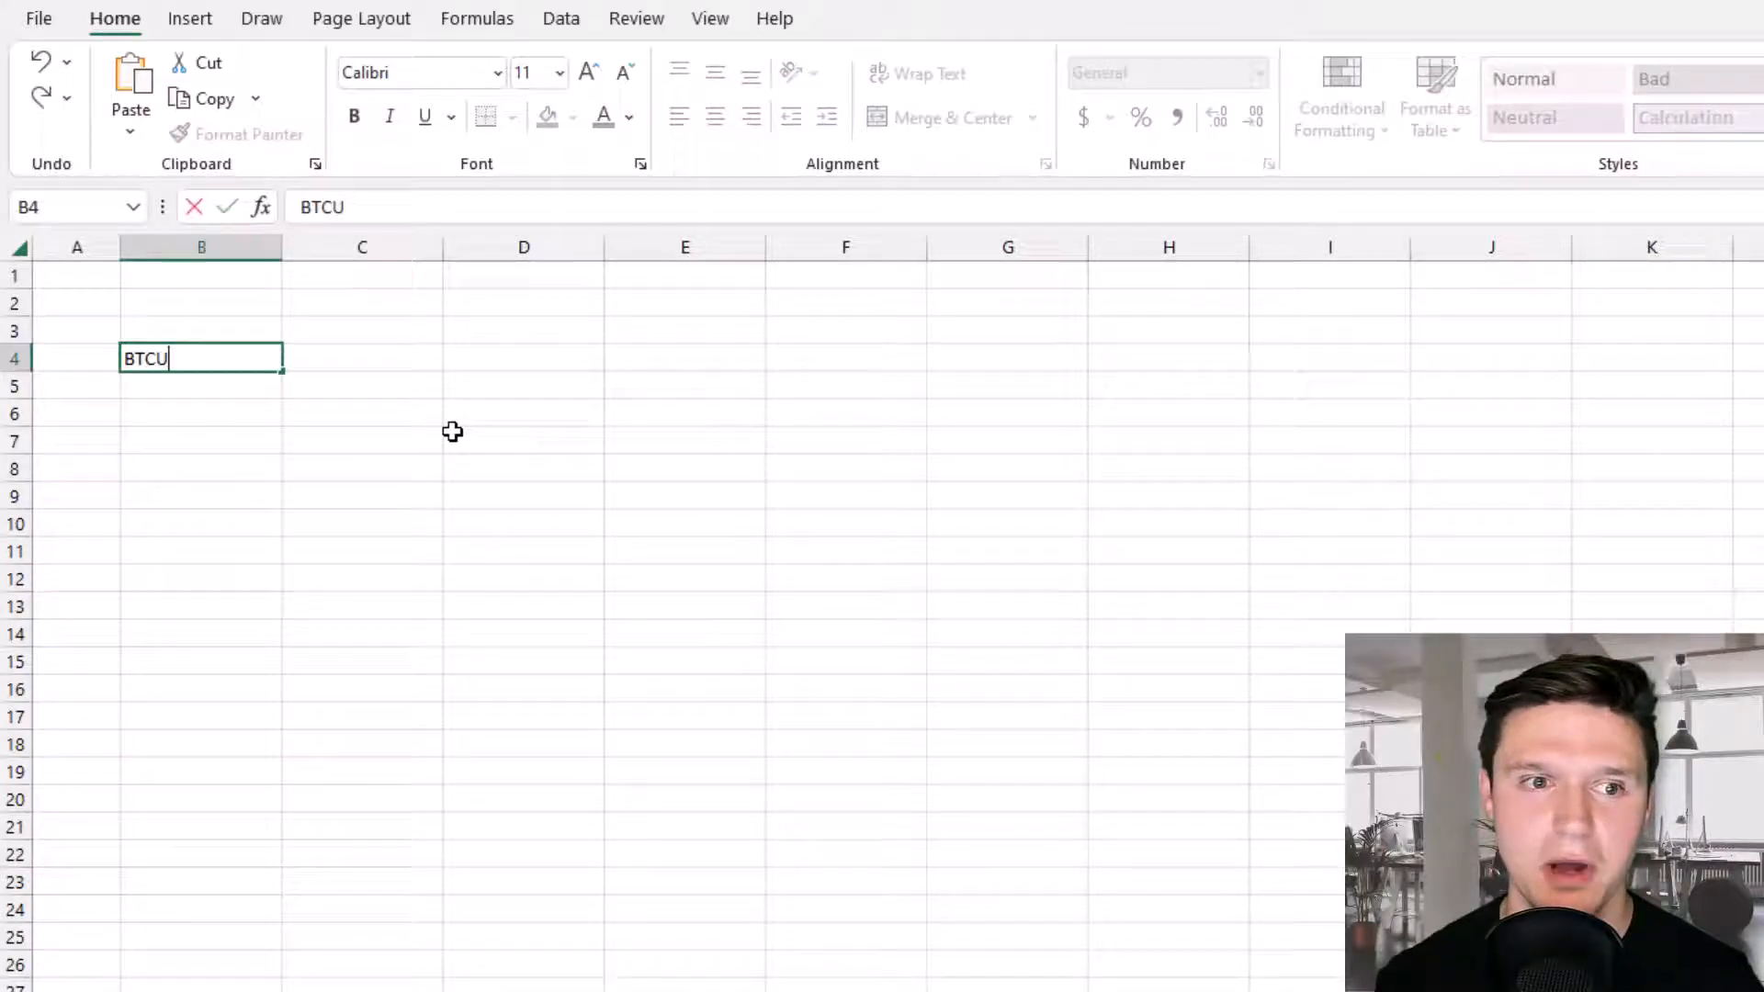
{"action": "type", "text": "SD"}
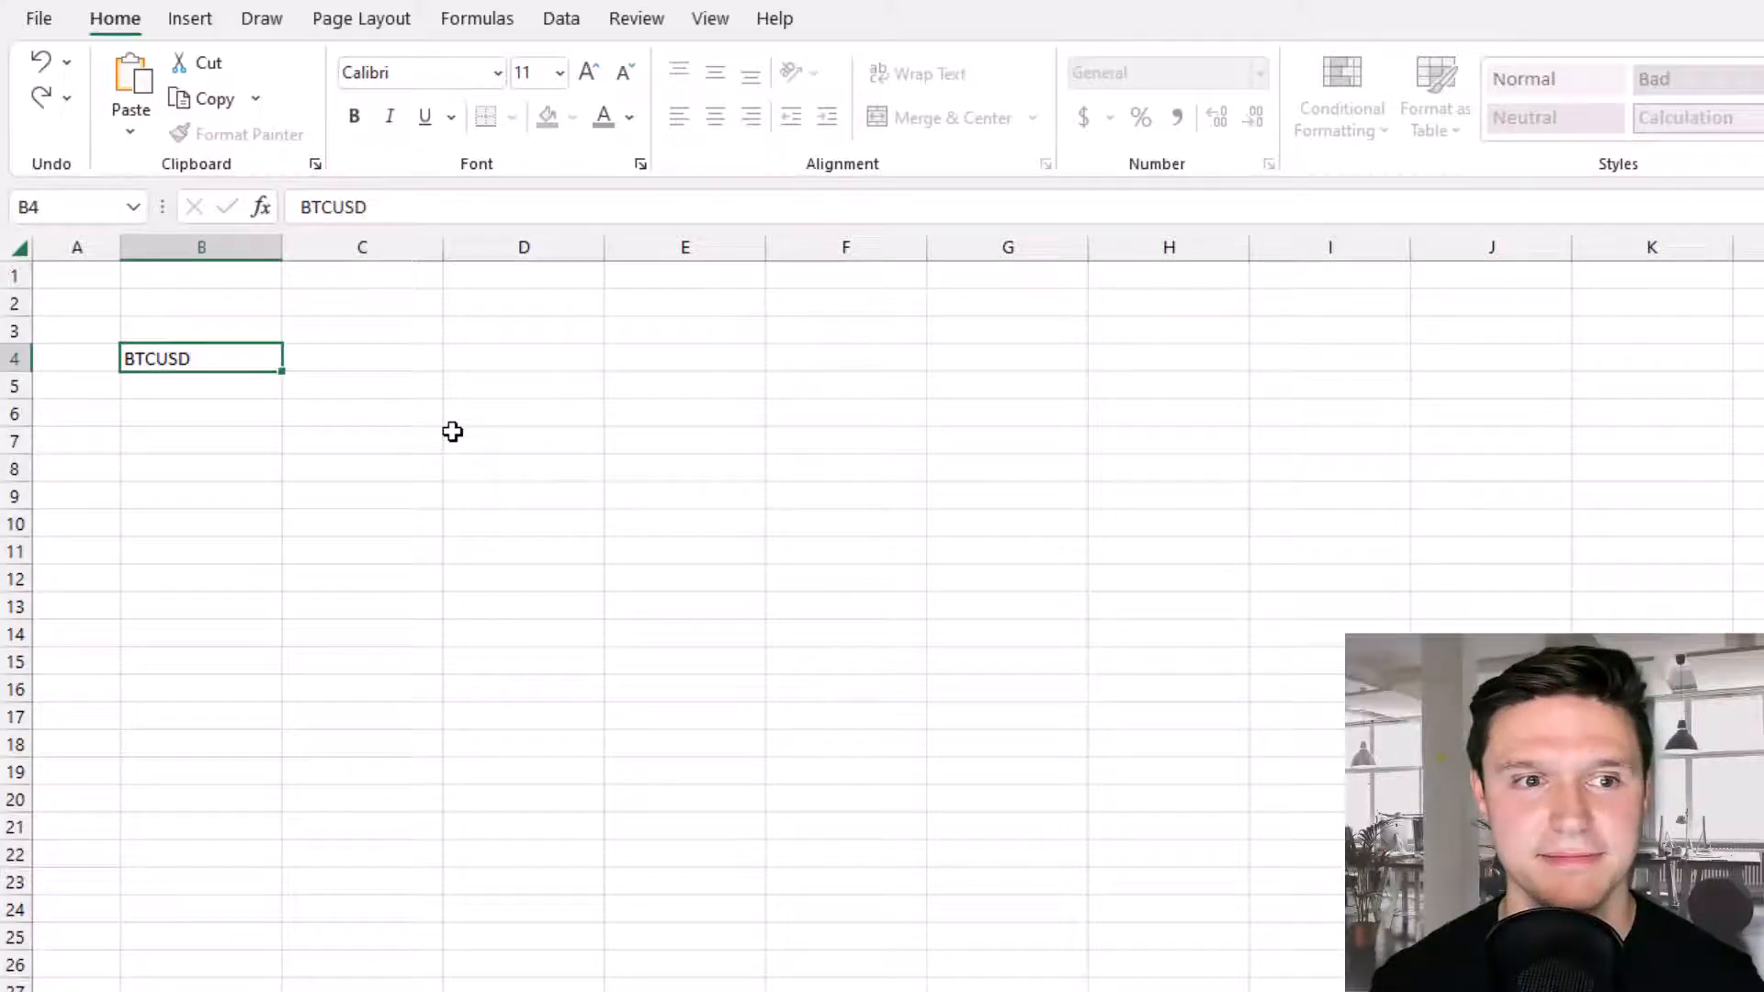
{"action": "type", "text": "ETHUSD"}
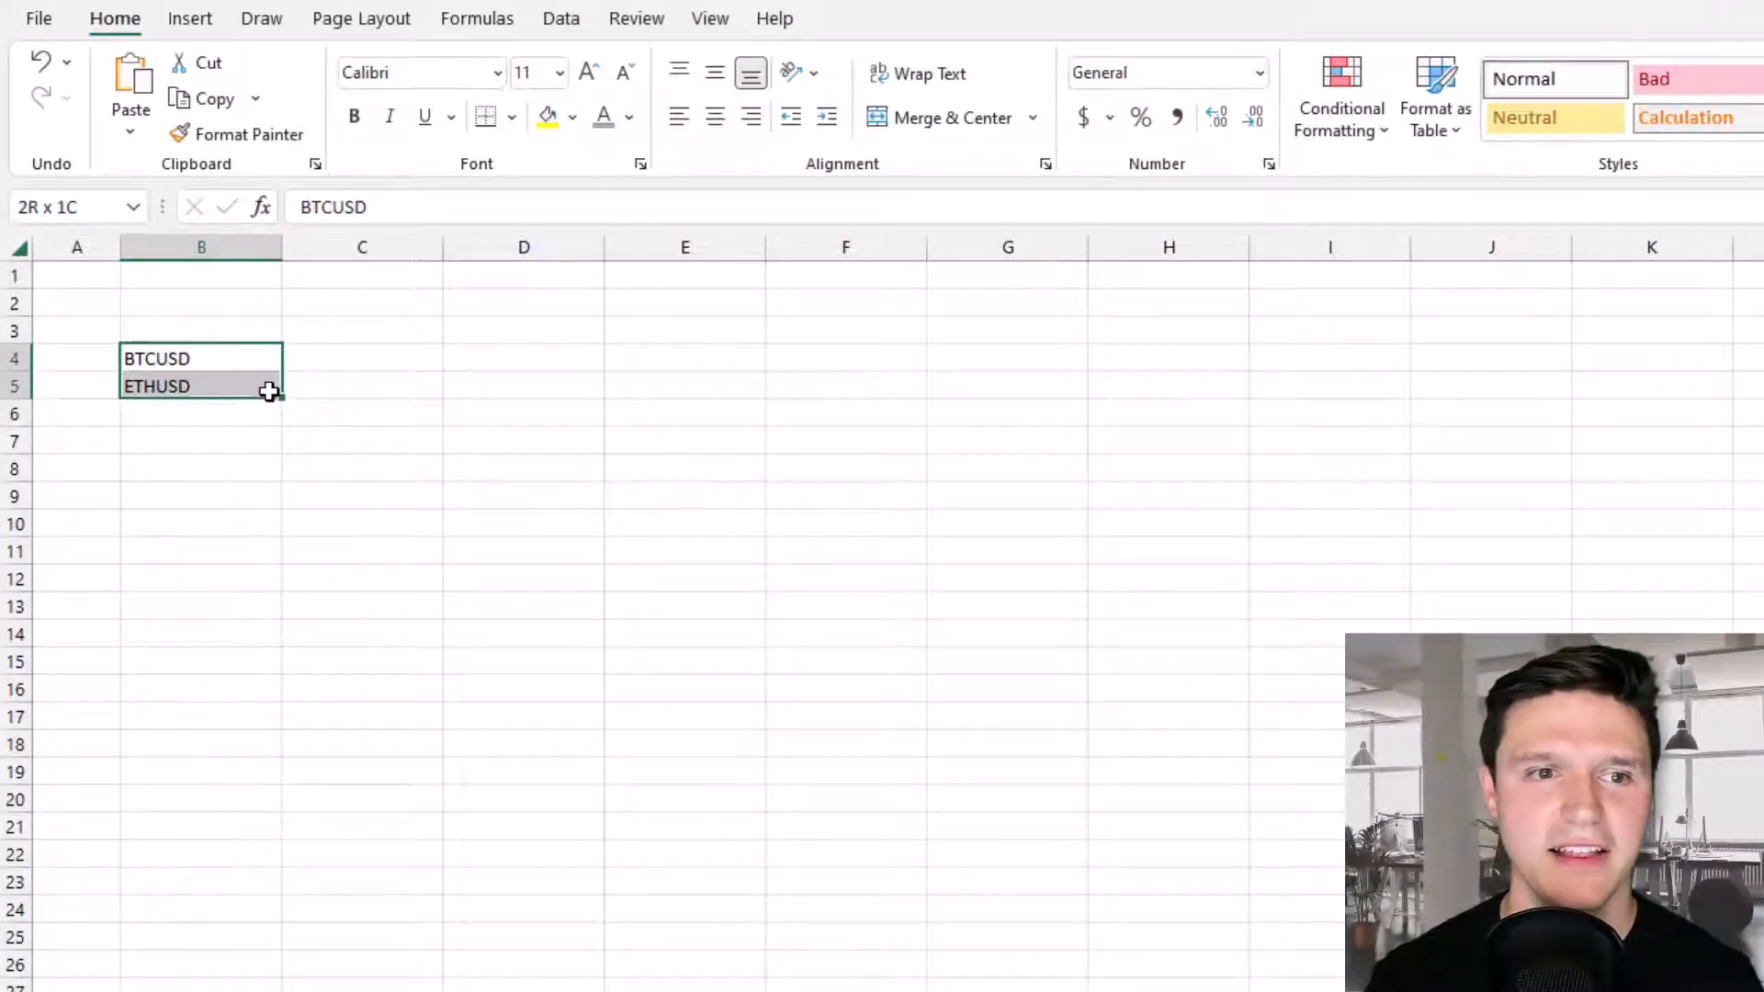
{"action": "left_click", "coordinate": [562, 16]}
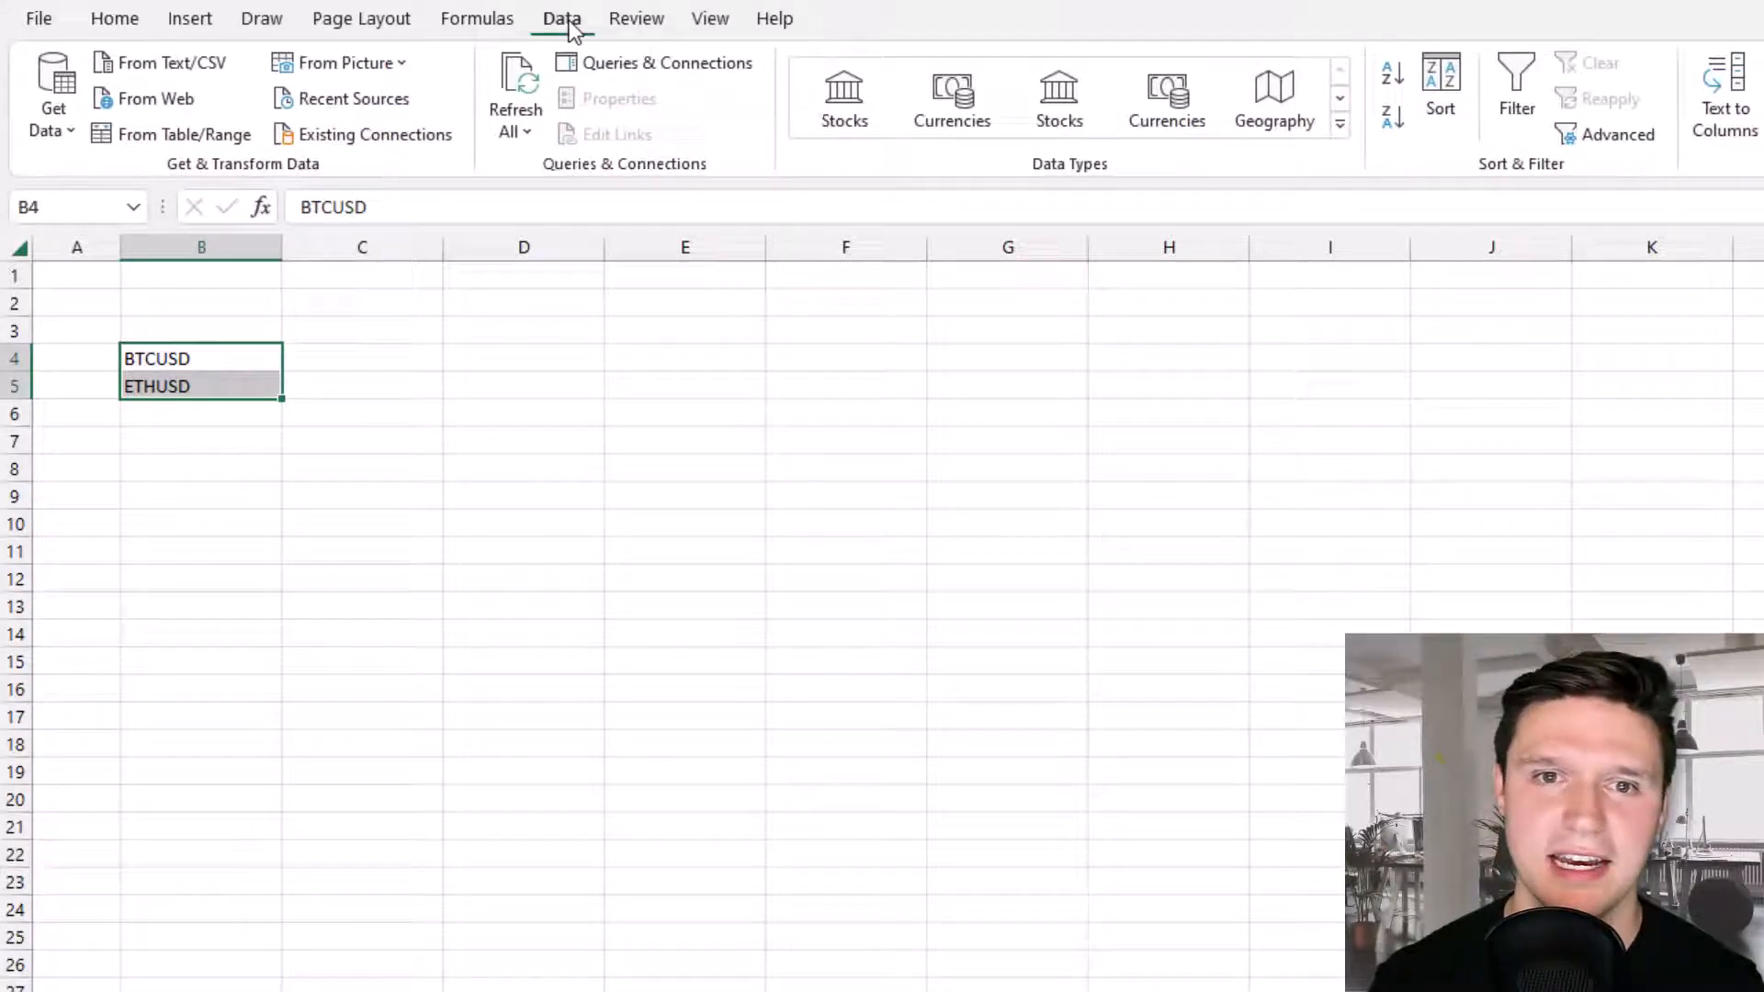
{"action": "left_click", "coordinate": [844, 95]}
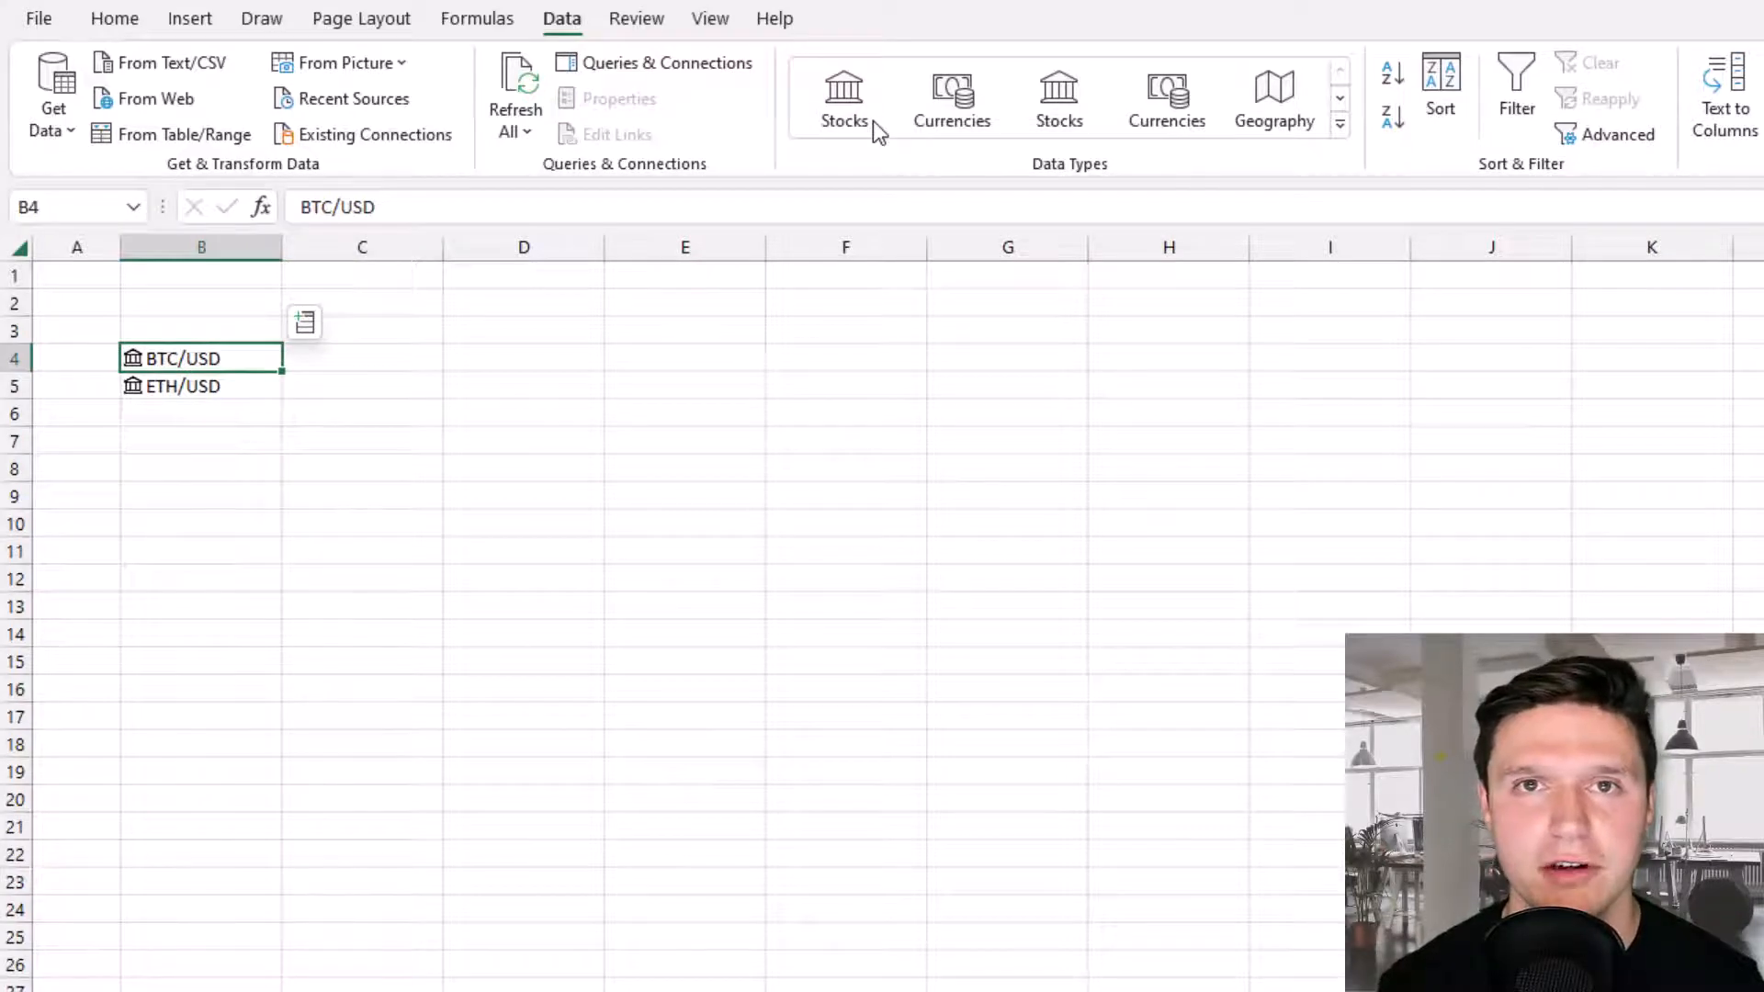
Add headers Currency, Coins Purhcased, Purchase Price and Portfolio Cost in B3:E3.
{"action": "type", "text": "Currency"}
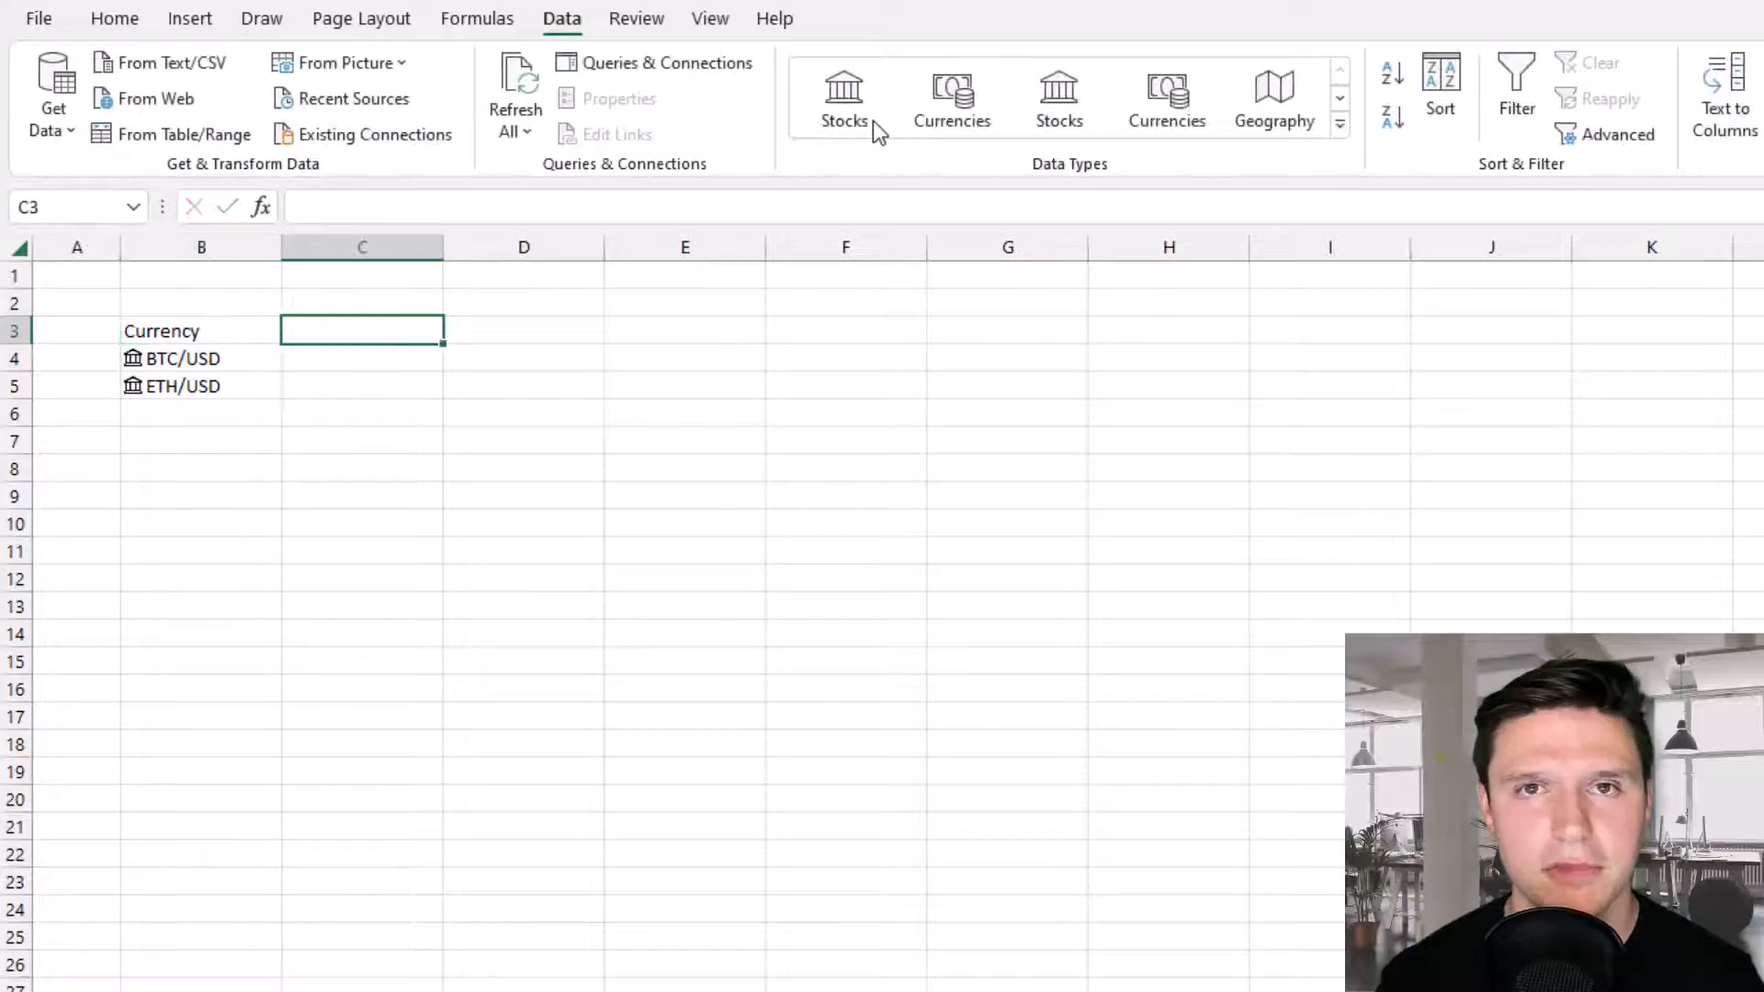
{"action": "type", "text": "Coins Purhcase"}
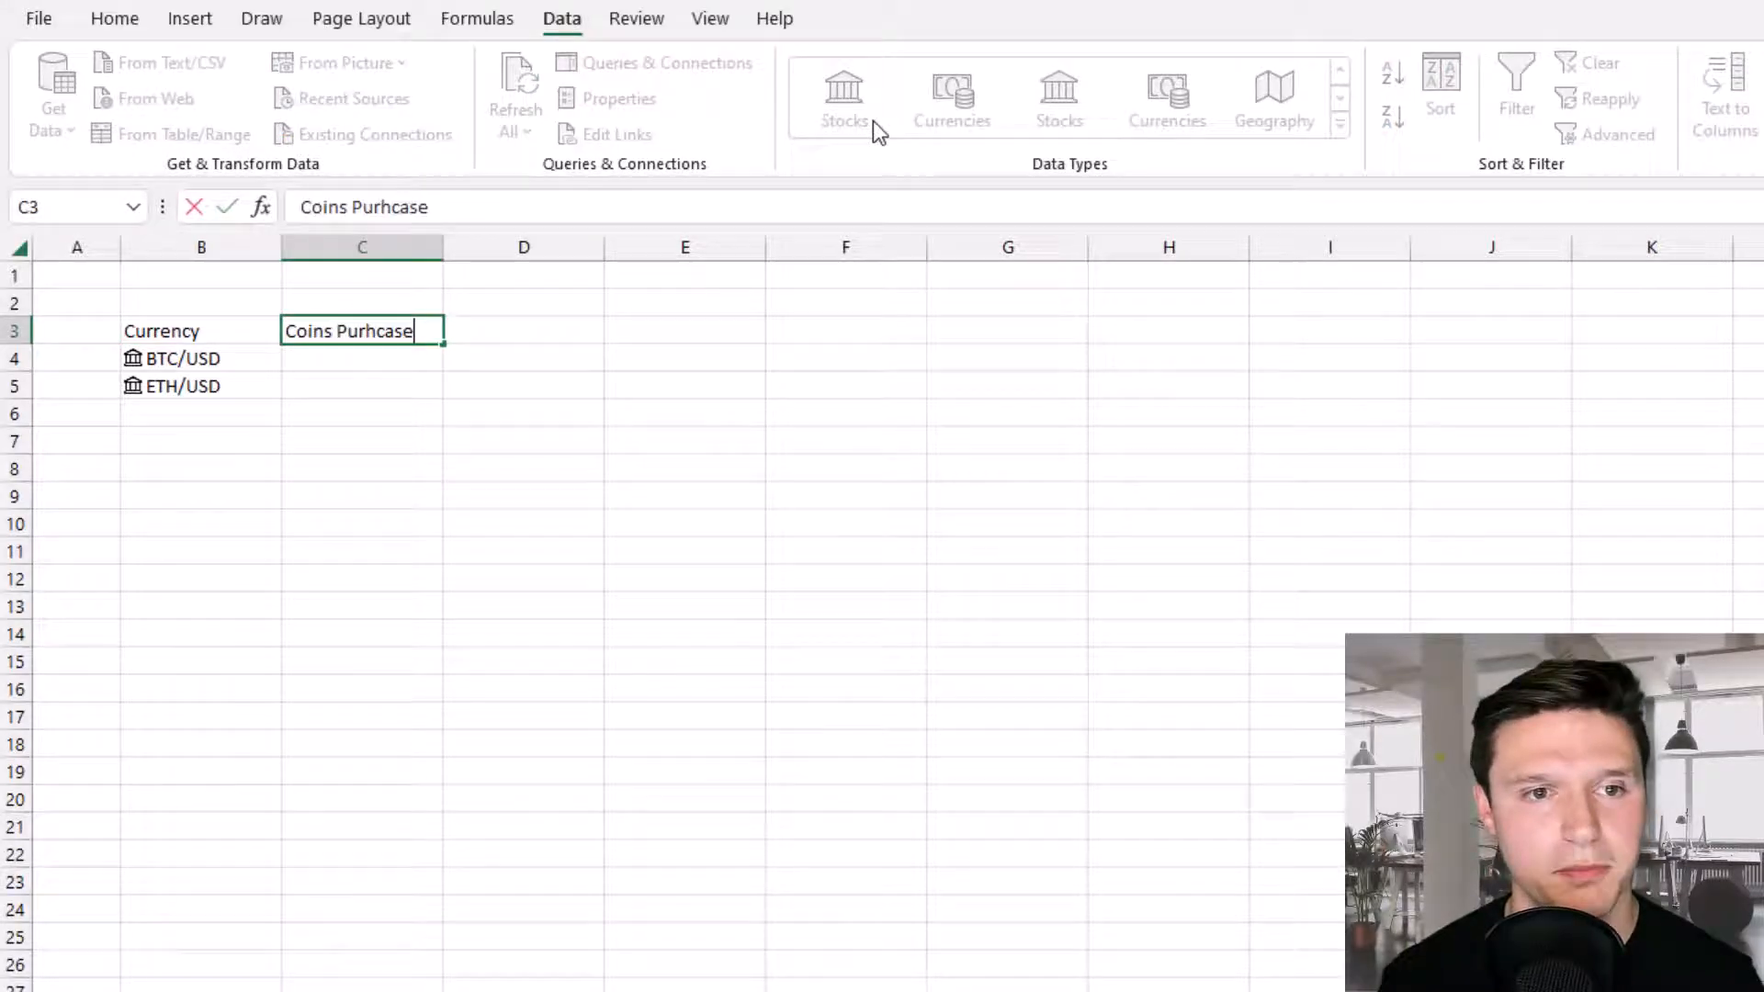
{"action": "type", "text": "Purchase Price"}
{"action": "left_click", "coordinate": [683, 331]}
{"action": "type", "text": "Po"}
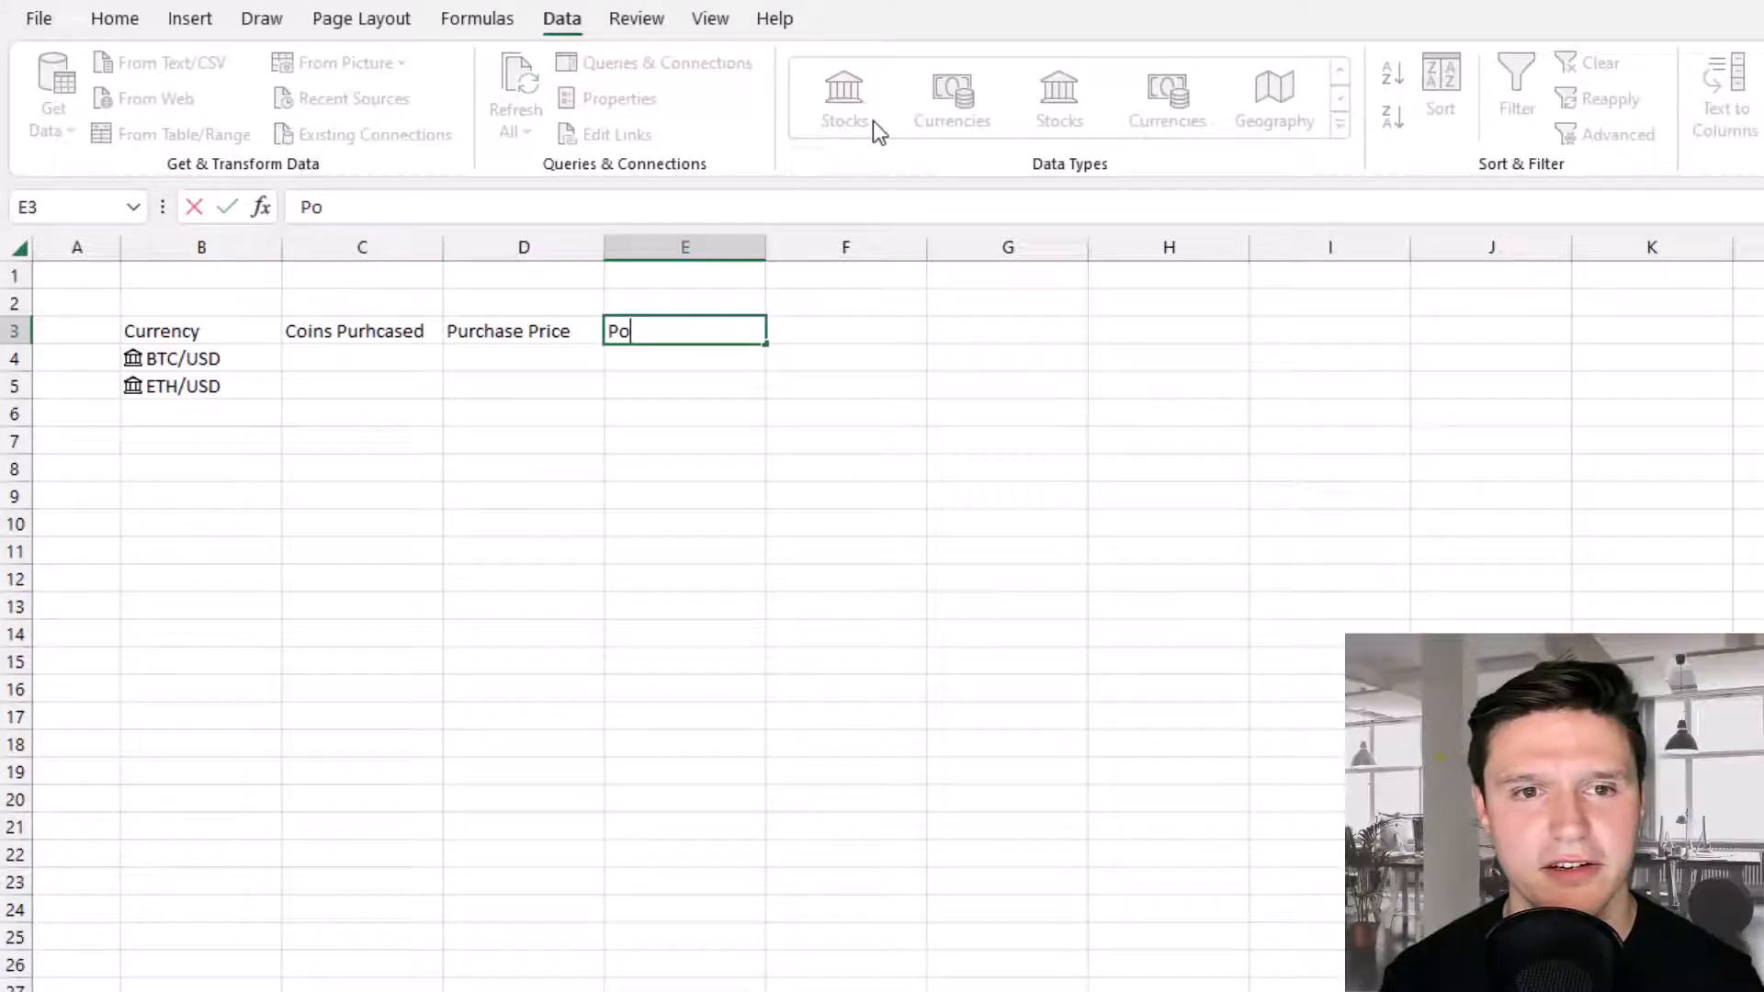
{"action": "type", "text": "rtfolio Cost"}
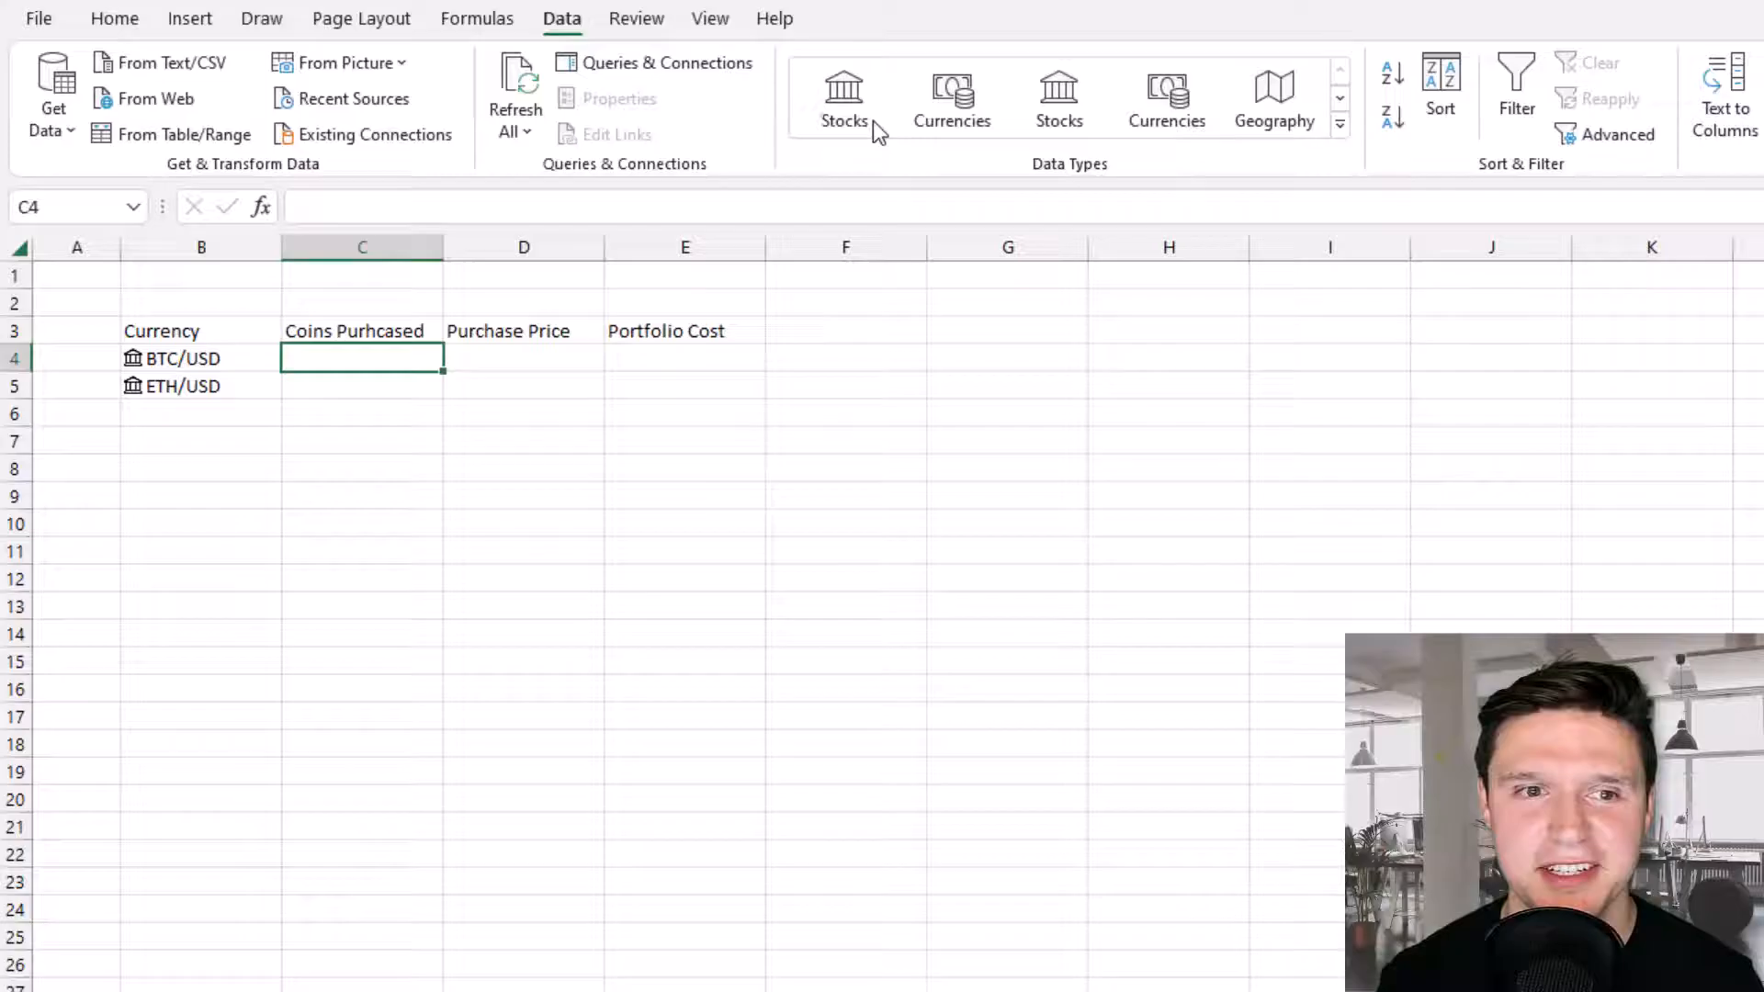
Fill BTC with 10 coins at 40000 and =C4*D4 cost, then the ETH row, giving costs 400000 and 28000.
{"action": "type", "text": "10"}
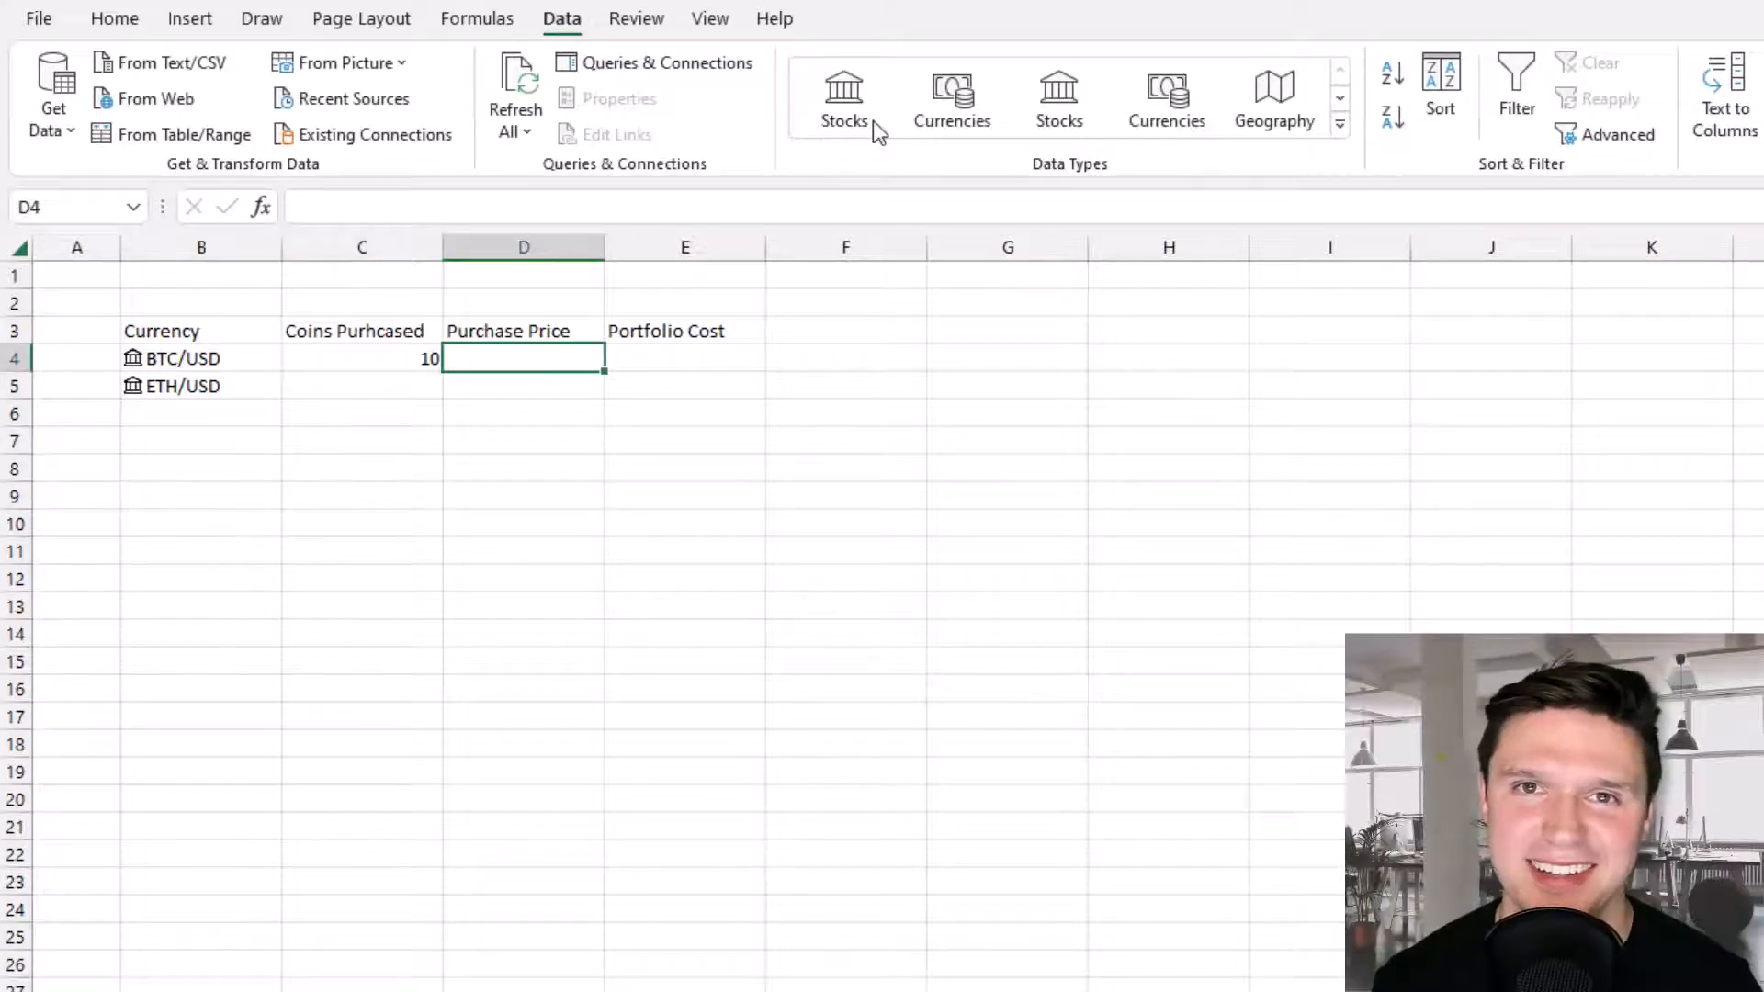
{"action": "type", "text": "40000"}
{"action": "left_click", "coordinate": [683, 359]}
{"action": "type", "text": "+C4"}
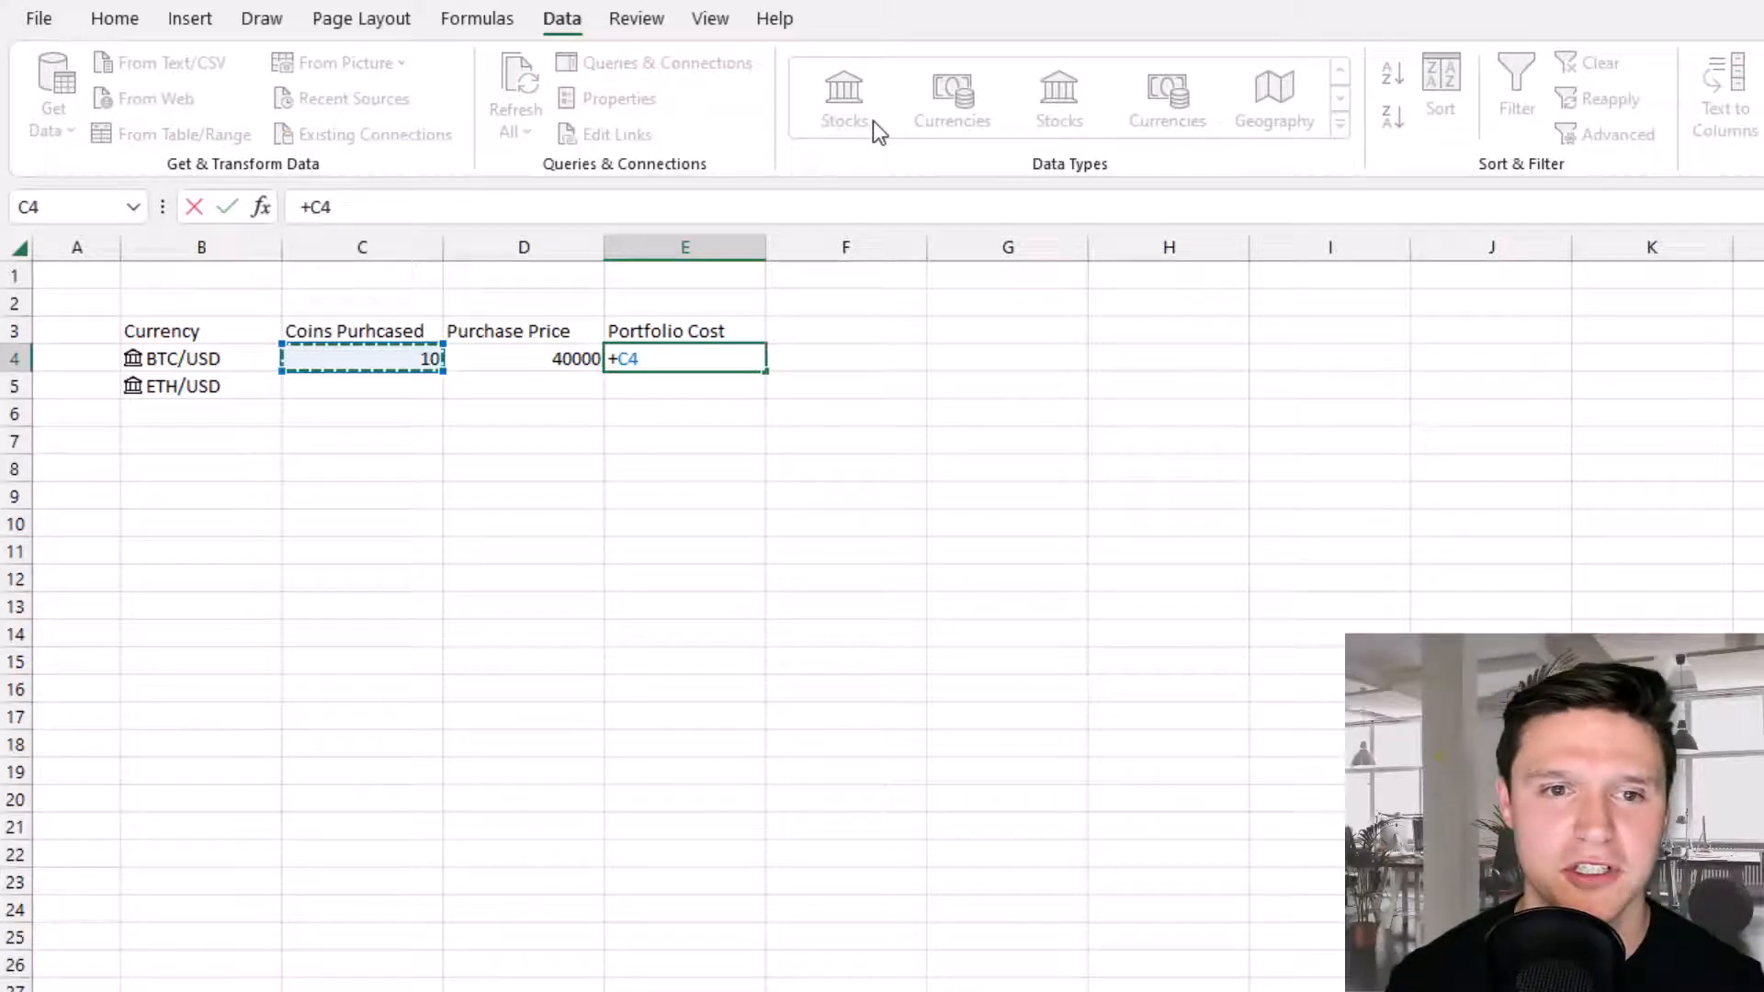
{"action": "key", "text": "Enter"}
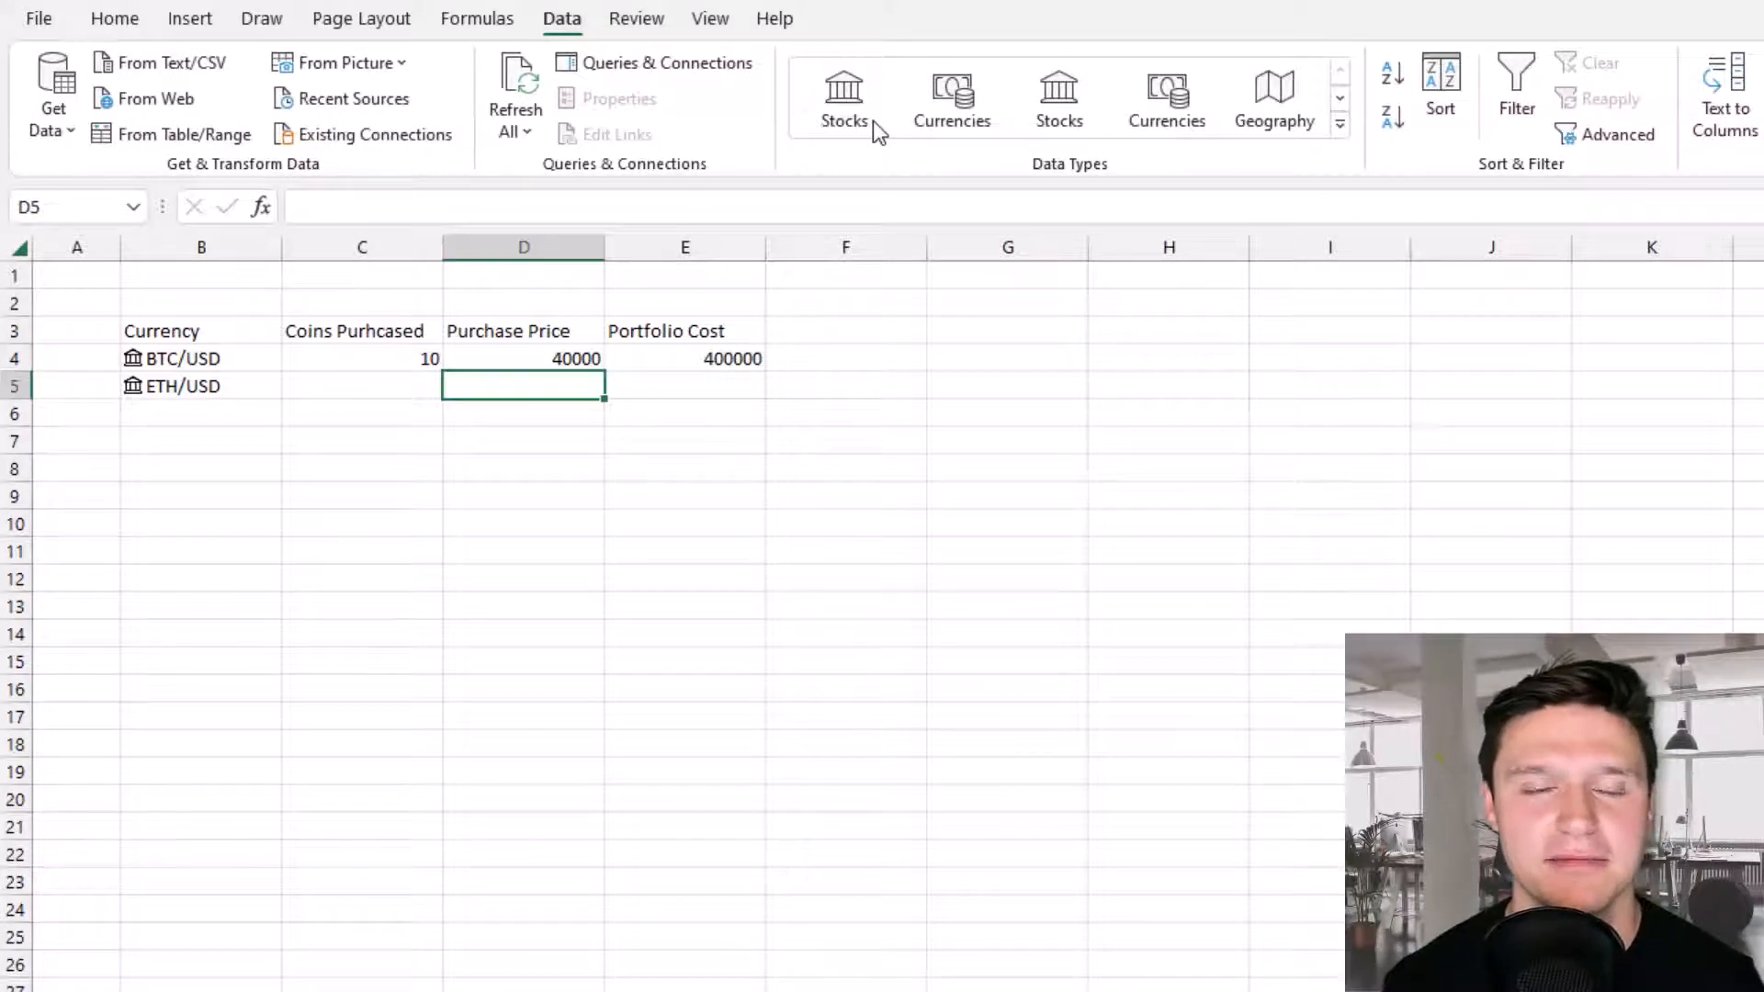
{"action": "type", "text": "10"}
{"action": "type", "text": "2800"}
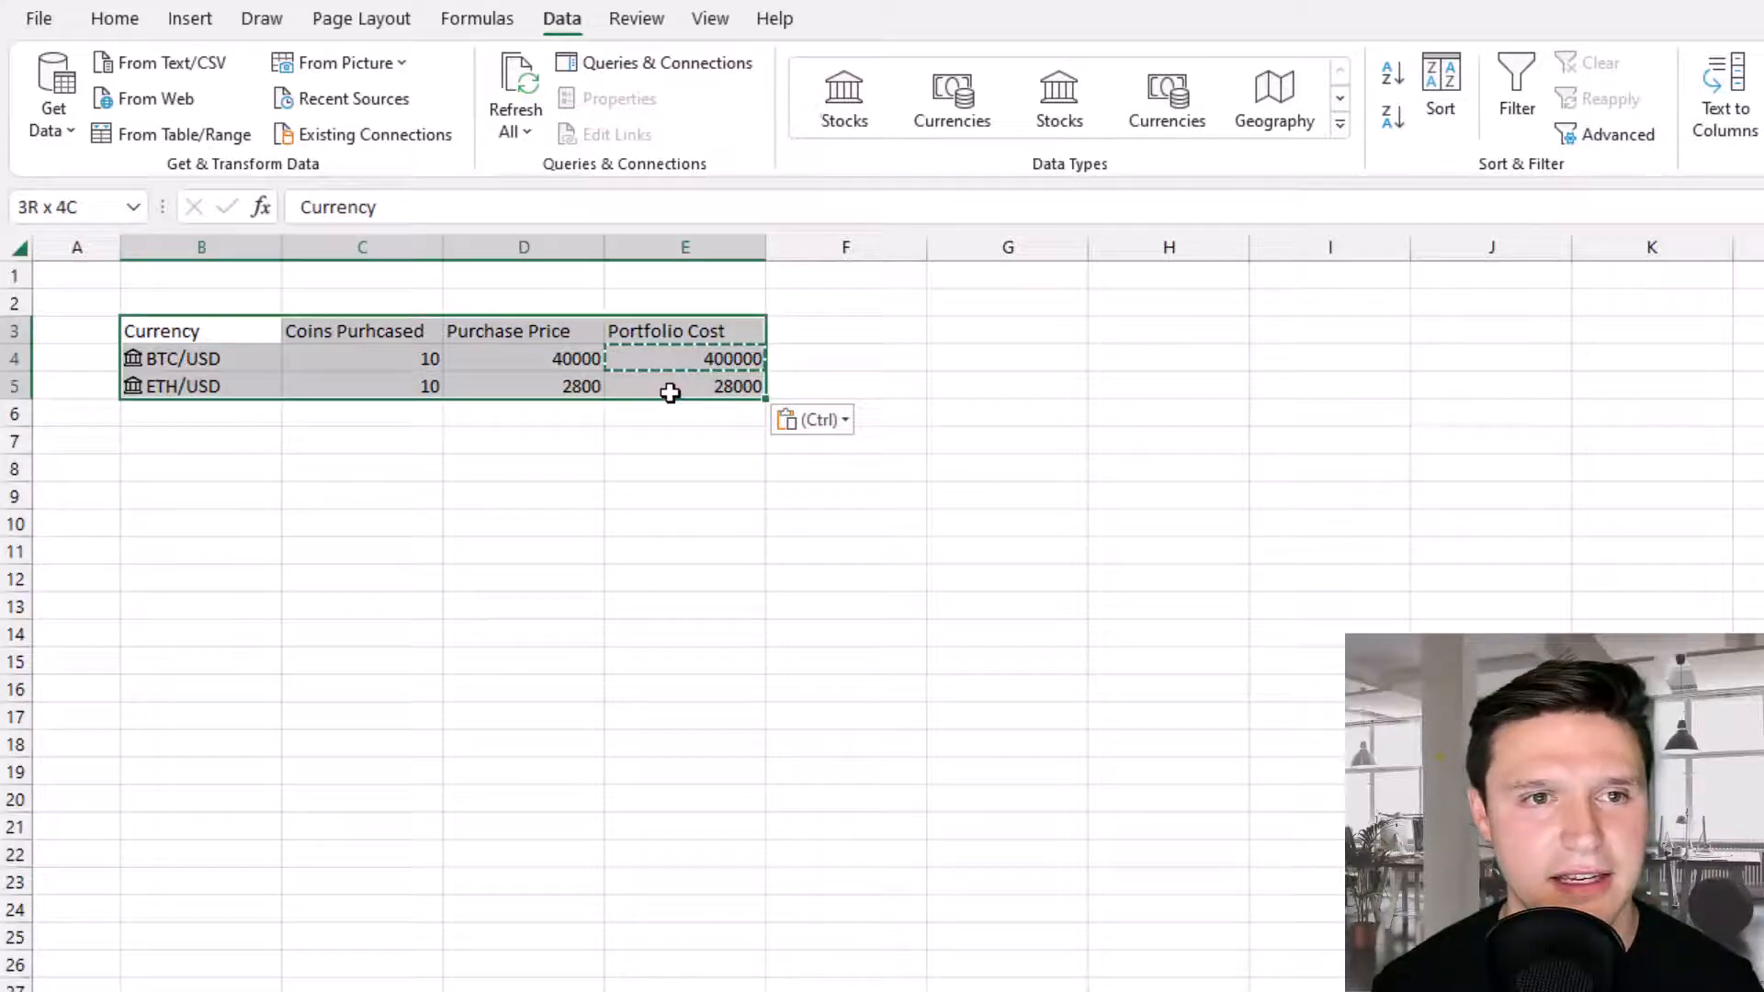
Turn B3:E5 into a table with headers, give it a plain light style and hide the filter arrows.
{"action": "left_click", "coordinate": [189, 17]}
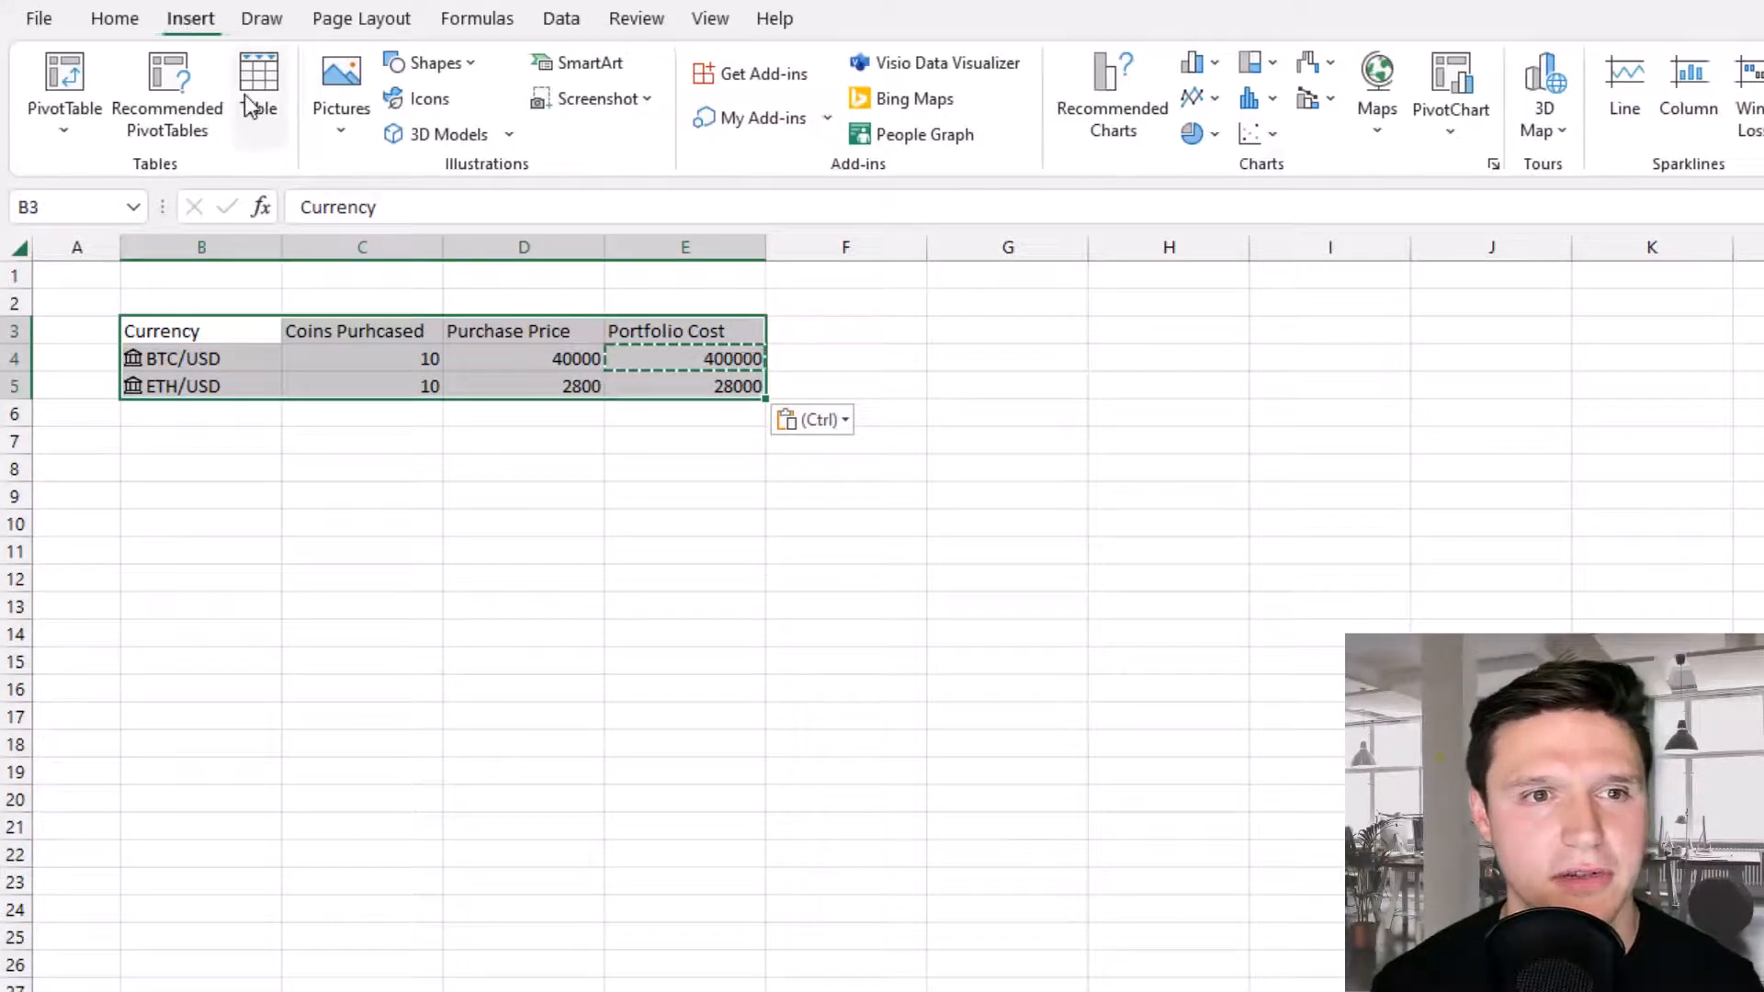
{"action": "left_click", "coordinate": [257, 77]}
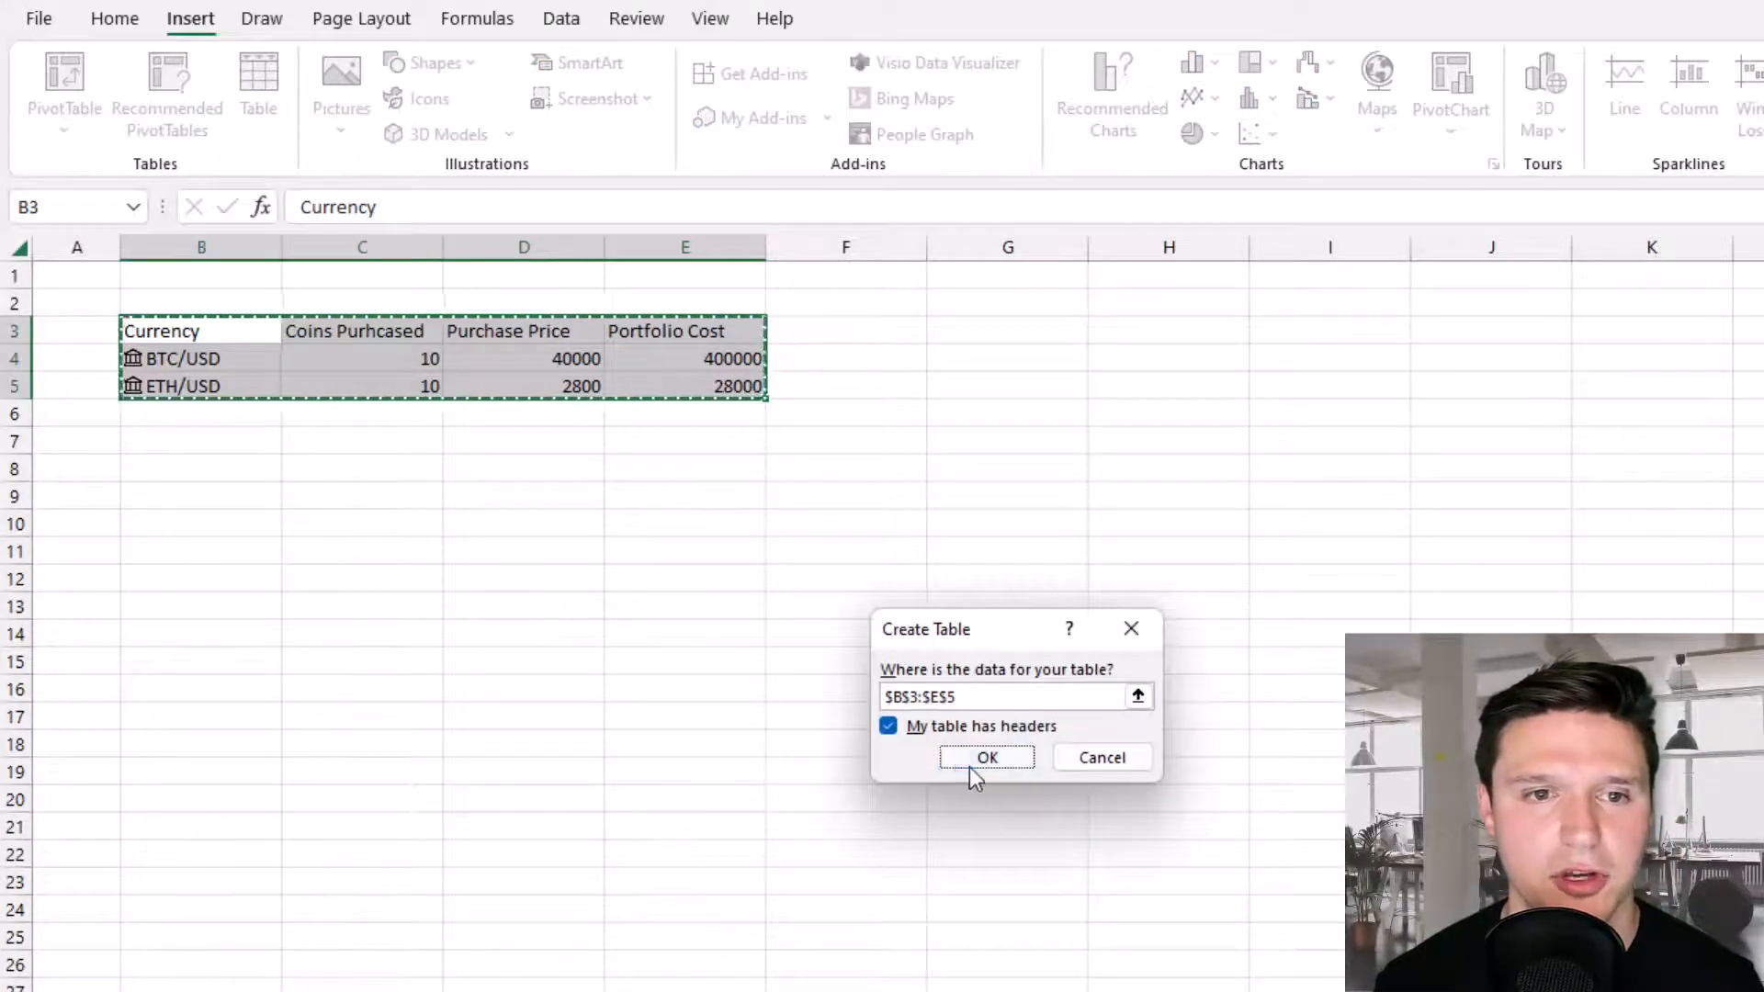
{"action": "left_click", "coordinate": [986, 757]}
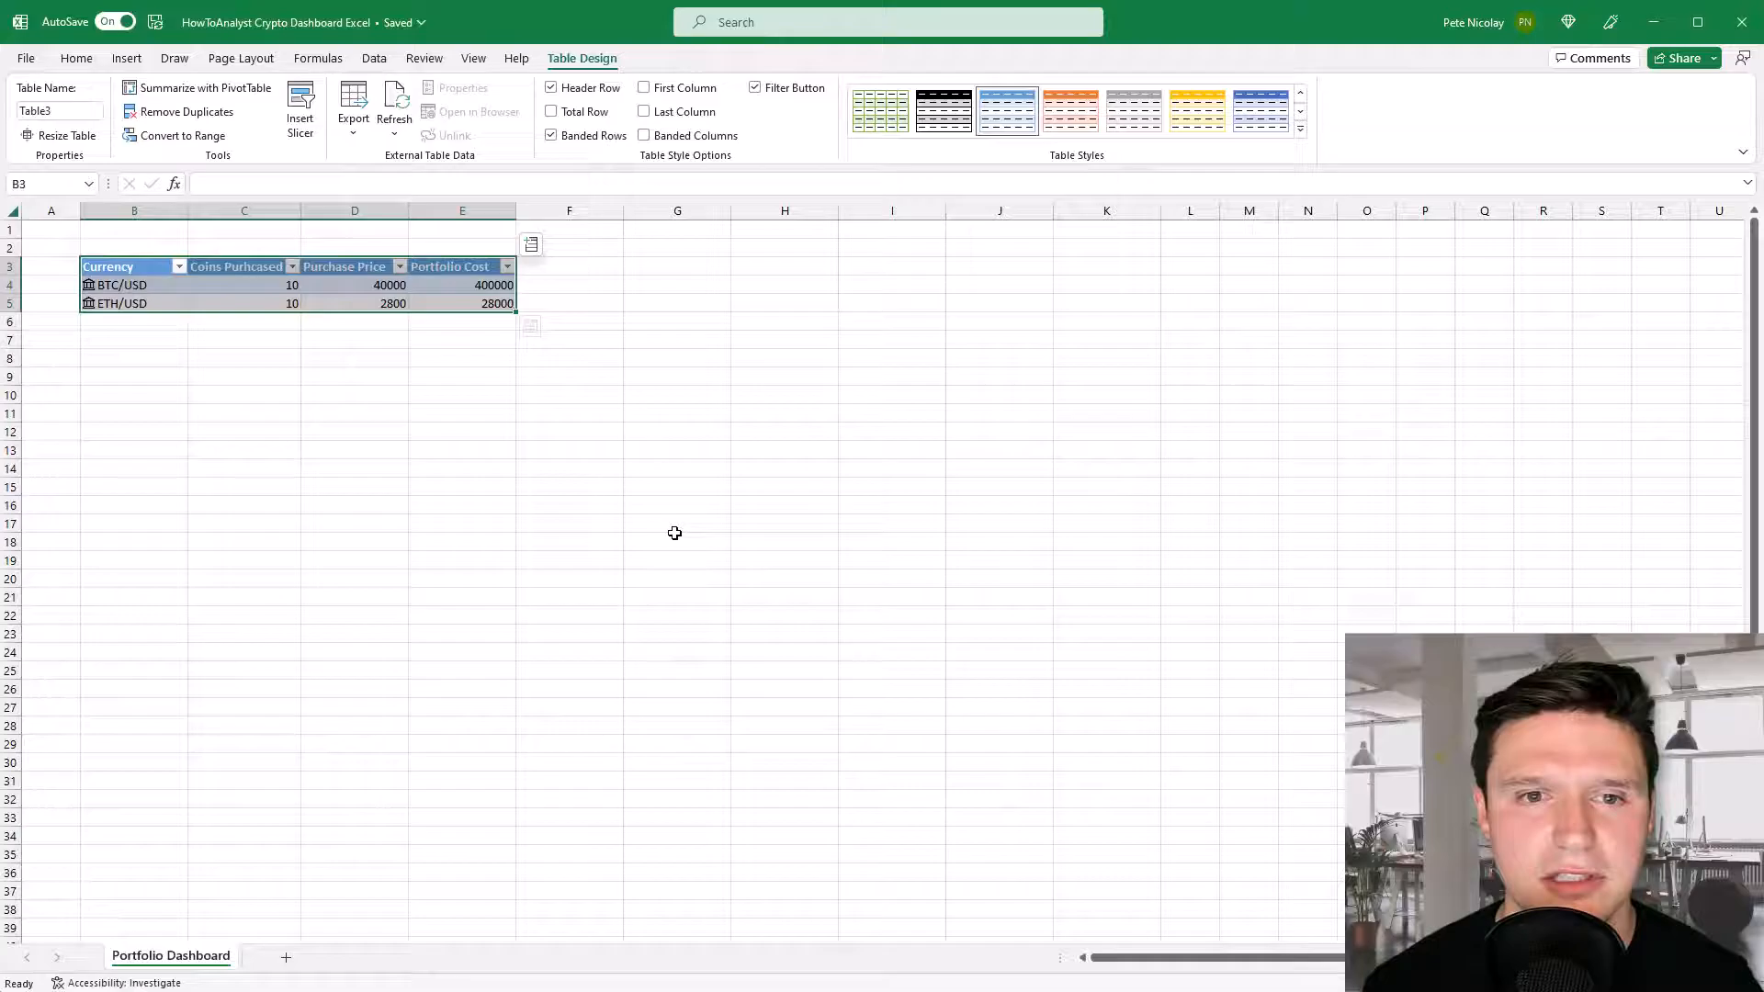
{"action": "left_click", "coordinate": [1301, 129]}
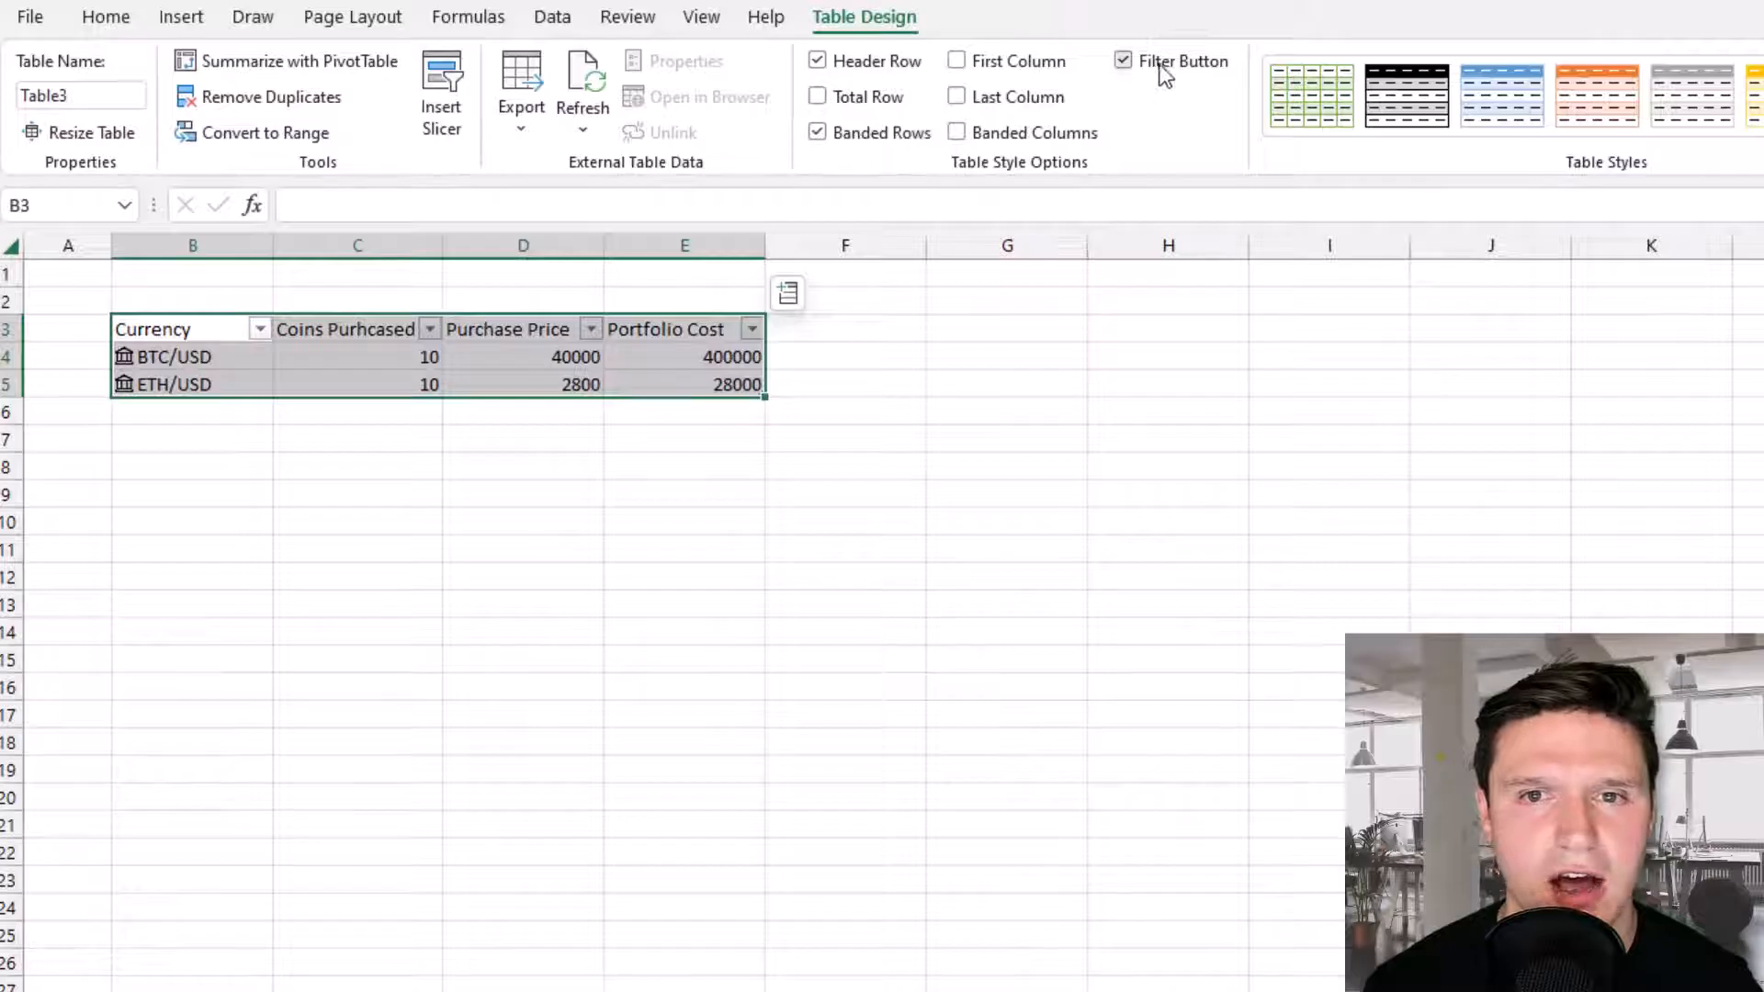
{"action": "left_click", "coordinate": [1122, 60]}
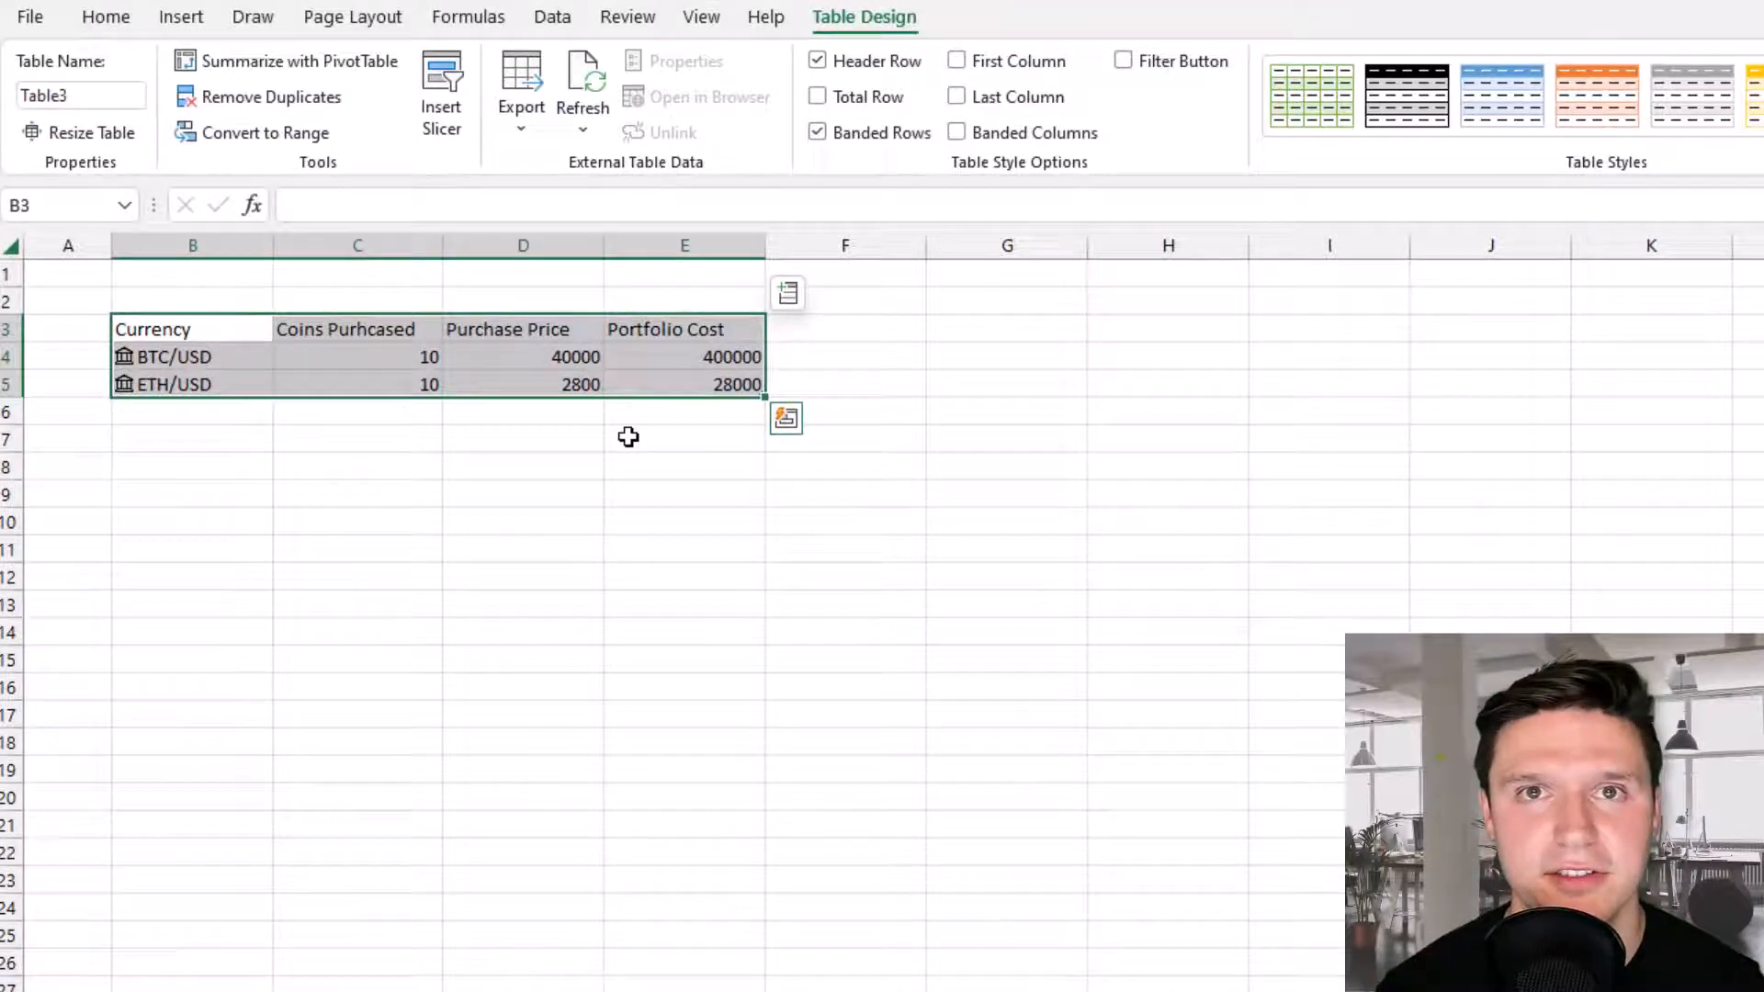
{"action": "left_click", "coordinate": [356, 328]}
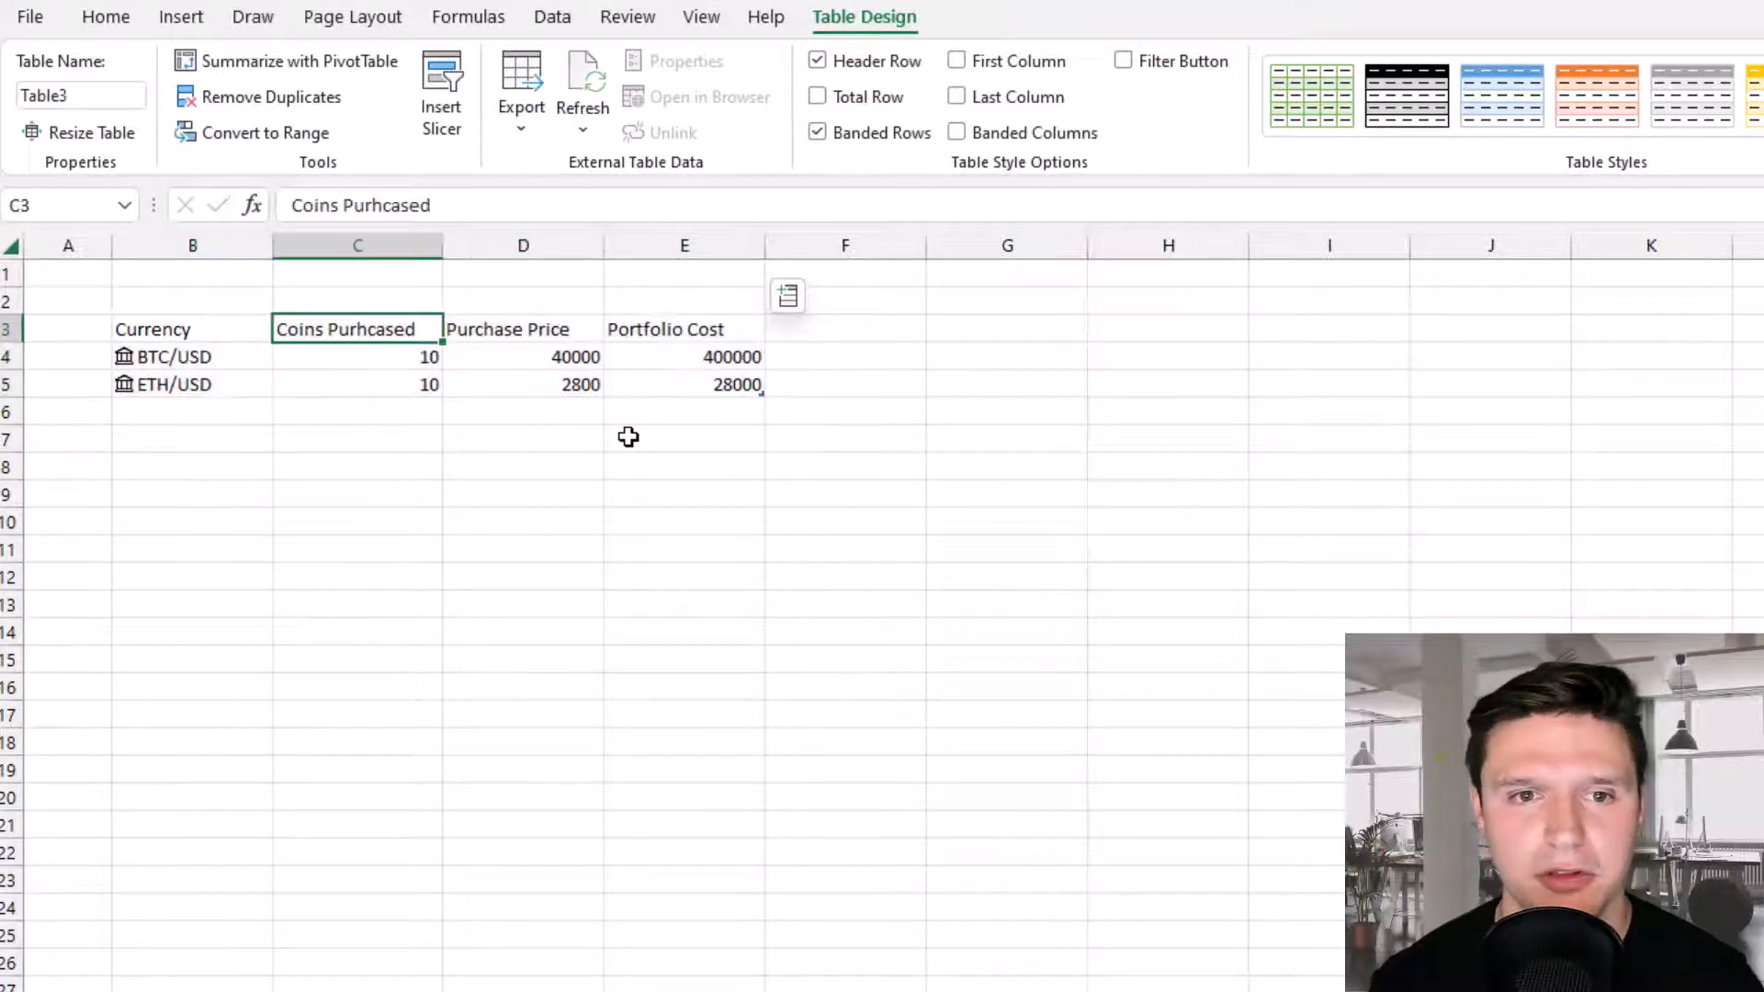
Rename the extracted price column to Current Price and add a Portfolio Value header in G3.
{"action": "type", "text": "Price"}
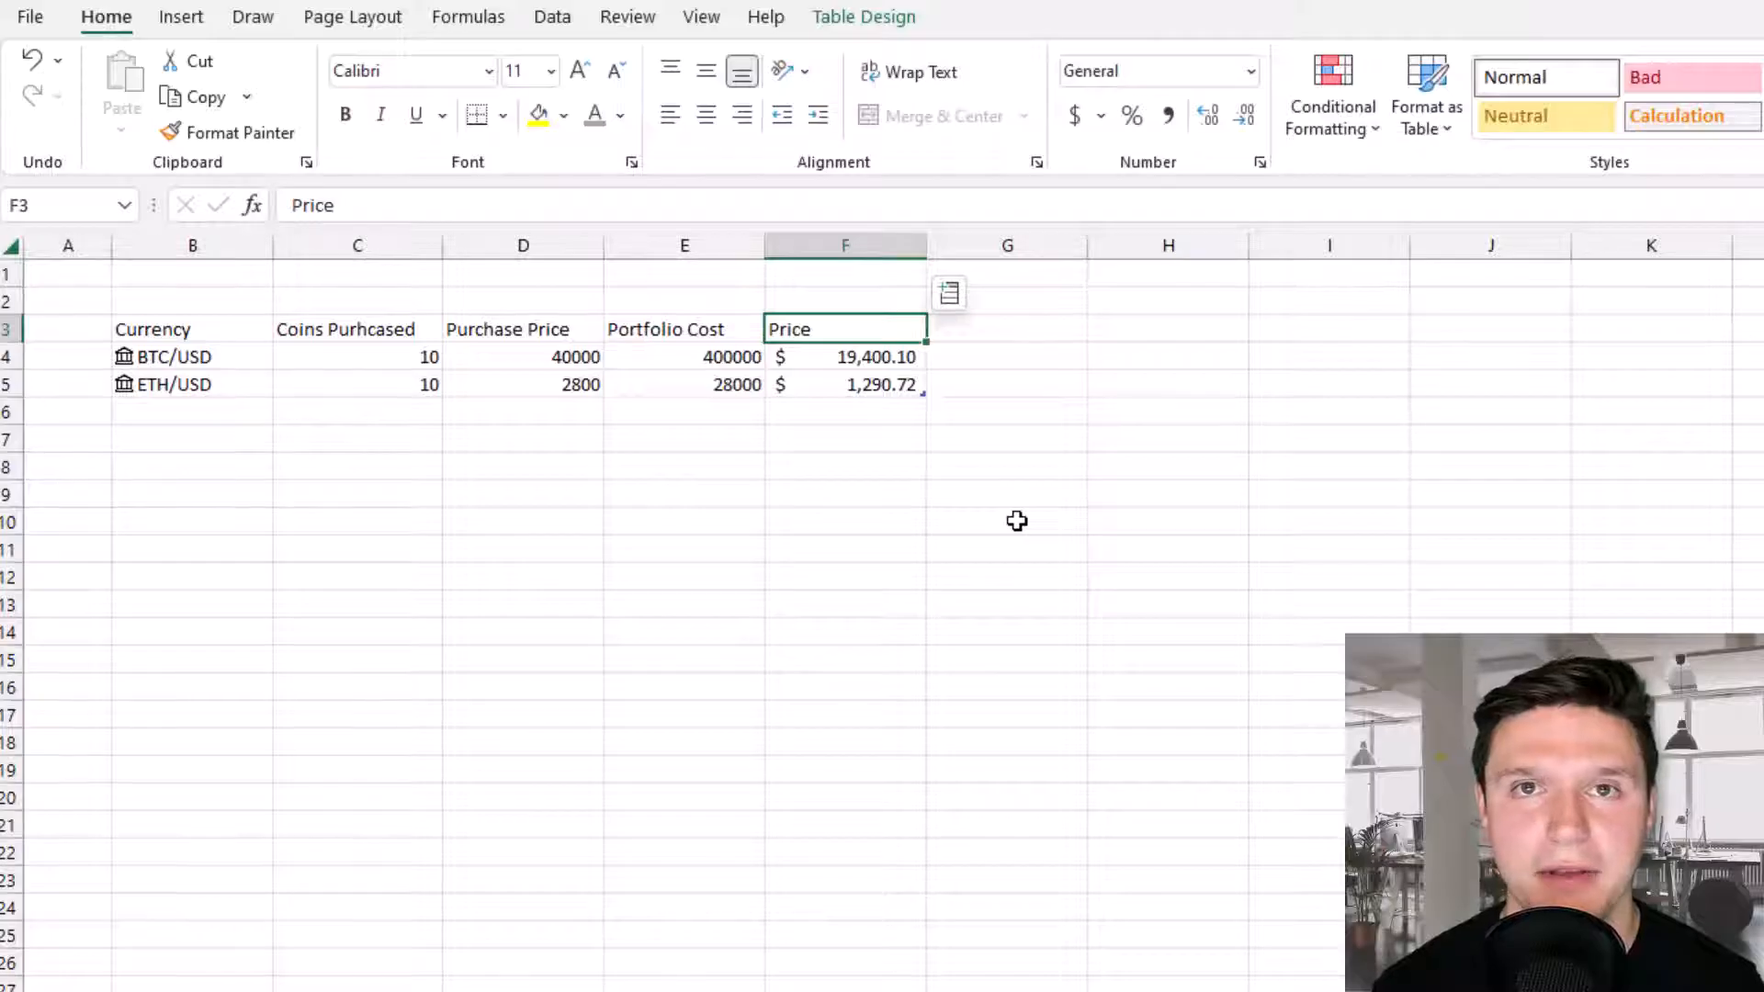
{"action": "double_click", "coordinate": [845, 329]}
{"action": "type", "text": "Current "}
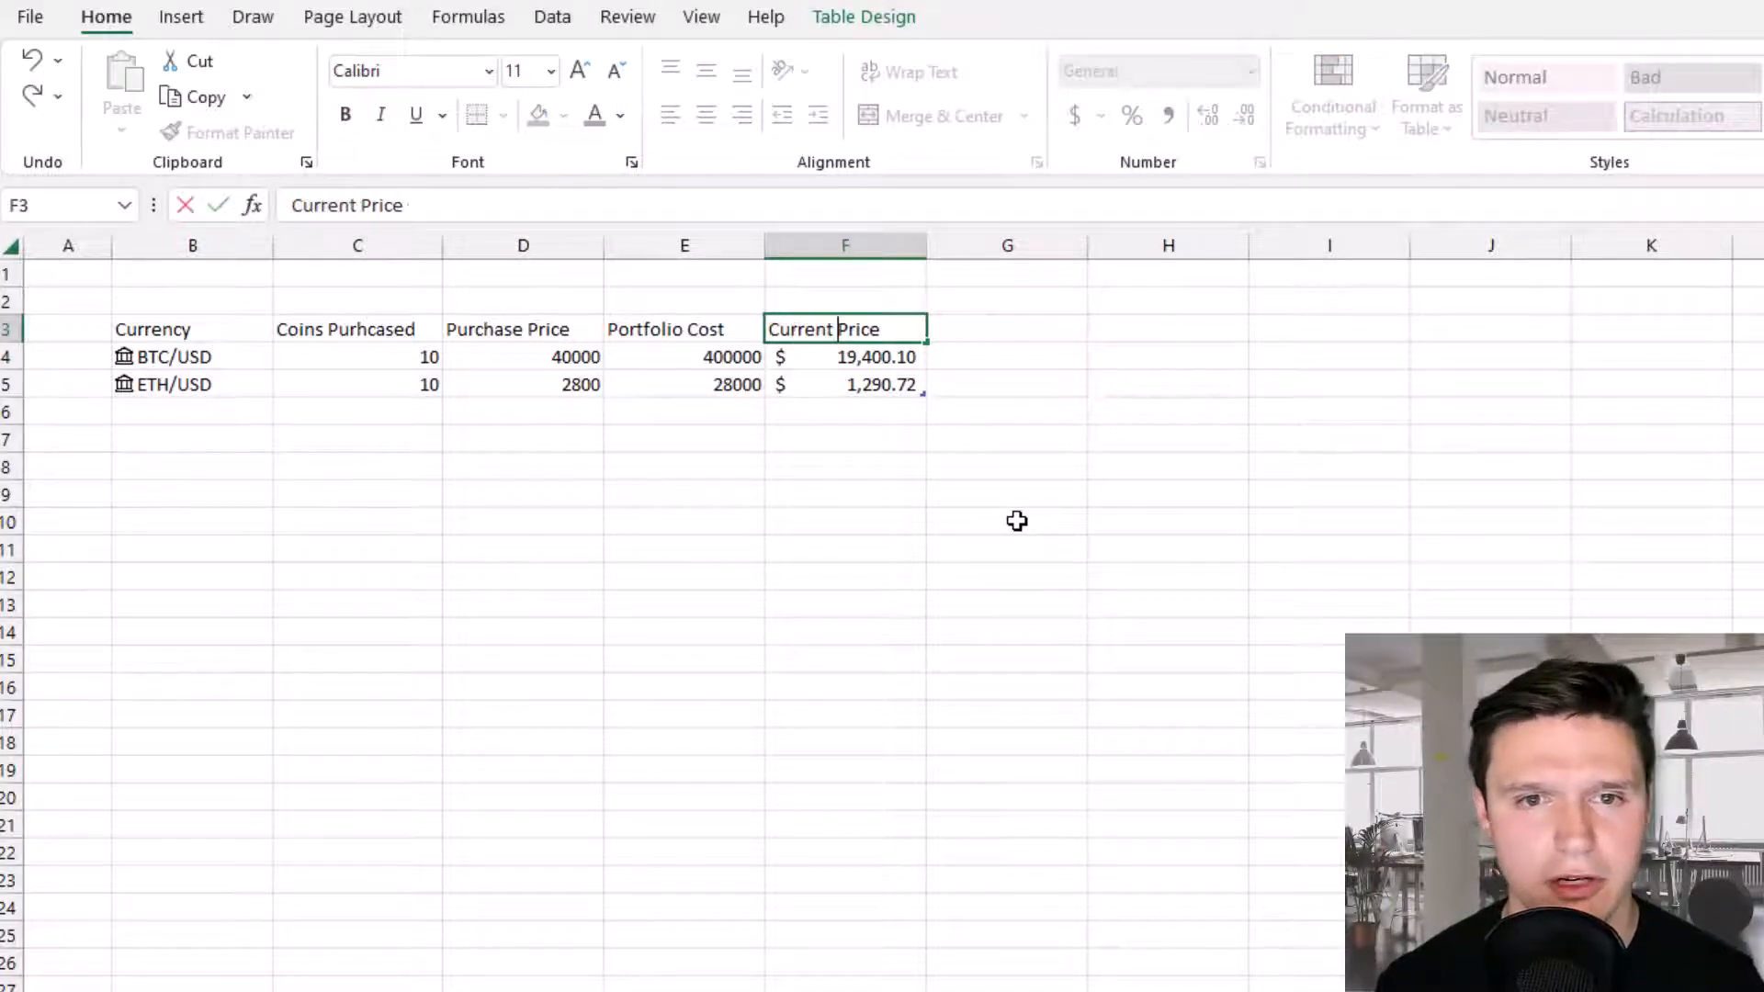
{"action": "left_click", "coordinate": [1007, 327]}
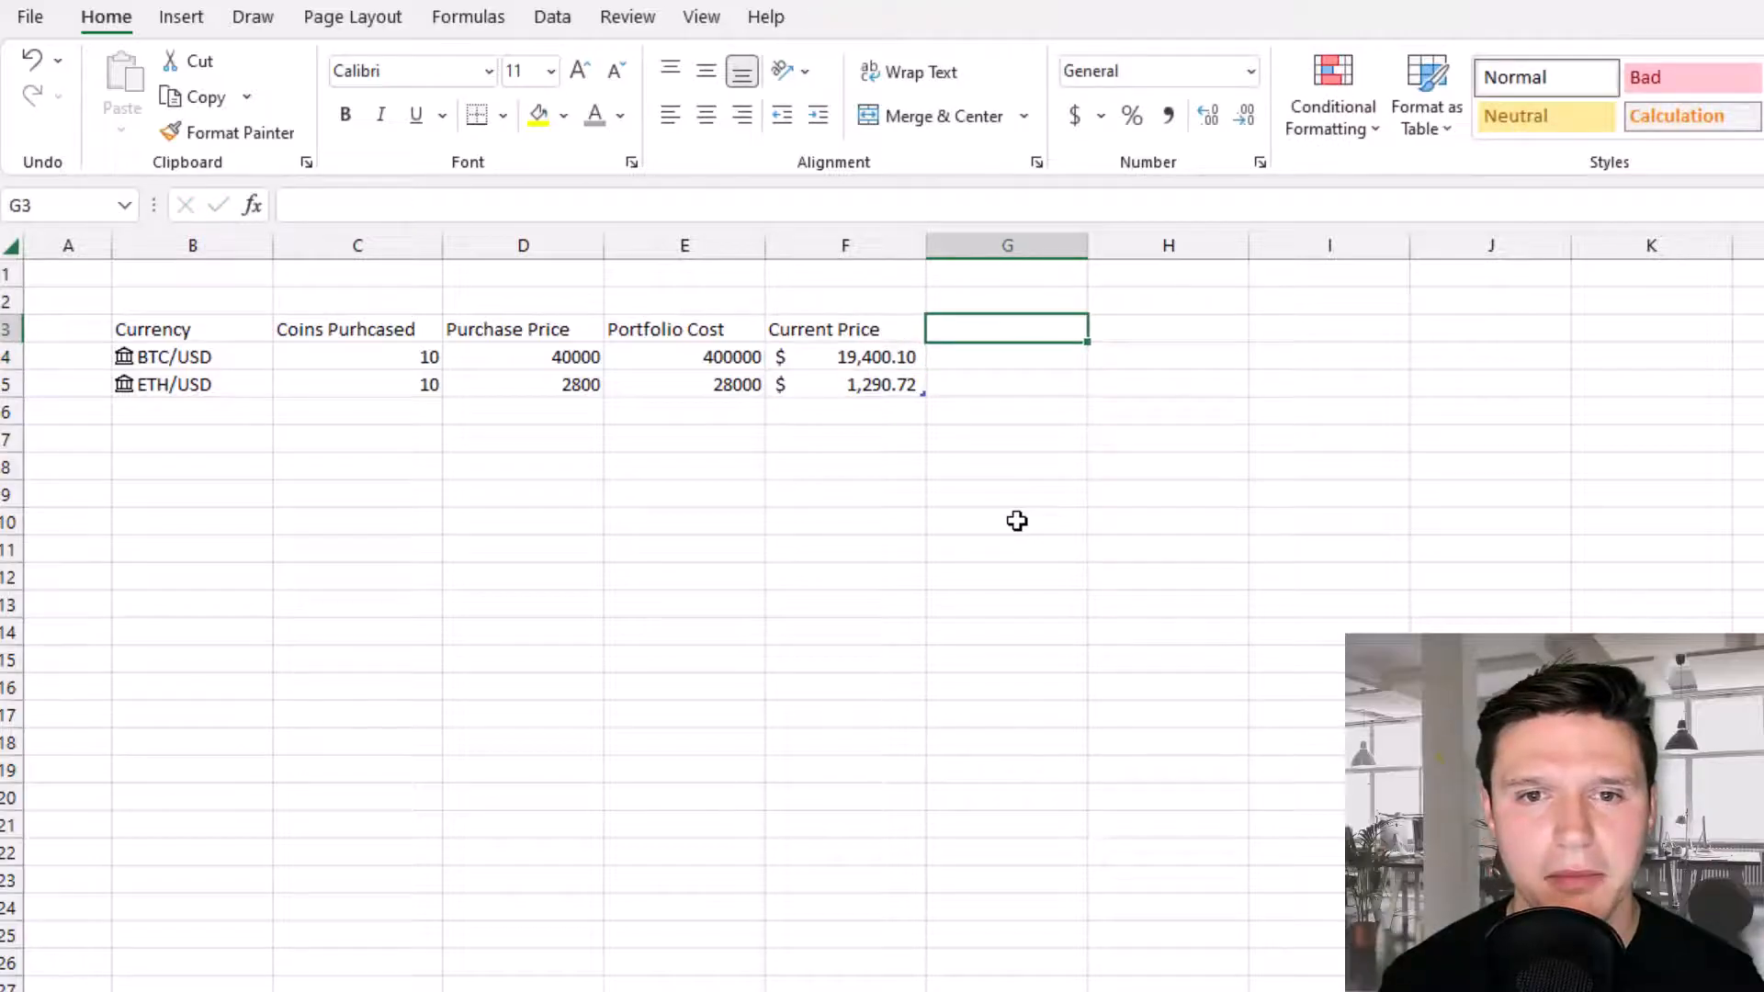
{"action": "type", "text": "Portfolio Value"}
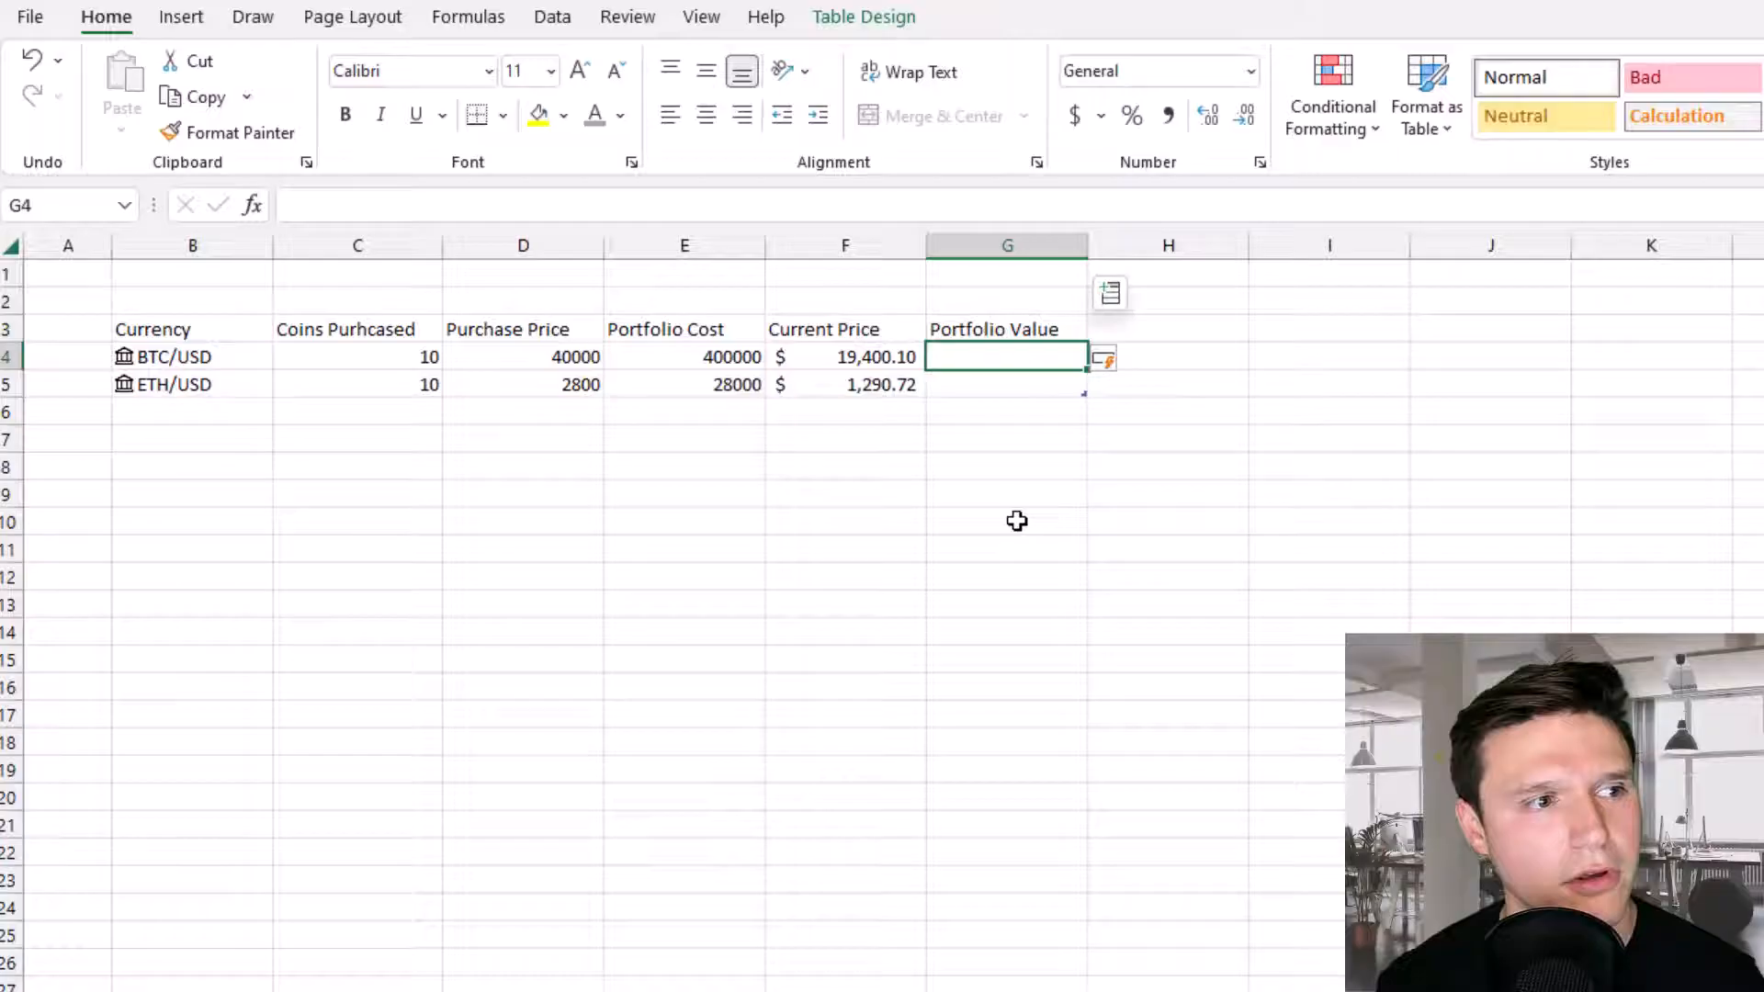
Compute Portfolio Value as =[@[Current Price]]*[@[Coins Purhcased]], giving 194001 and 12907.2.
{"action": "type", "text": "+"}
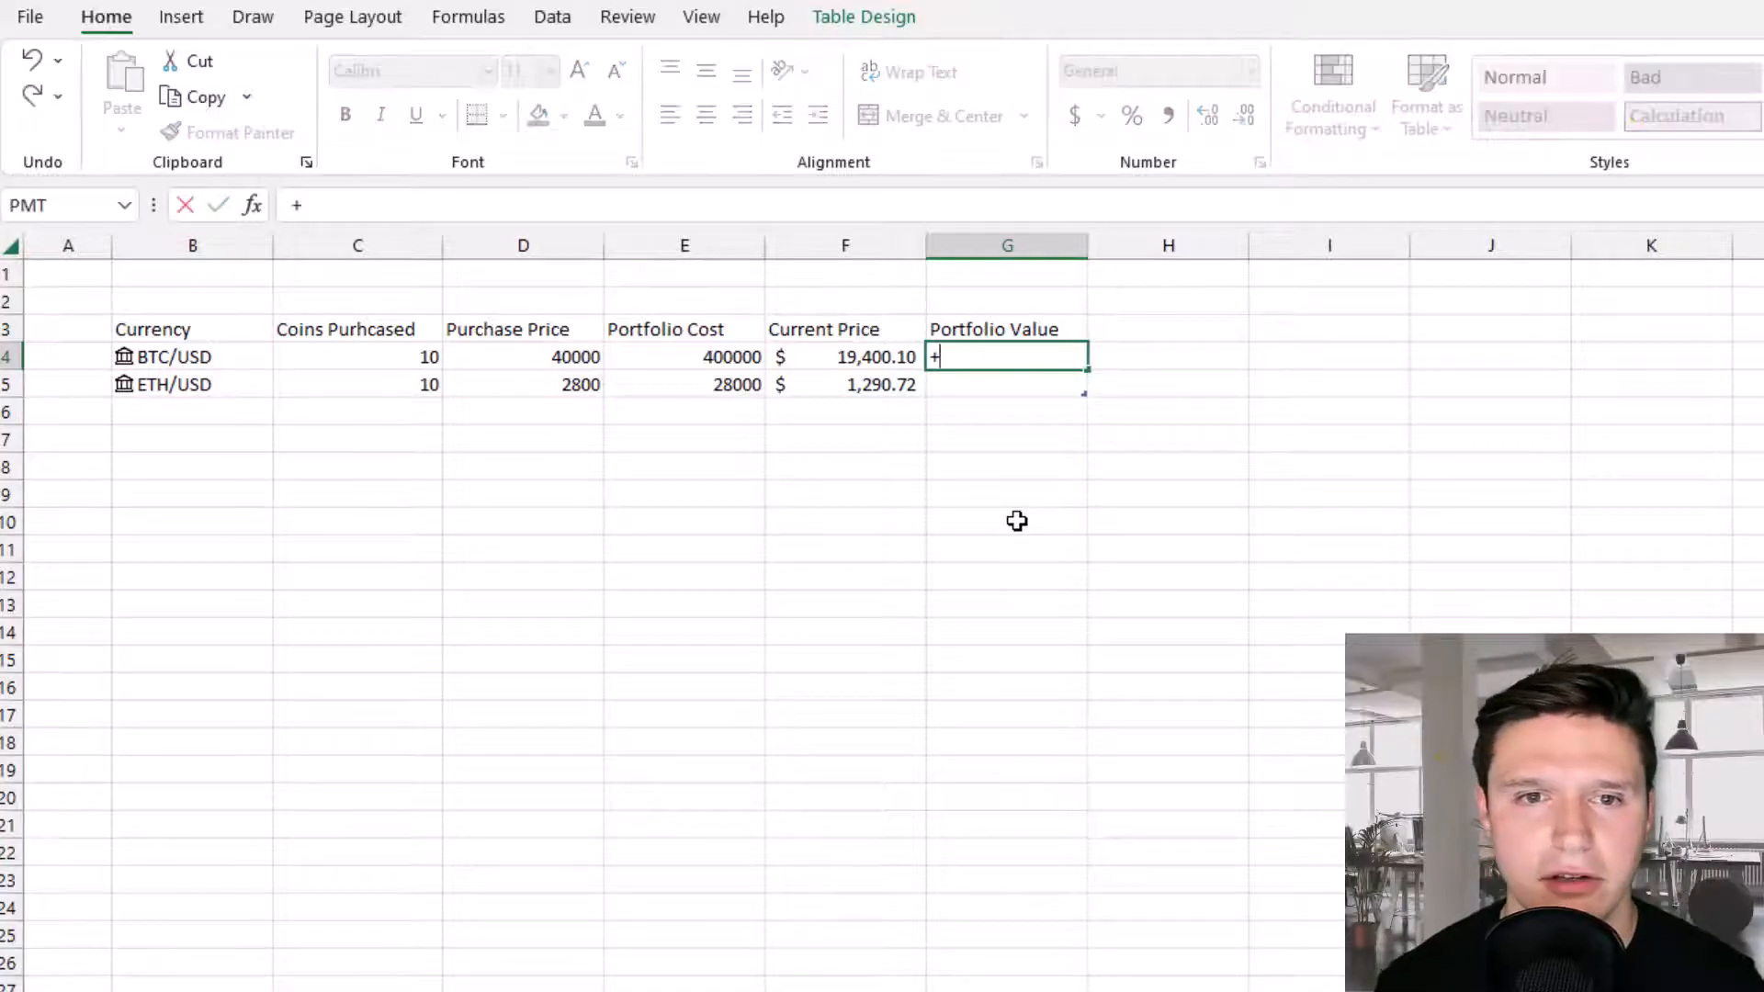
{"action": "left_click", "coordinate": [864, 356]}
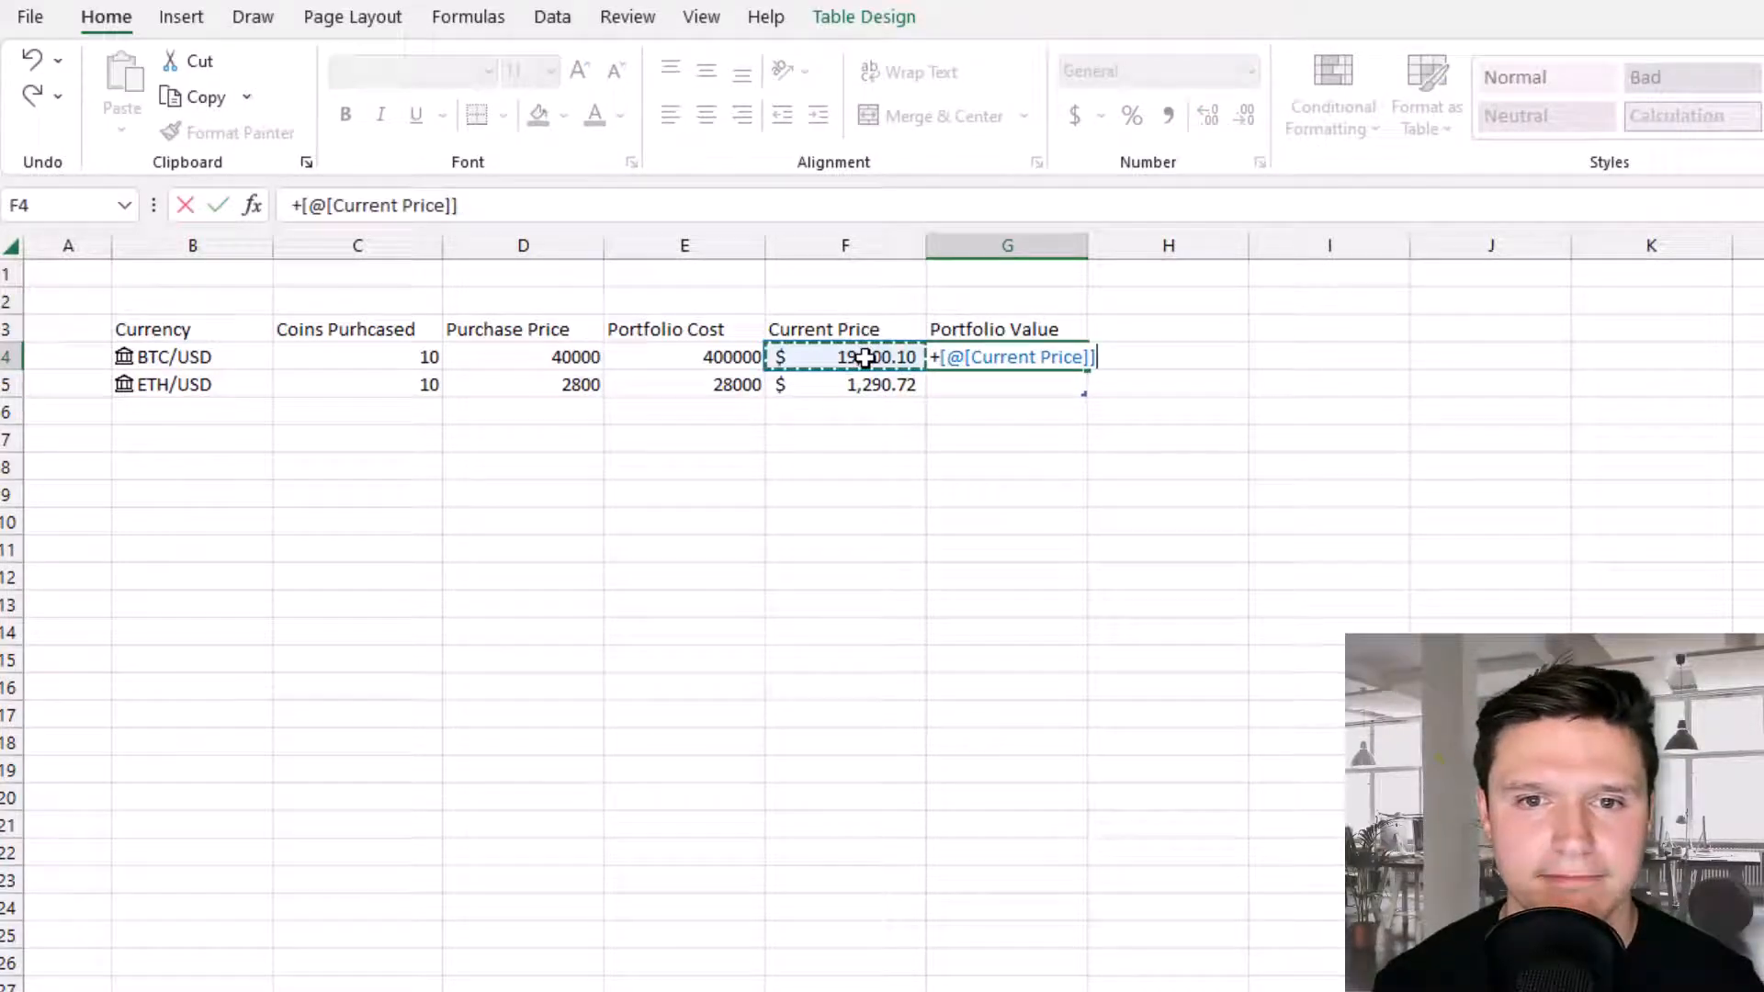
{"action": "left_click", "coordinate": [356, 357]}
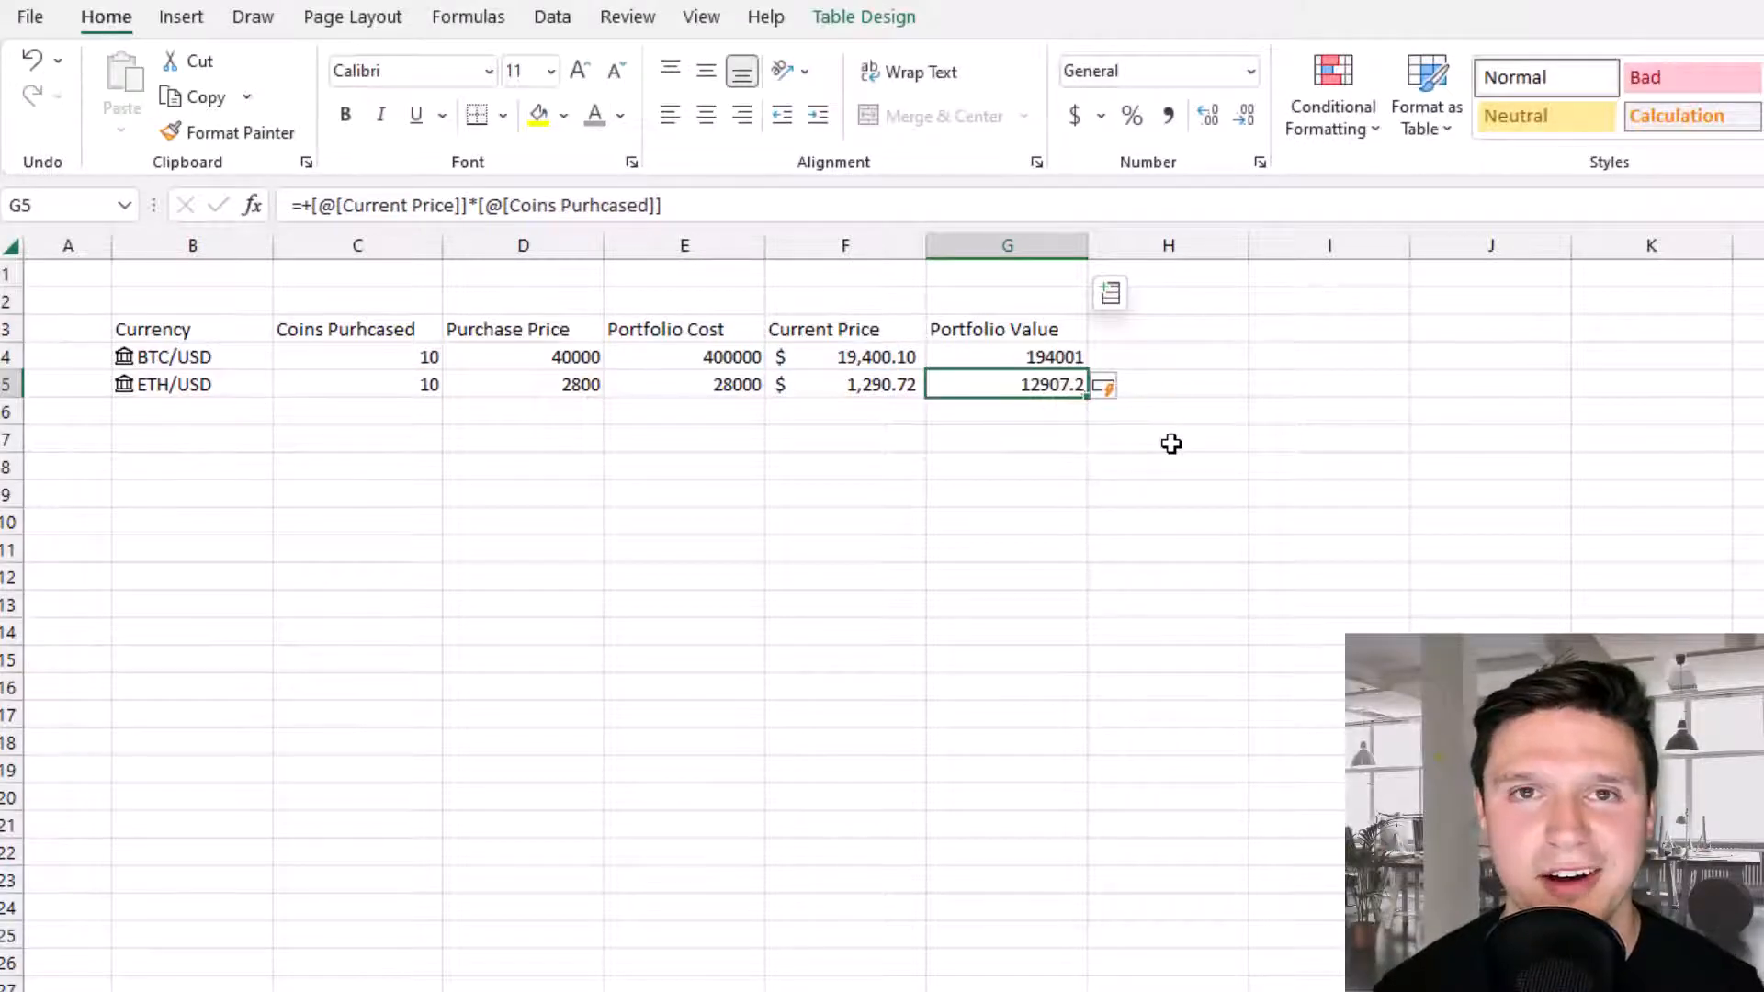
{"action": "left_click", "coordinate": [1164, 327]}
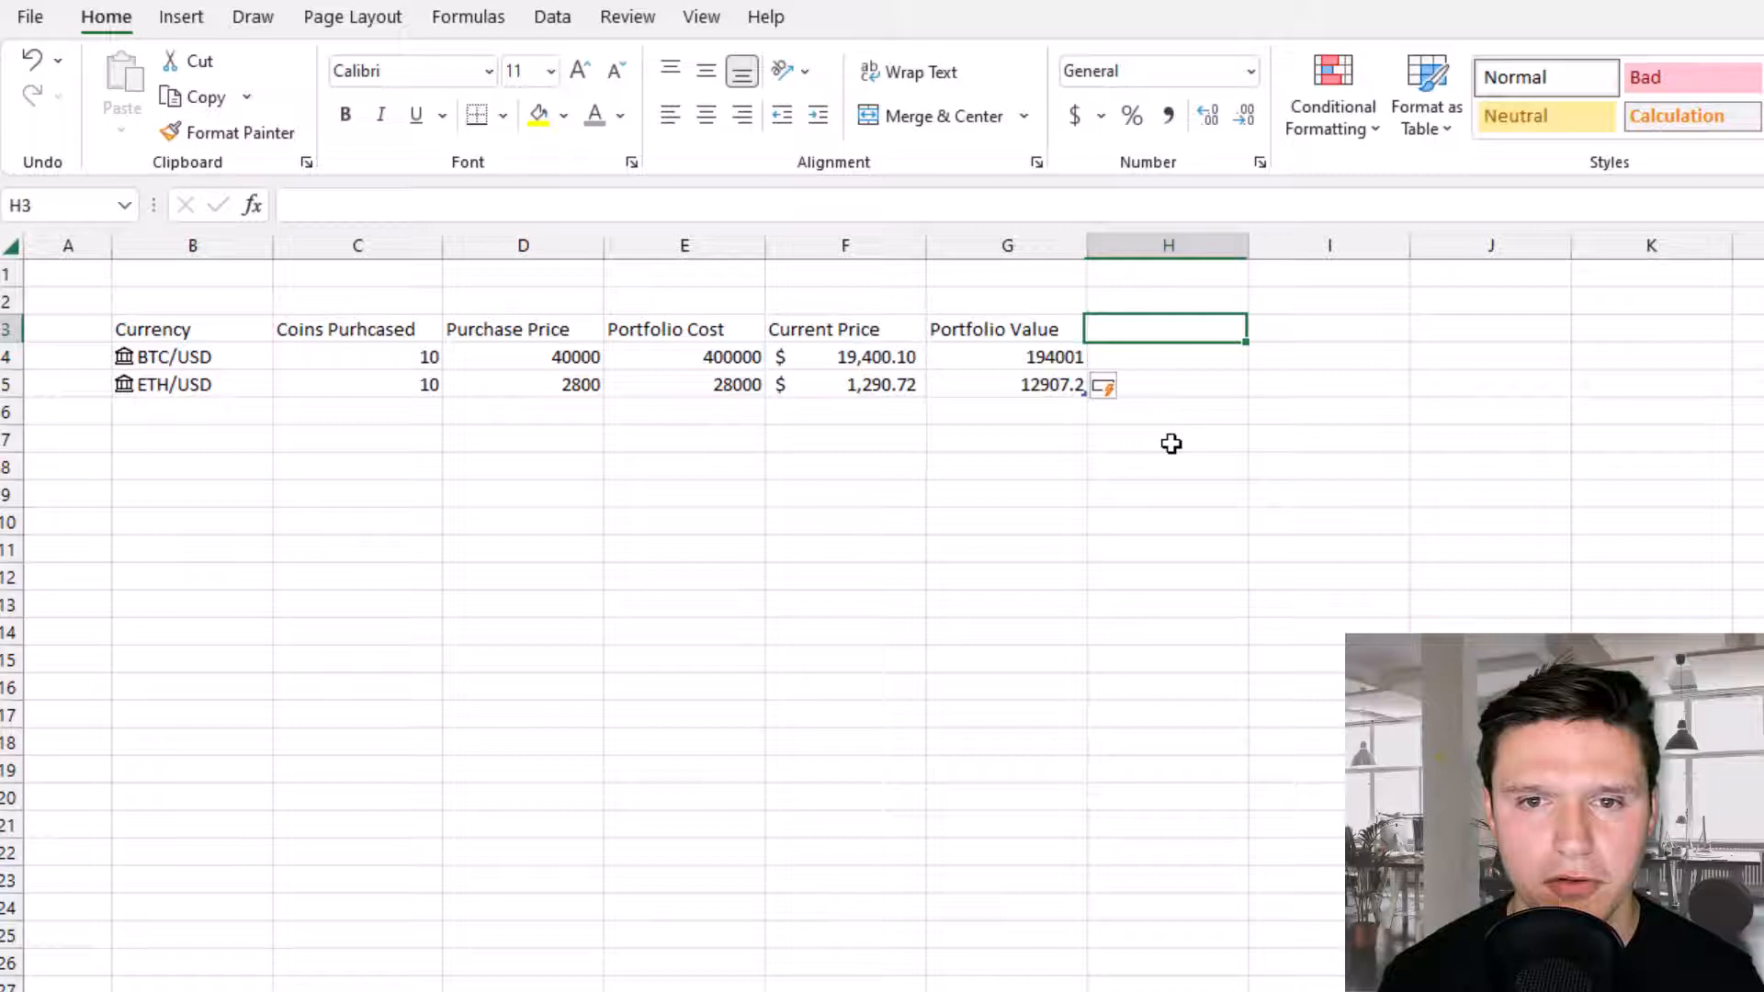
Add a Gain / Loss column as =[@[Portfolio Value]]-[@[Portfolio Cost]], showing -205999 and -15092.8.
{"action": "type", "text": "Gain / Loss"}
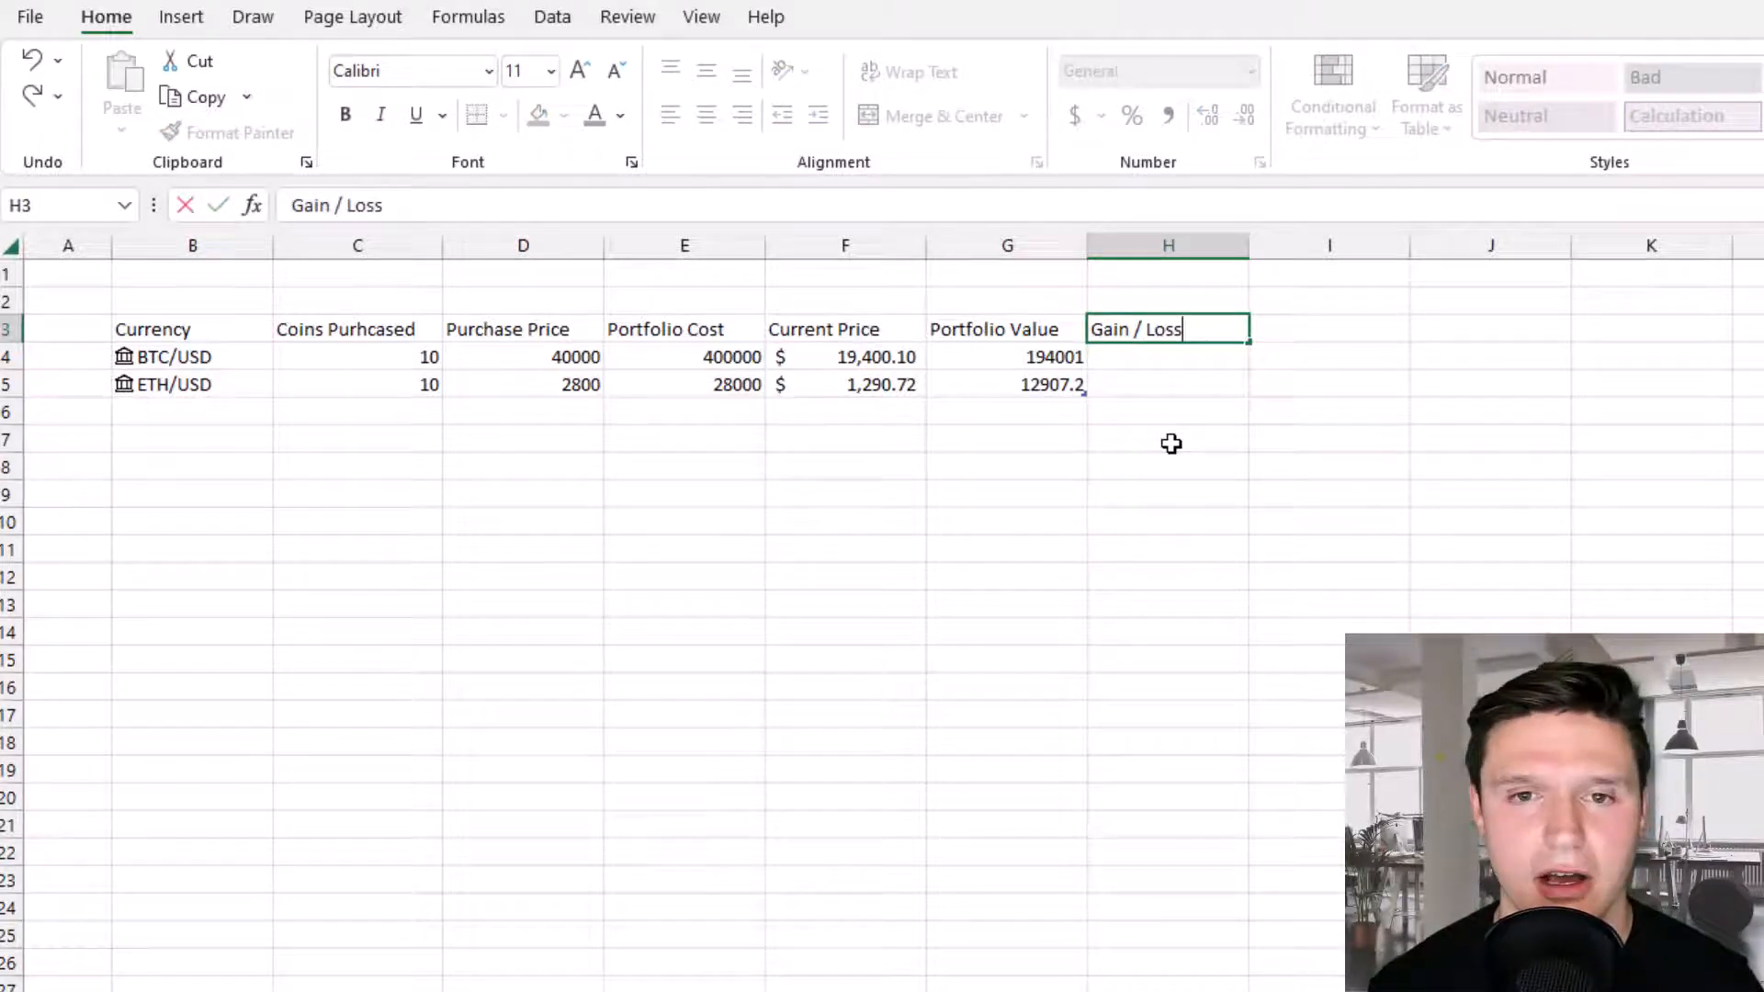
{"action": "key", "text": "Enter"}
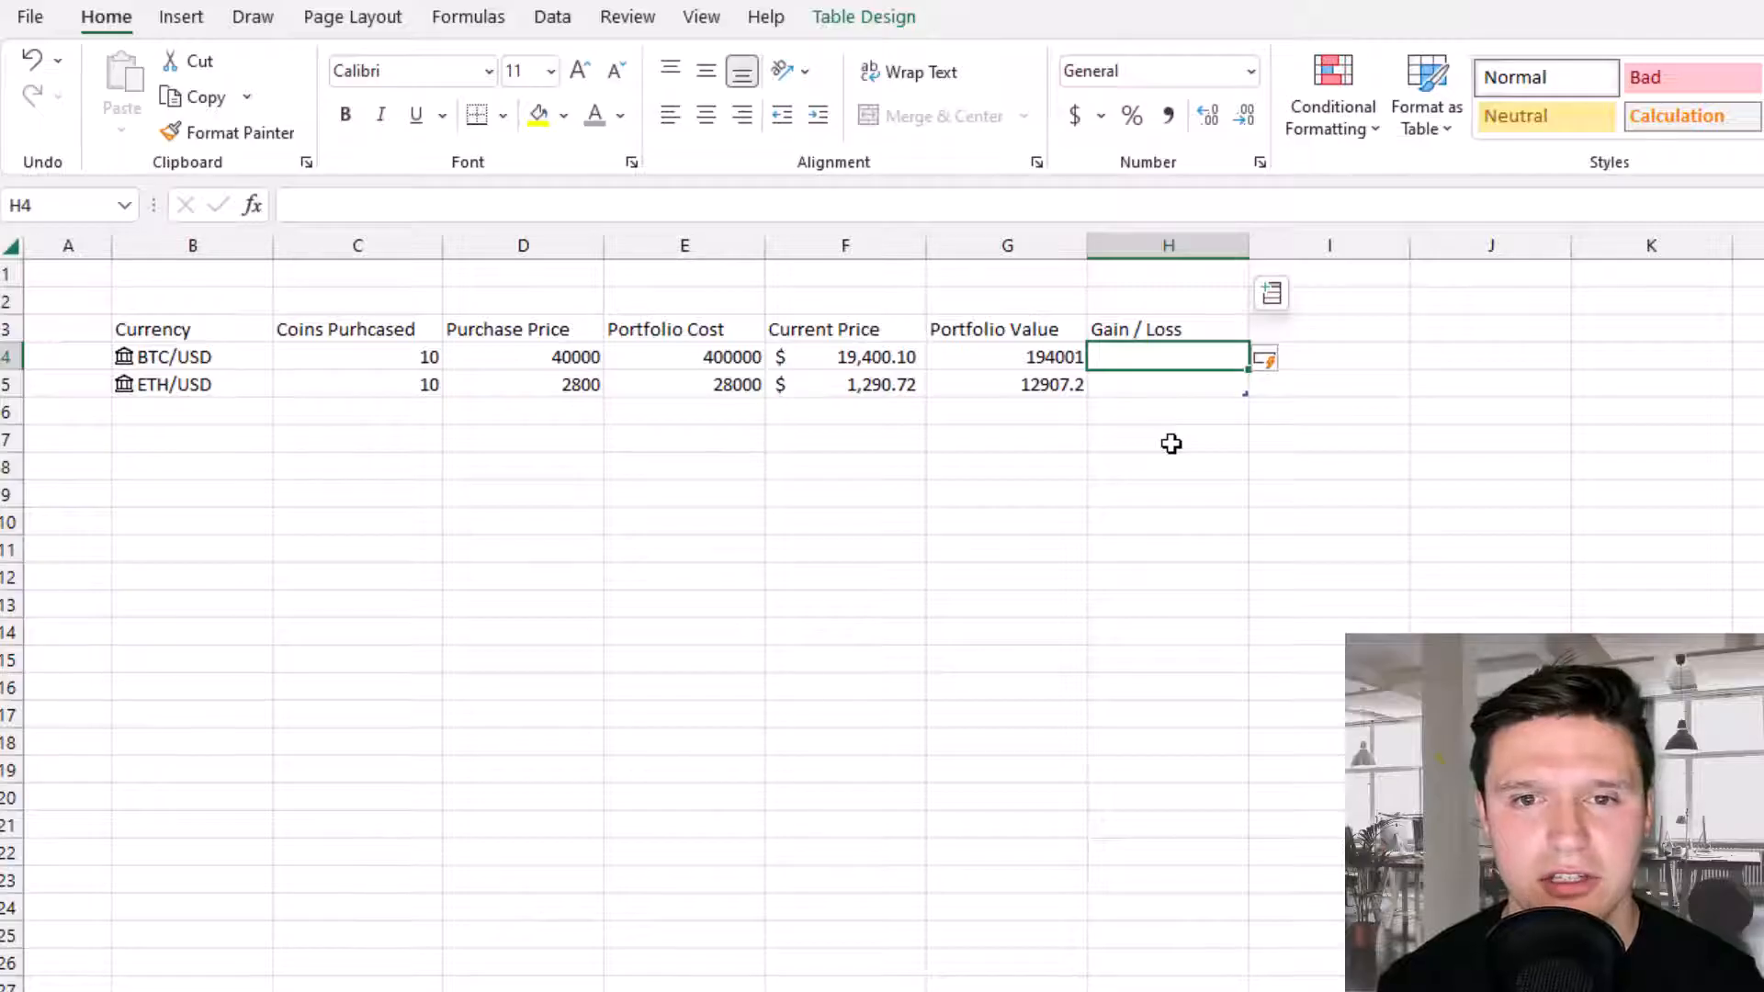
{"action": "type", "text": "+[@[Portfolio Value]]-"}
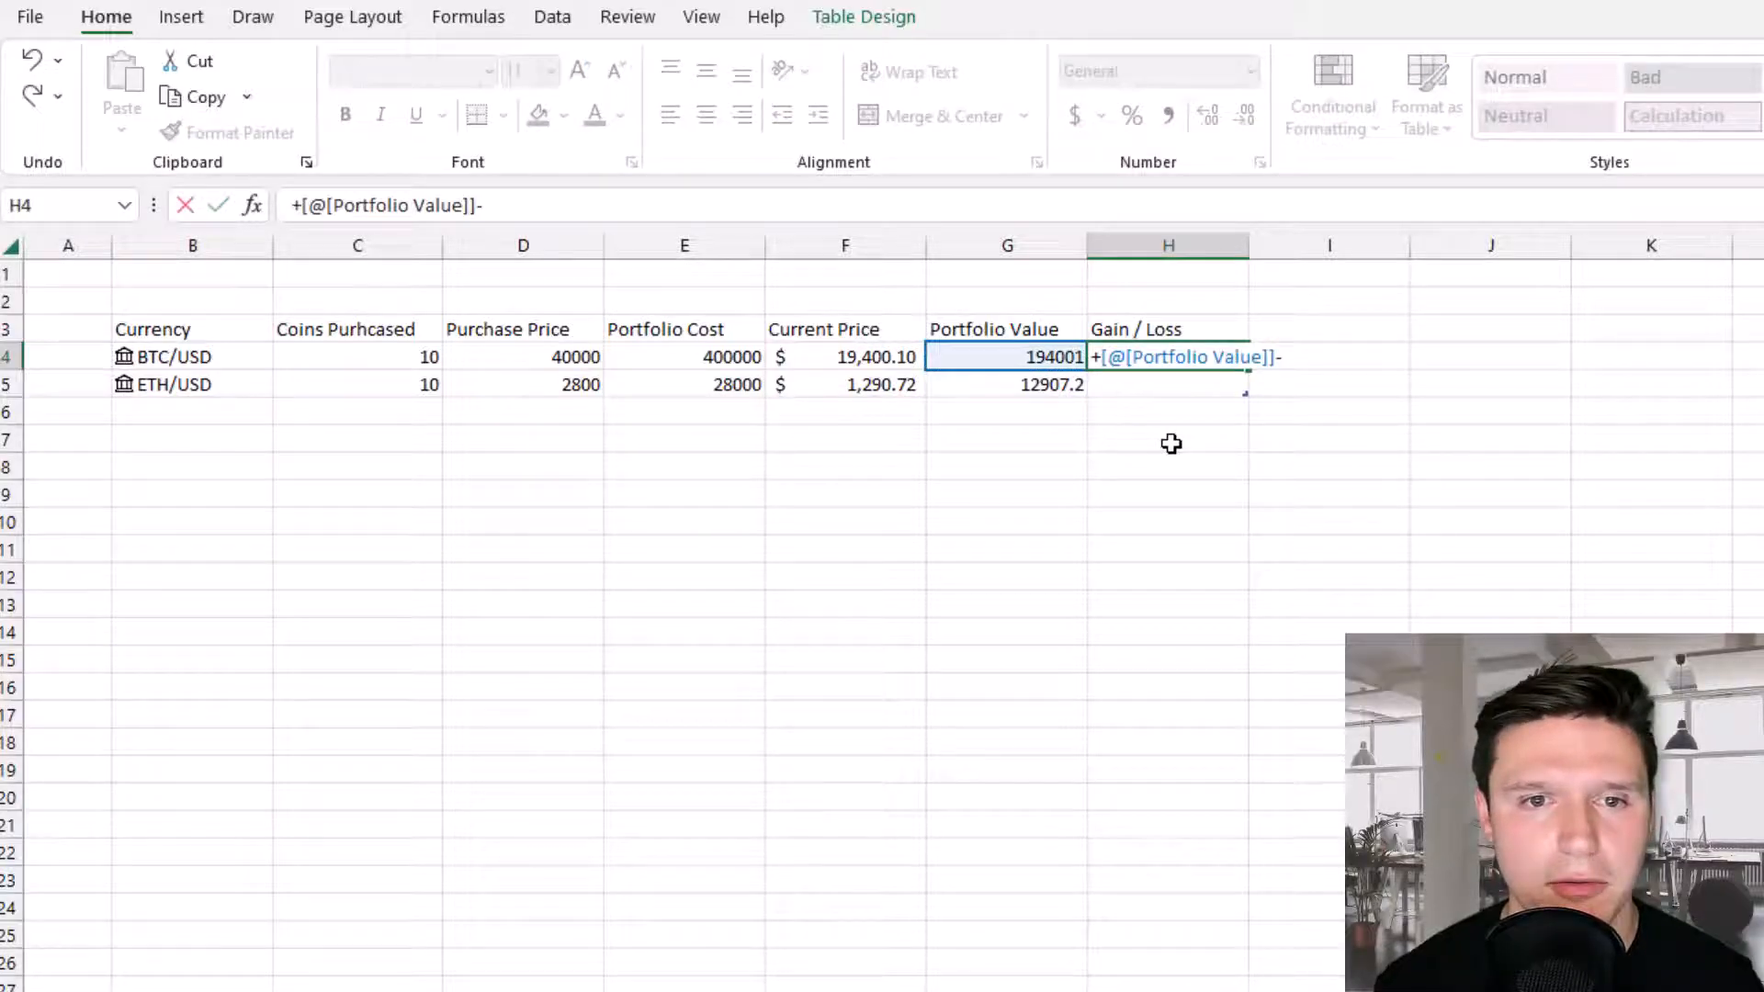
{"action": "key", "text": "Enter"}
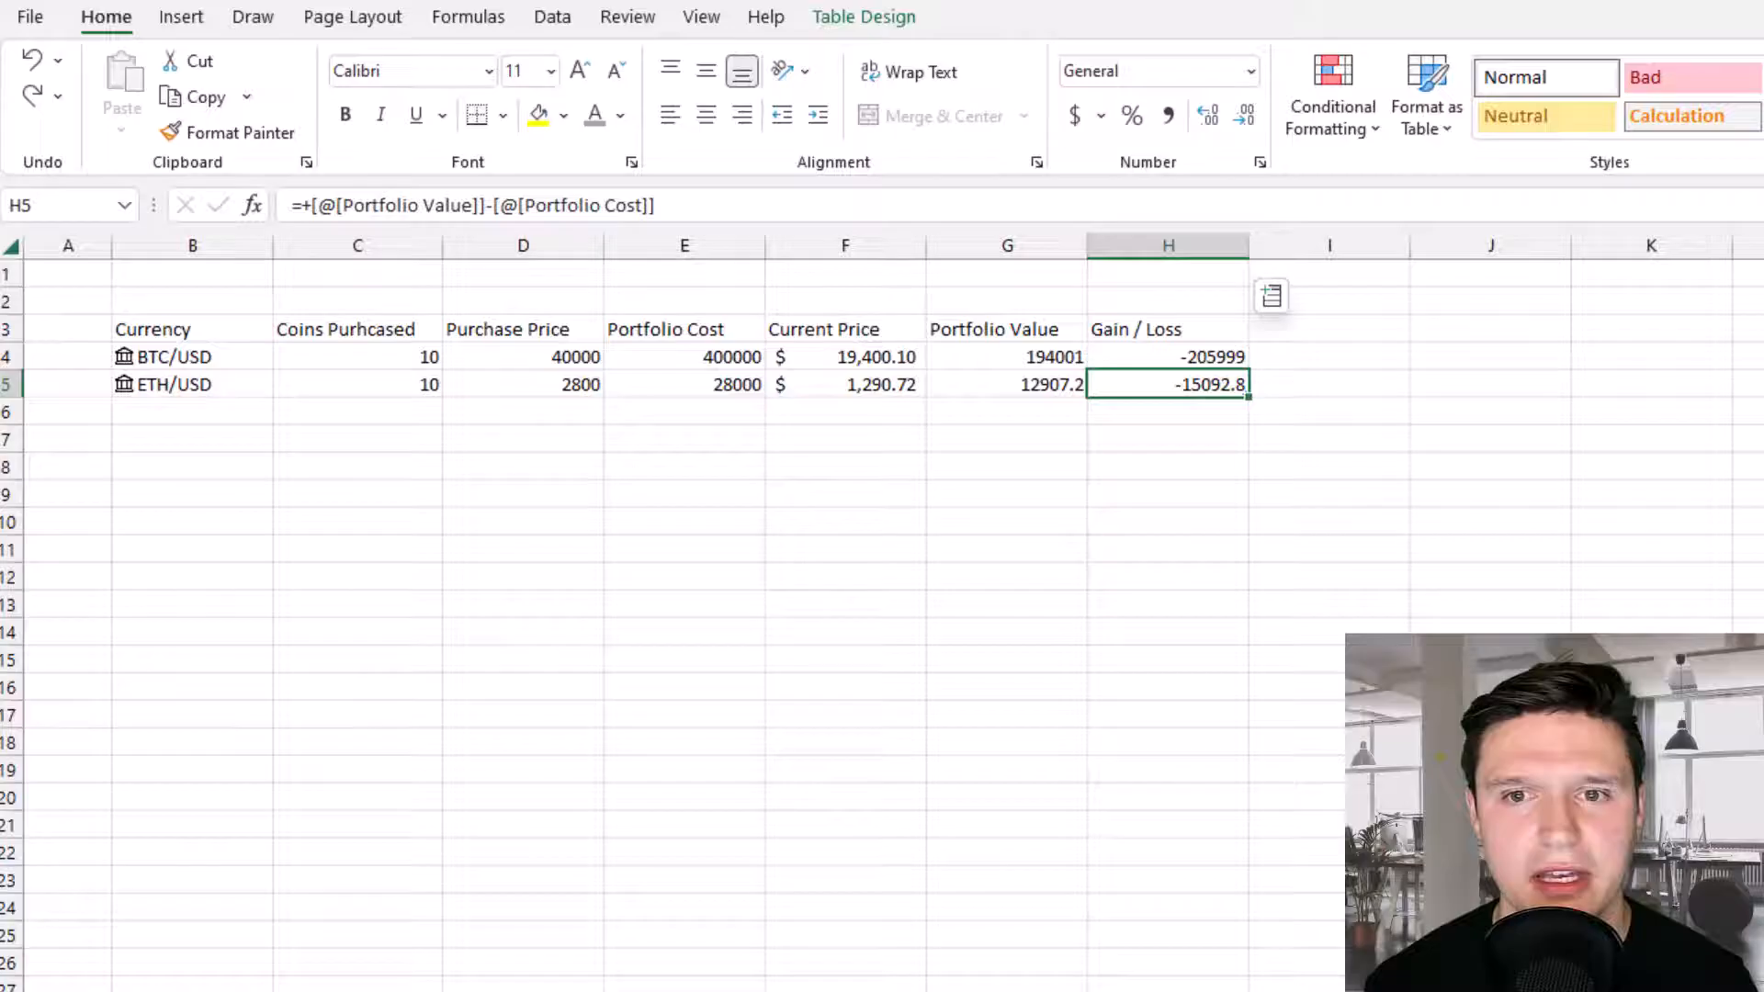
{"action": "left_click", "coordinate": [1271, 293]}
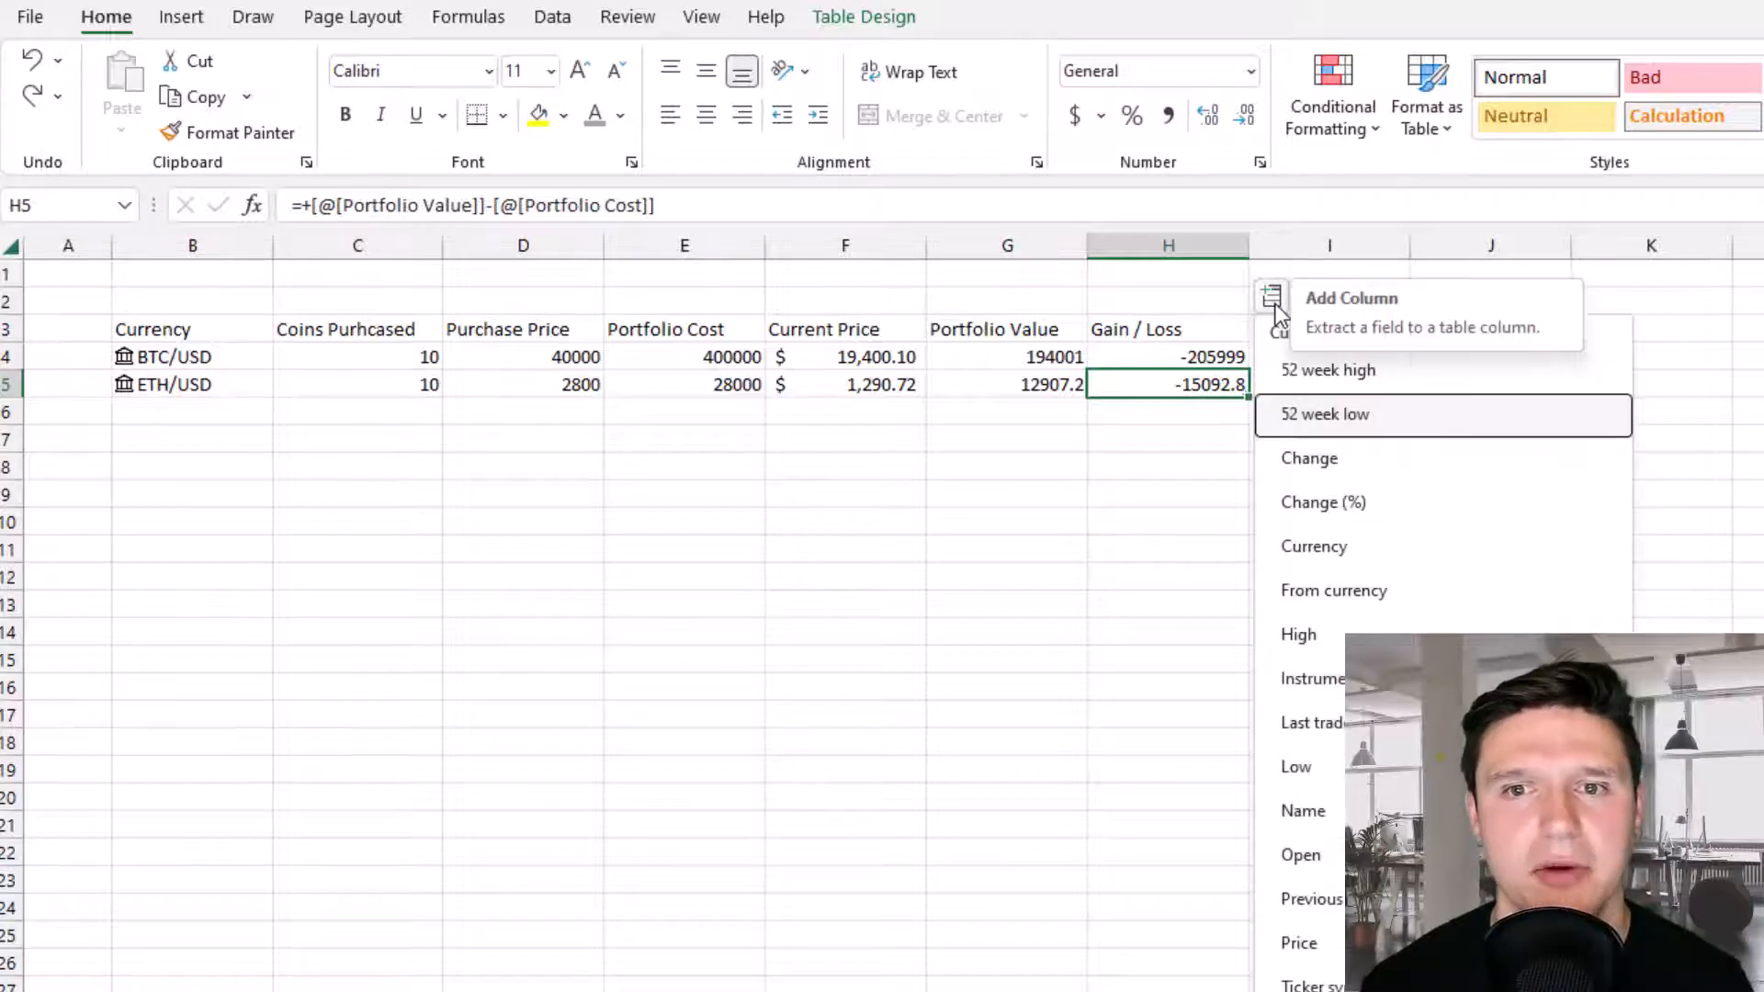
{"action": "mouse_move", "coordinate": [1367, 395]}
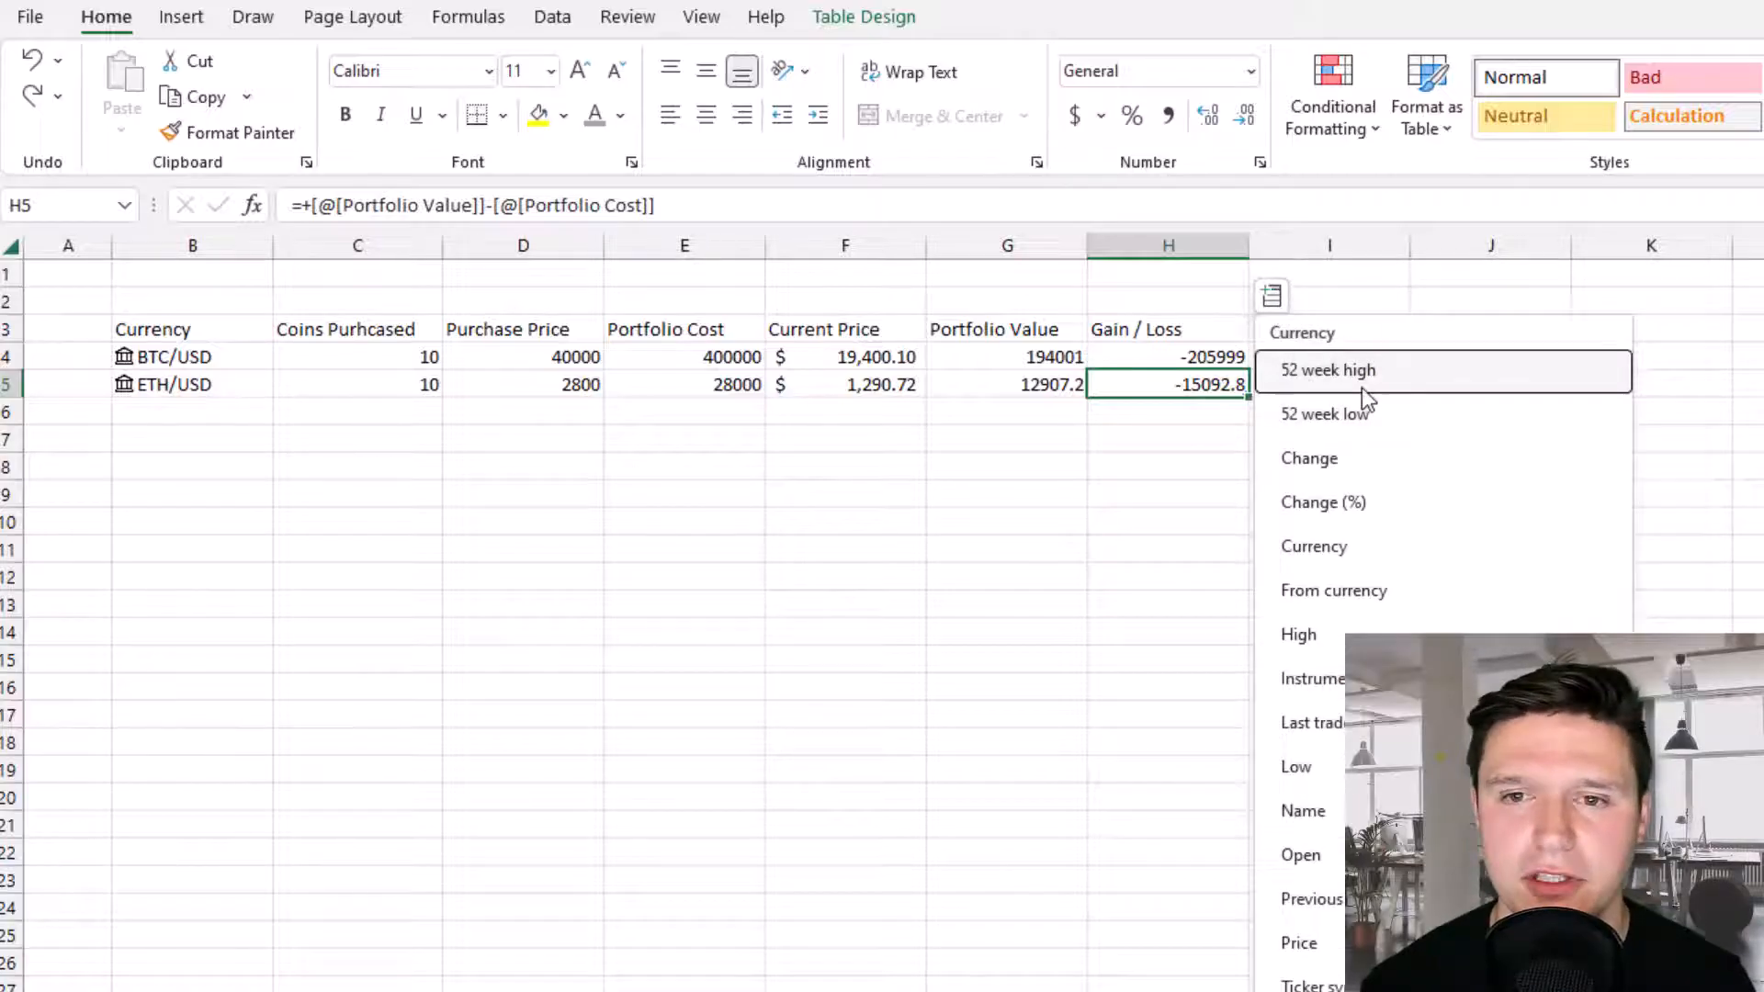
Extract 52 week high and 52 week low columns from the linked currency data.
{"action": "left_click", "coordinate": [1327, 371]}
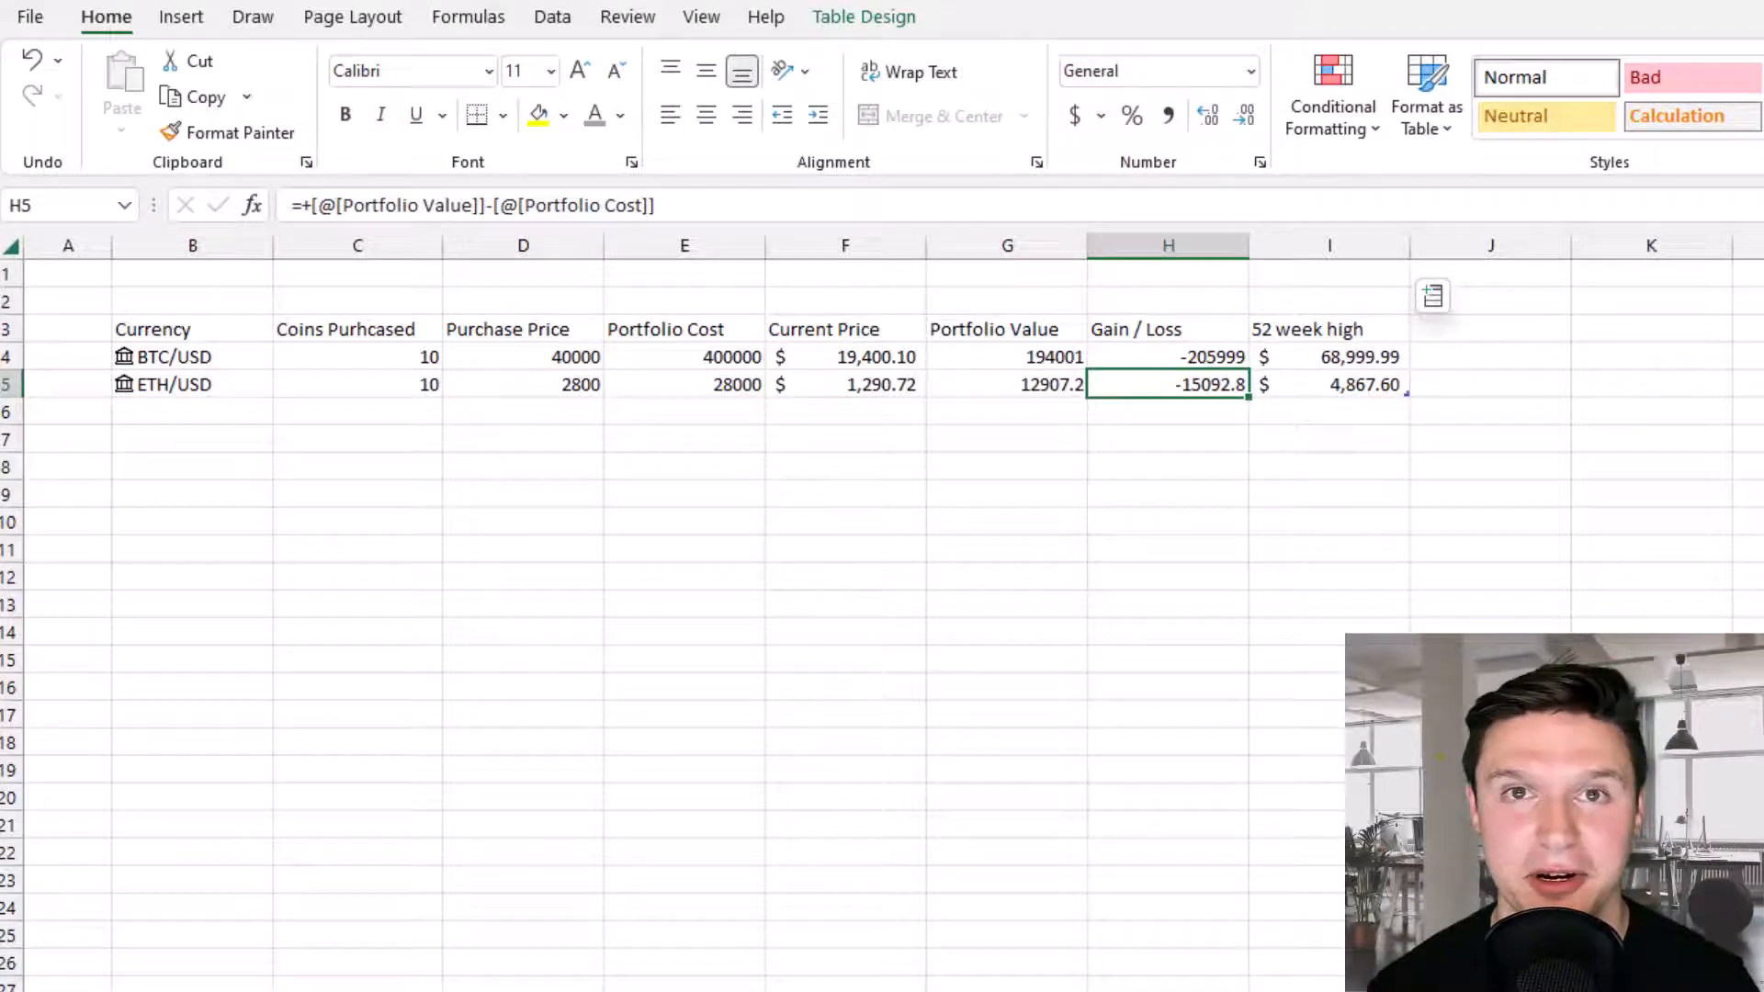
{"action": "left_click", "coordinate": [1492, 356]}
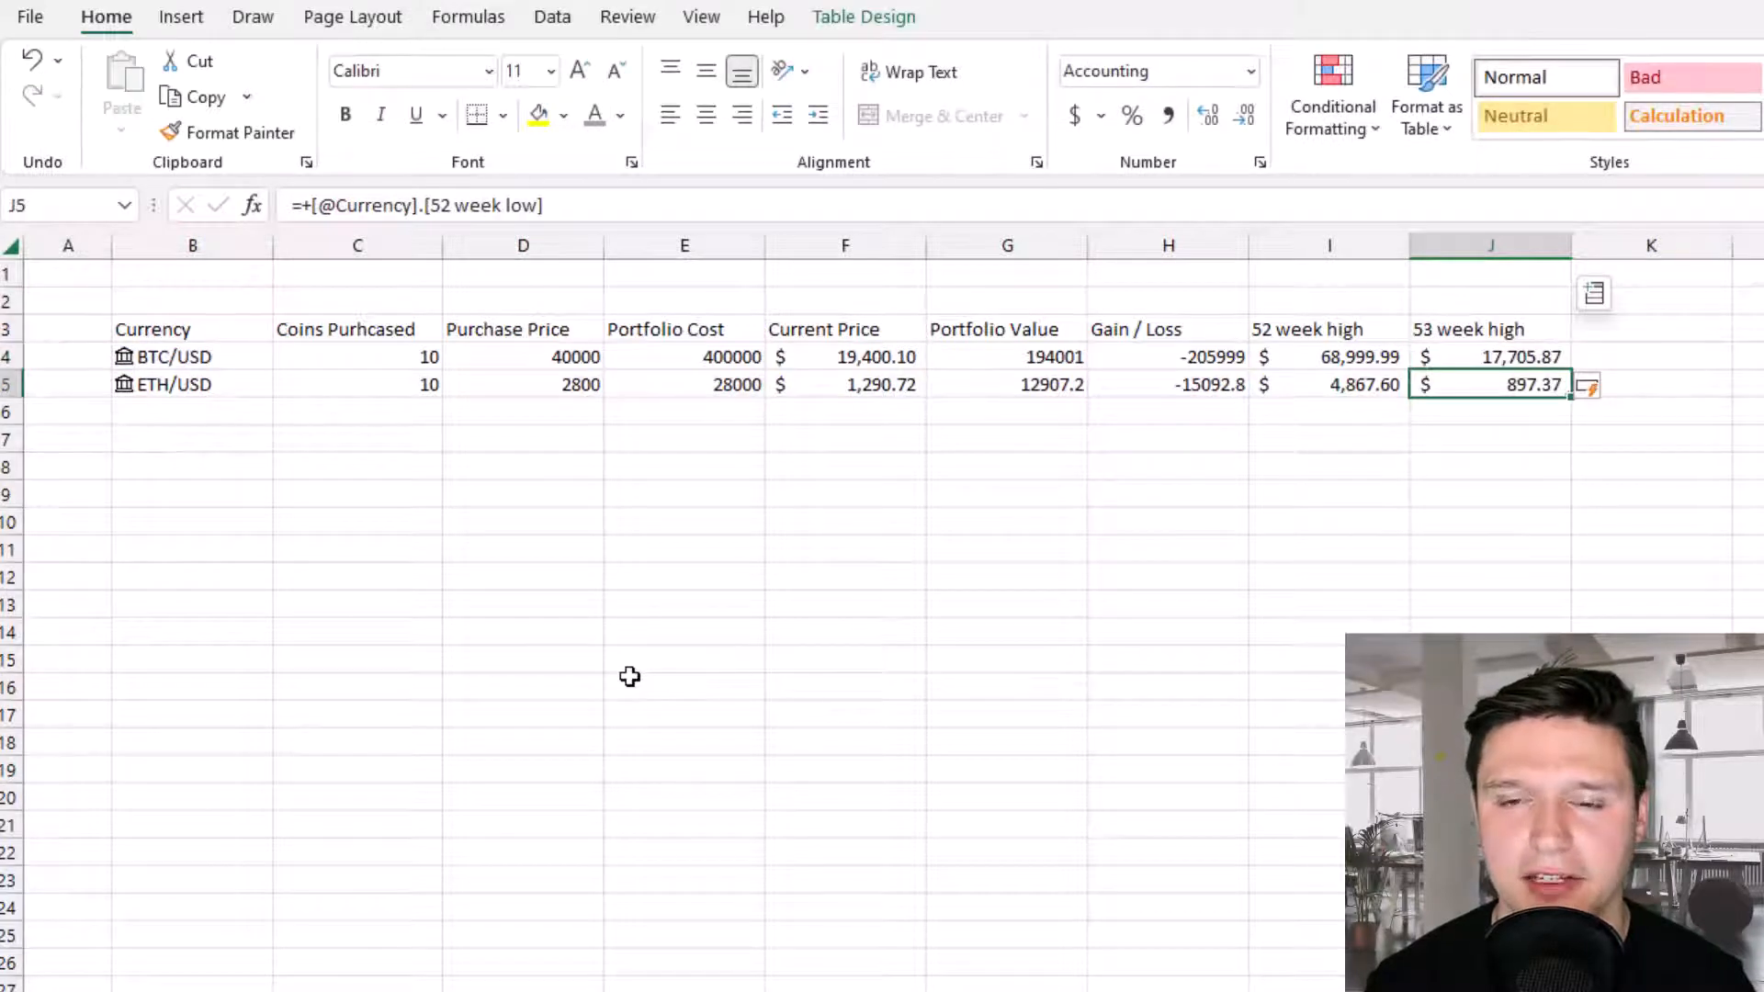
{"action": "mouse_move", "coordinate": [1459, 333]}
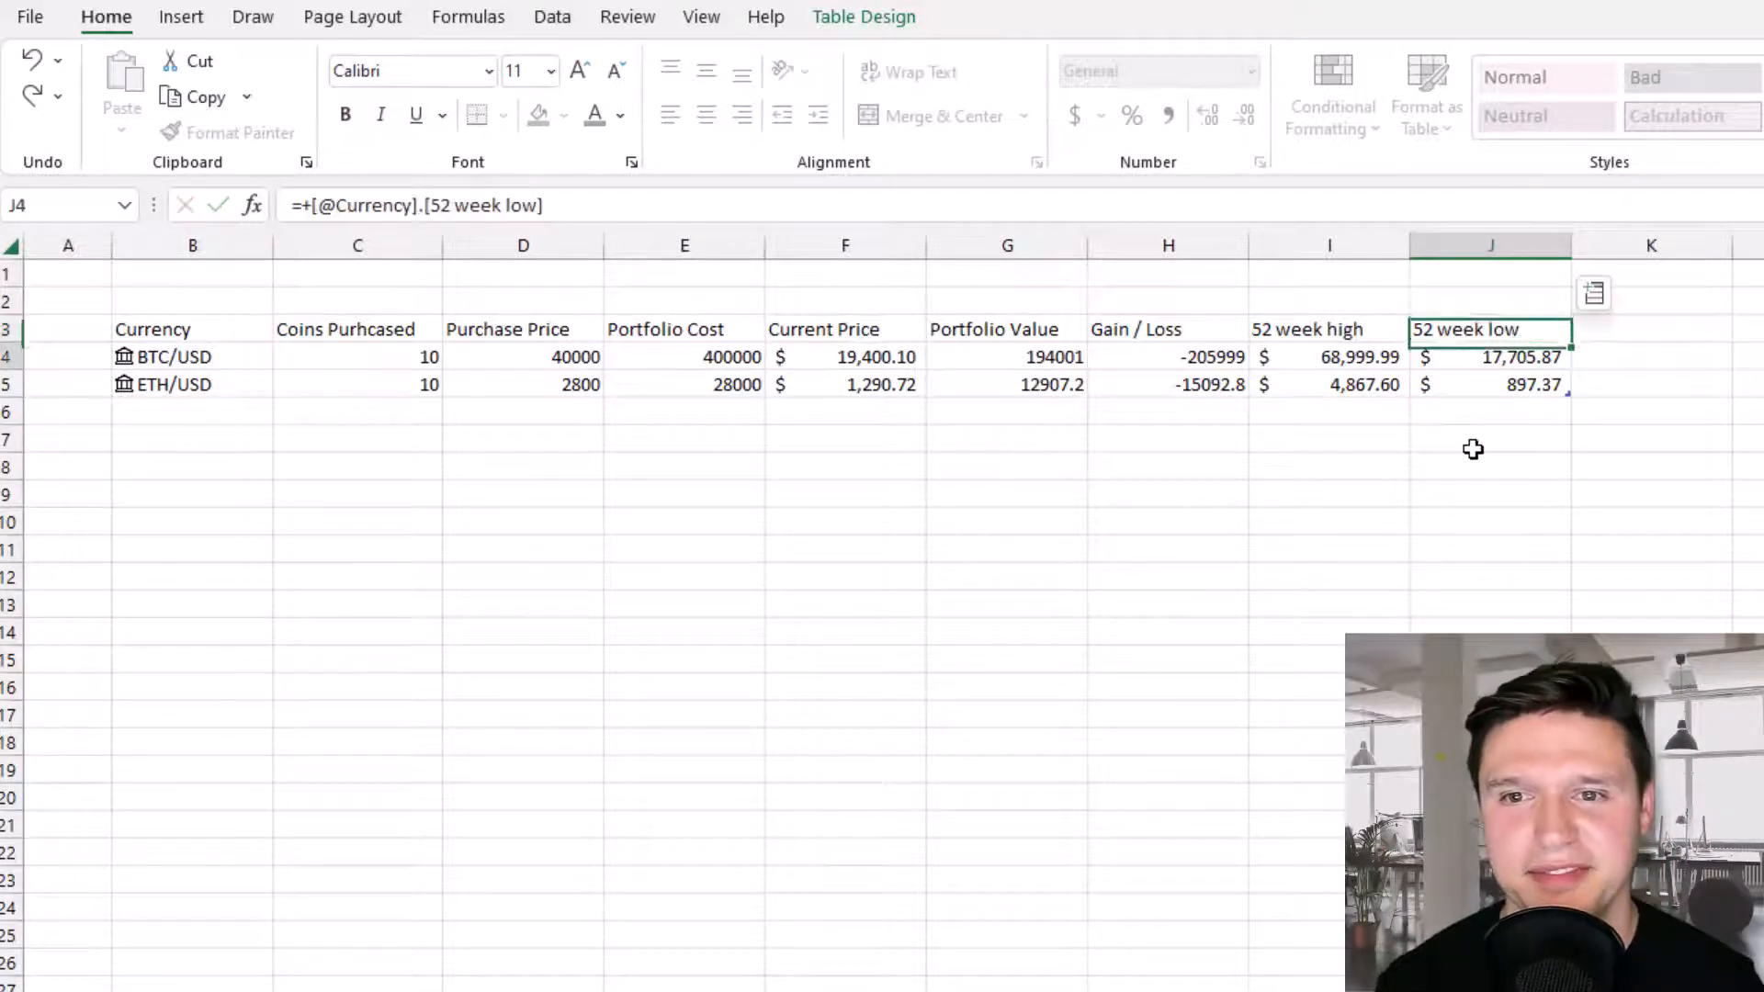
Add a Trend column with line sparklines from I4:J4 (52 week high/low) placed in $K$4.
{"action": "type", "text": "Trend"}
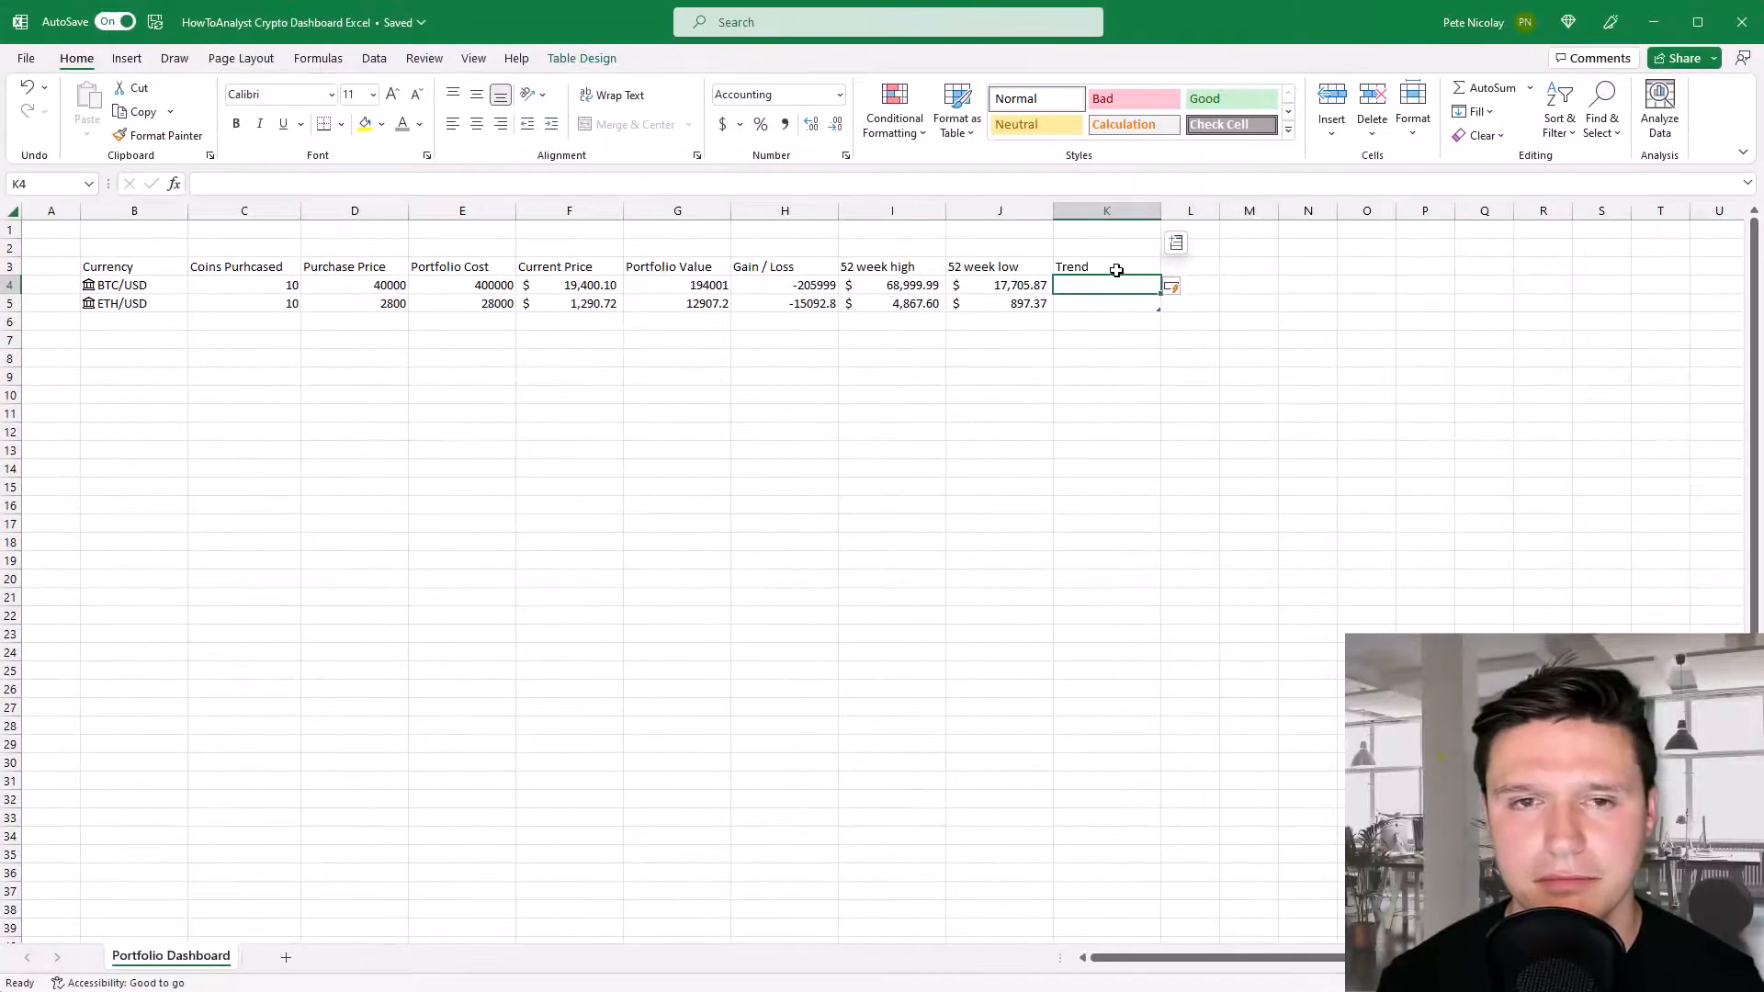
{"action": "left_click", "coordinate": [125, 57]}
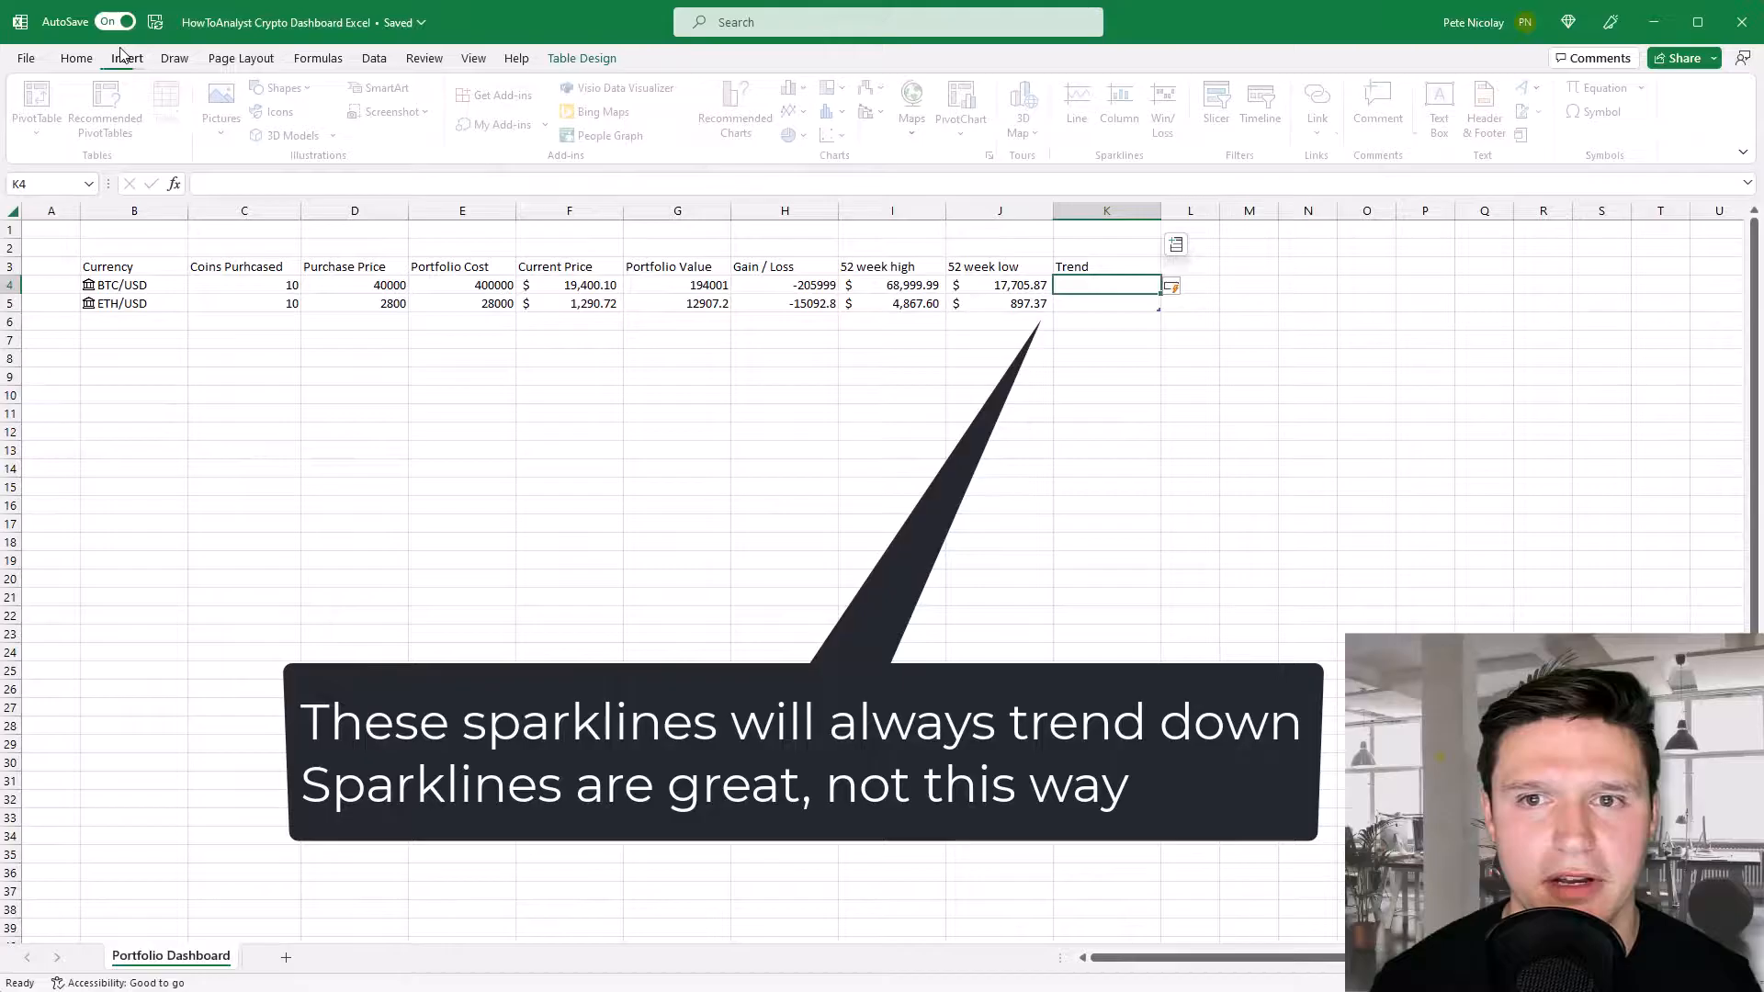
{"action": "left_click", "coordinate": [1076, 101]}
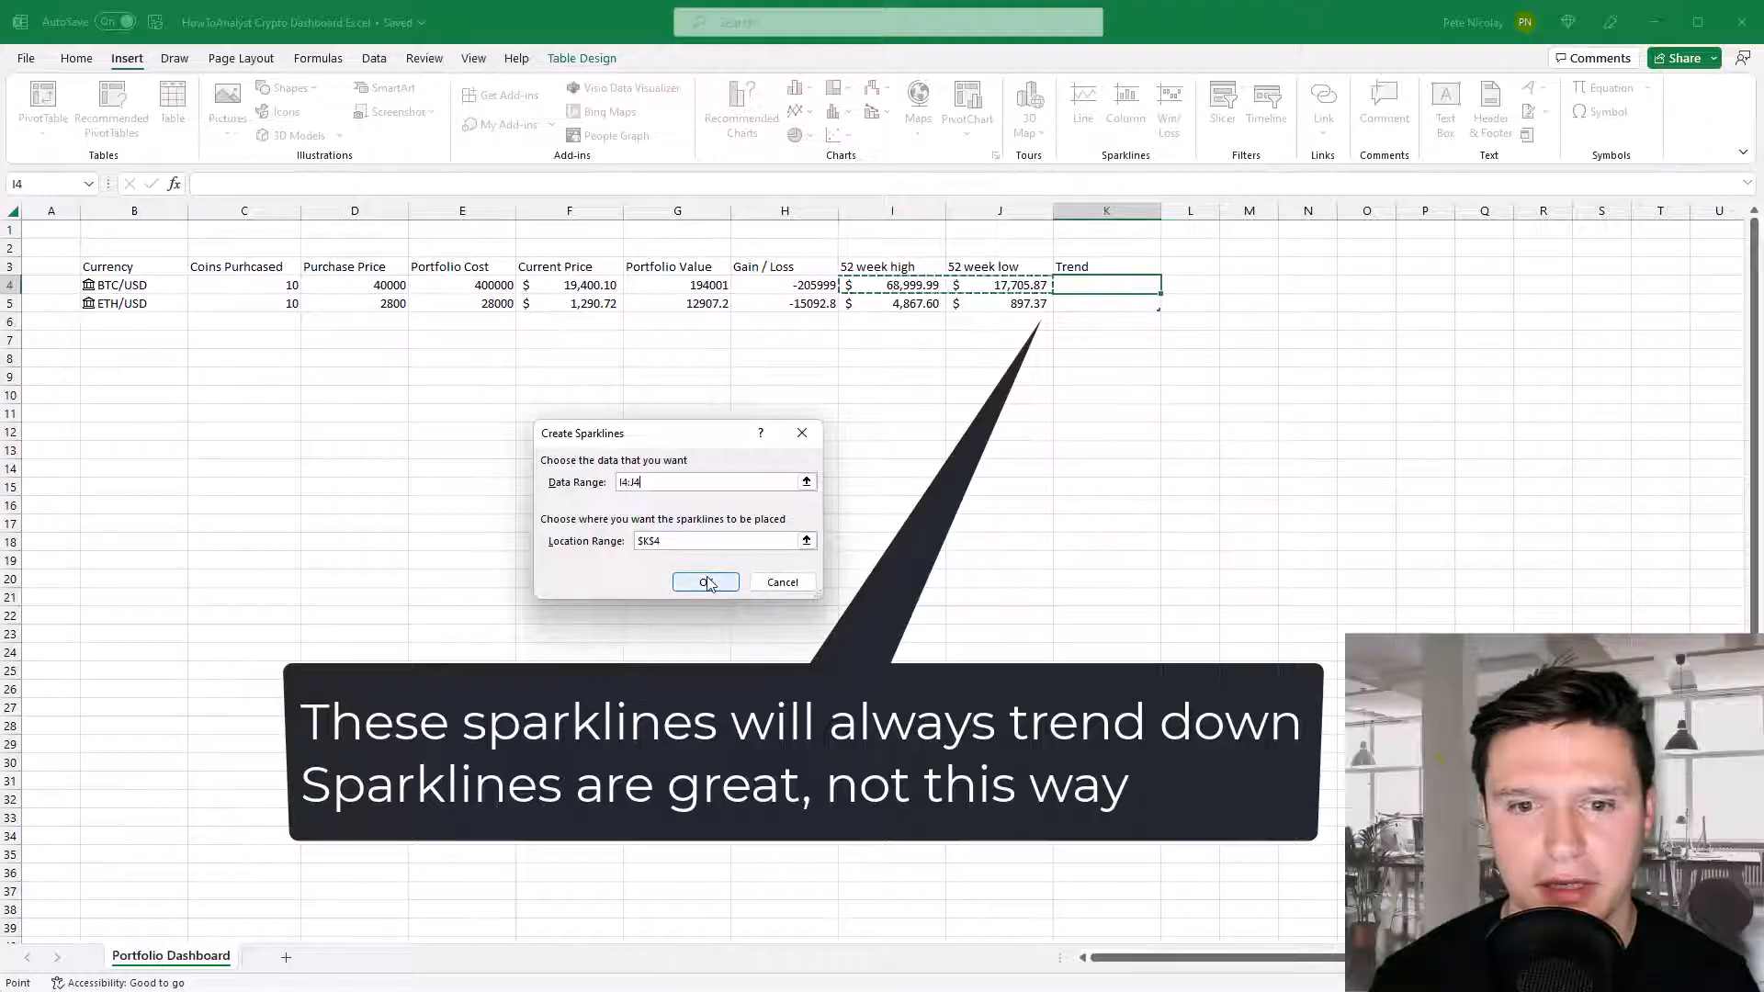
{"action": "left_click", "coordinate": [705, 581]}
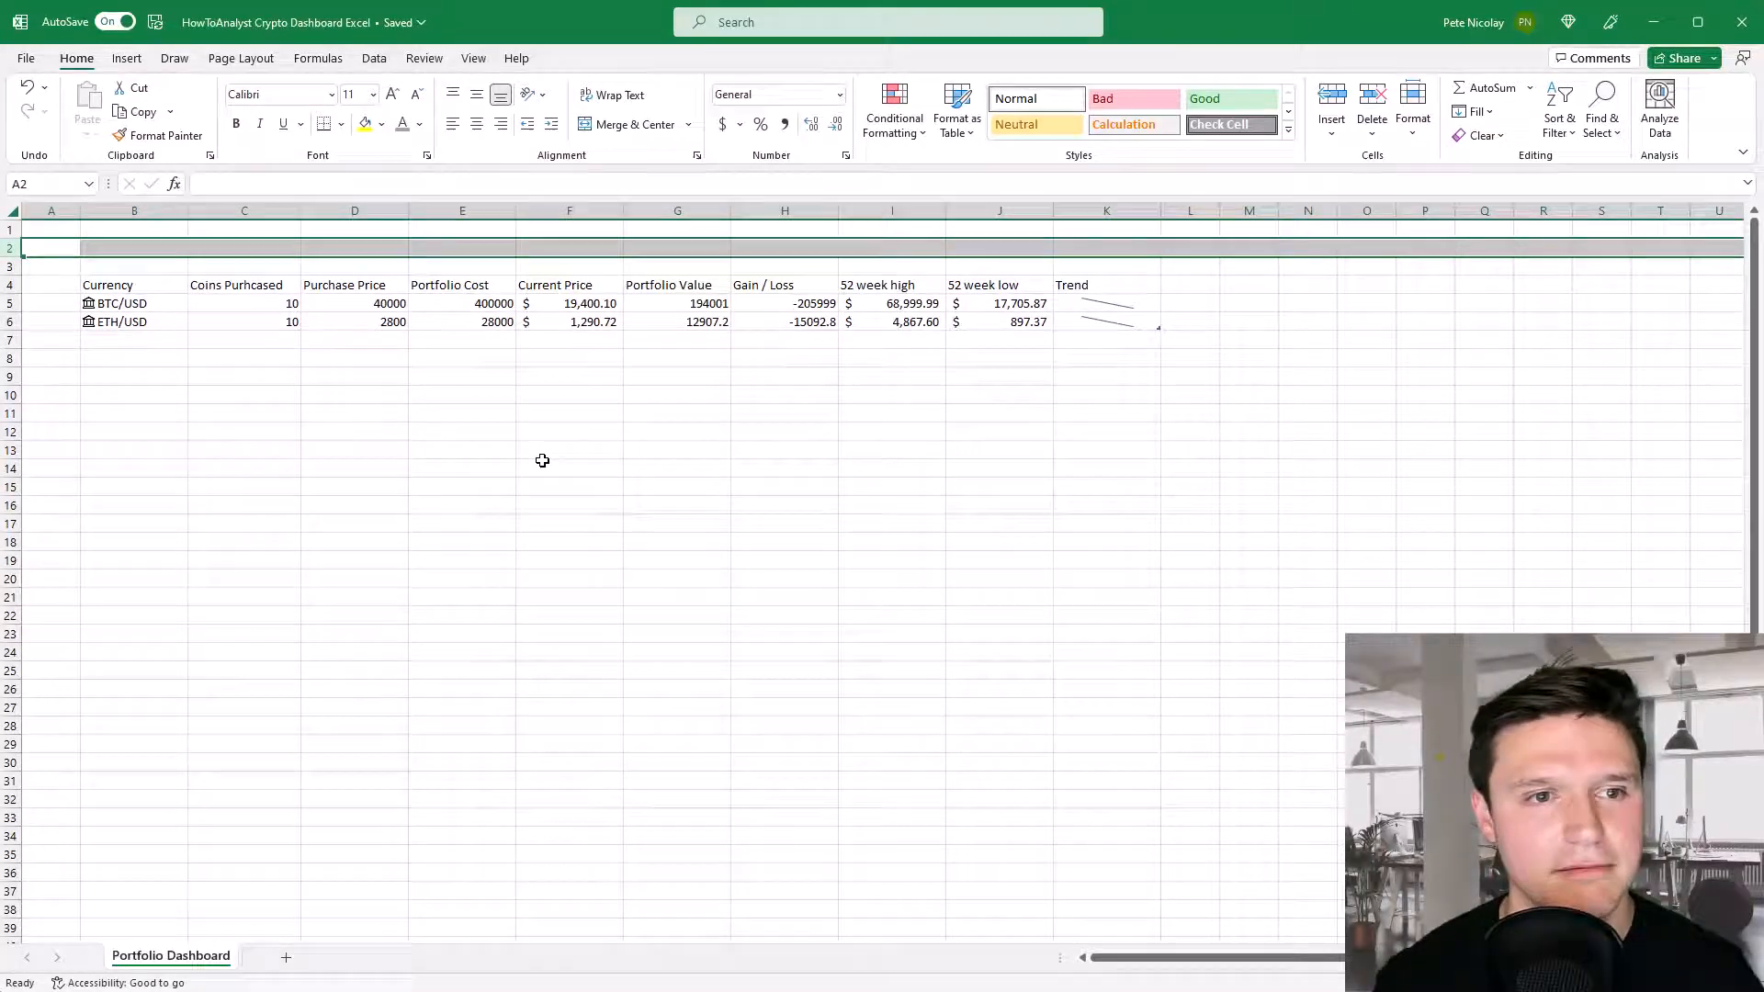
Add a bold HowToAnalyst Crypto Portfolio Dashboard title in B2 and apply Accounting format to D5:J6.
{"action": "type", "text": "Ho"}
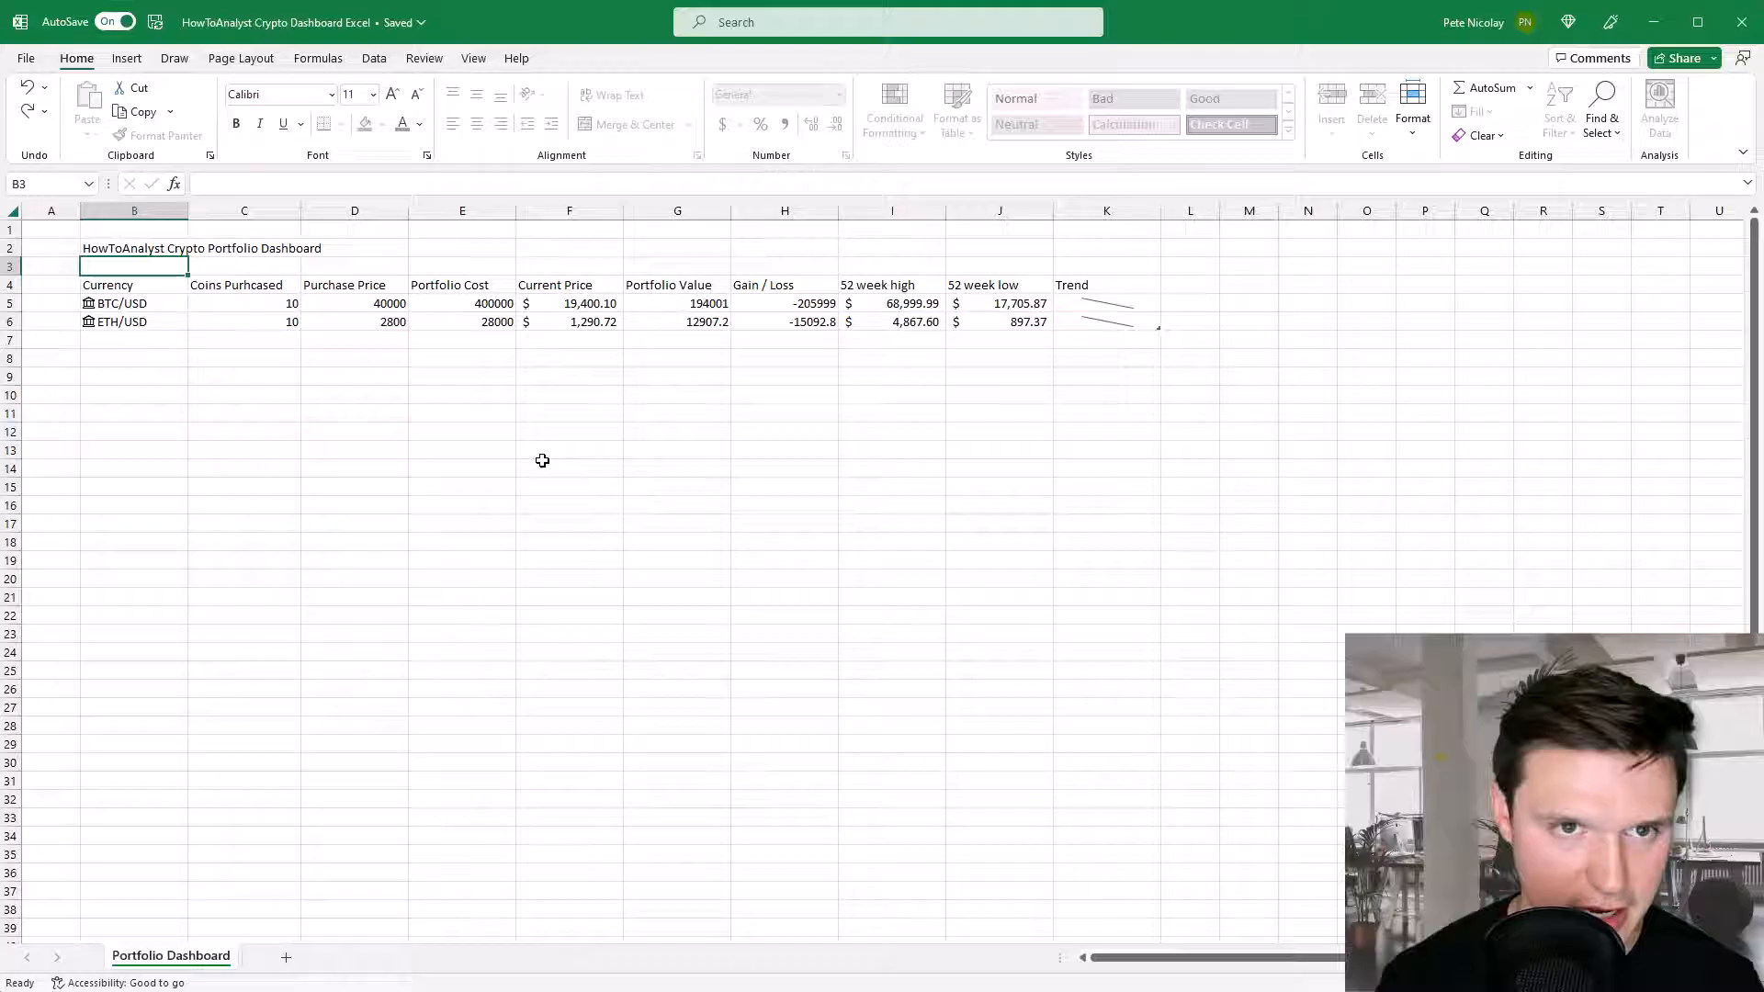
{"action": "left_click", "coordinate": [132, 248]}
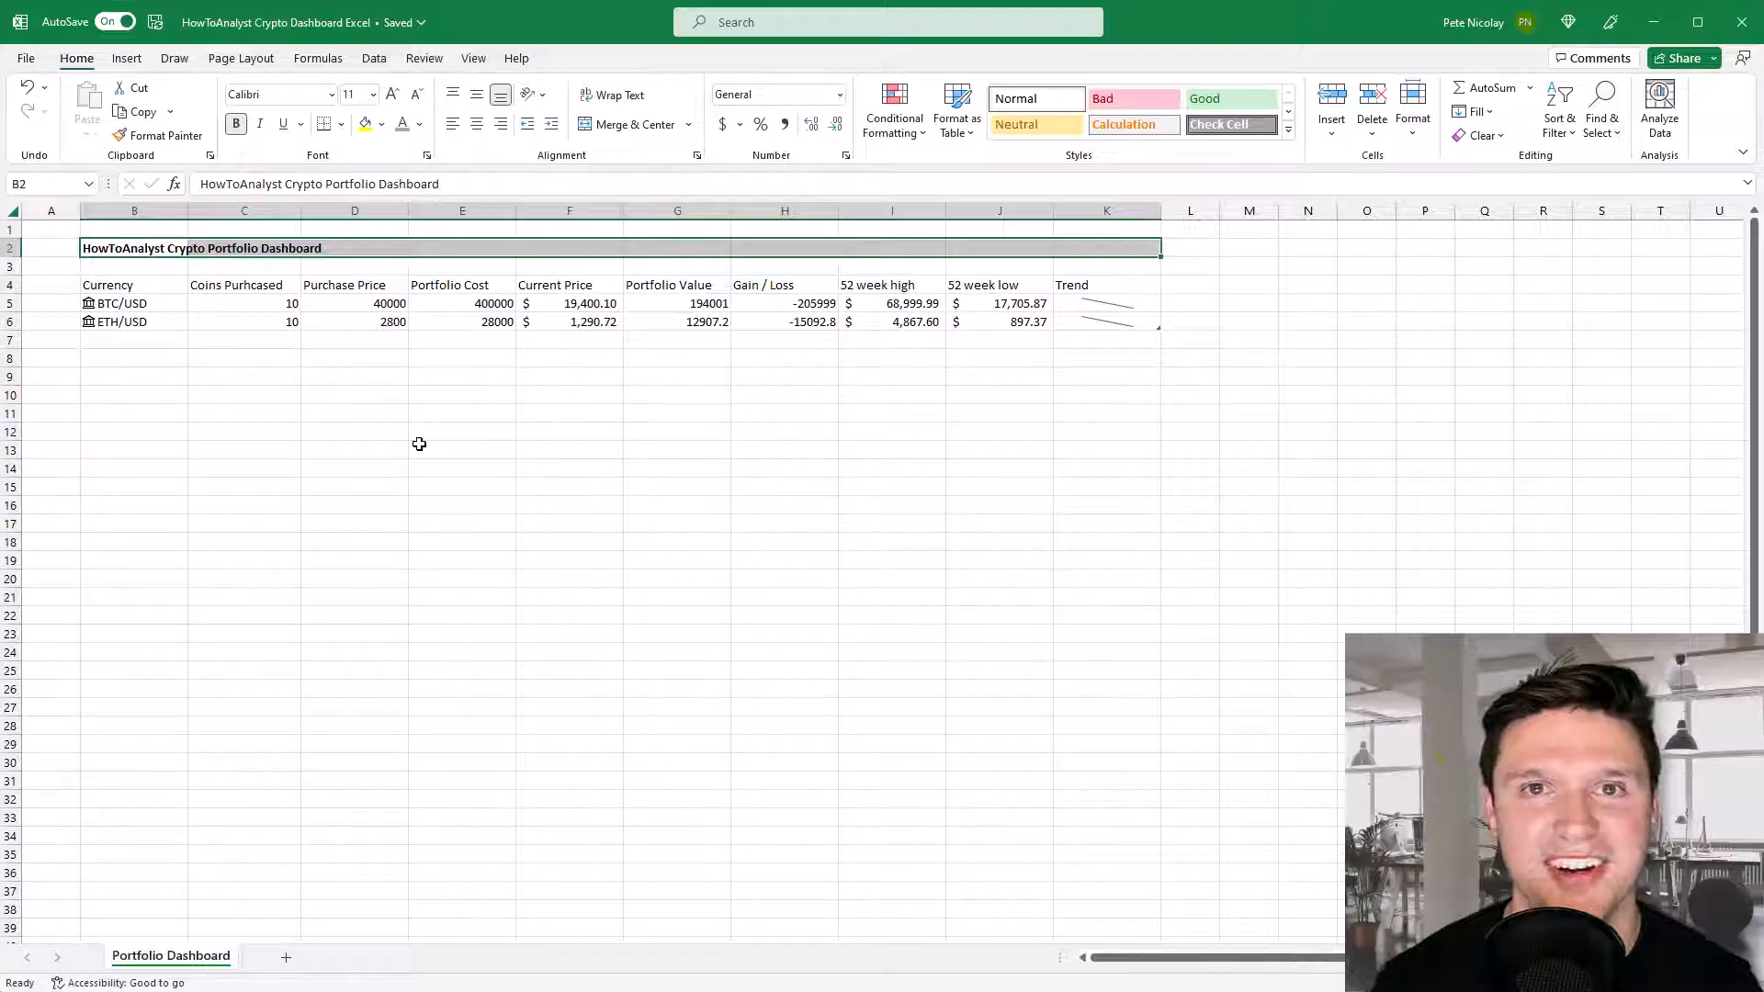
{"action": "left_click_drag", "start_coordinate": [355, 303], "coordinate": [463, 304]}
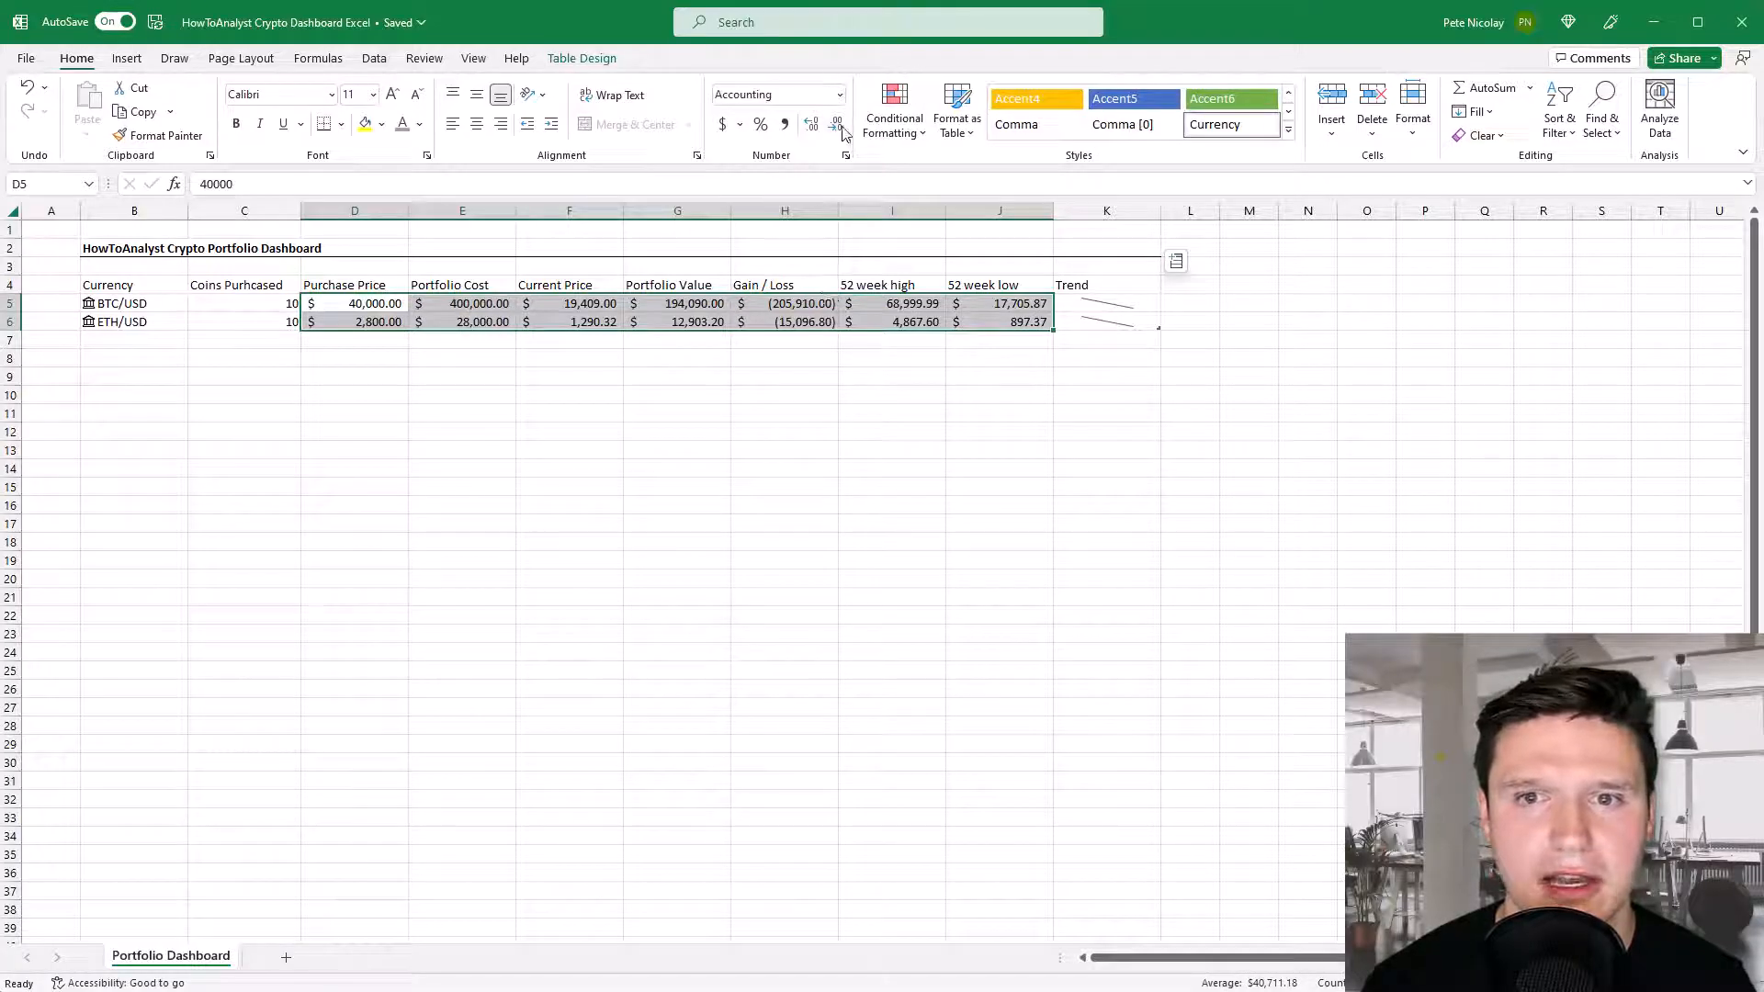
Show the amount columns as whole dollars so Gain / Loss reads (205,910) and (15,097).
{"action": "left_click", "coordinate": [836, 125]}
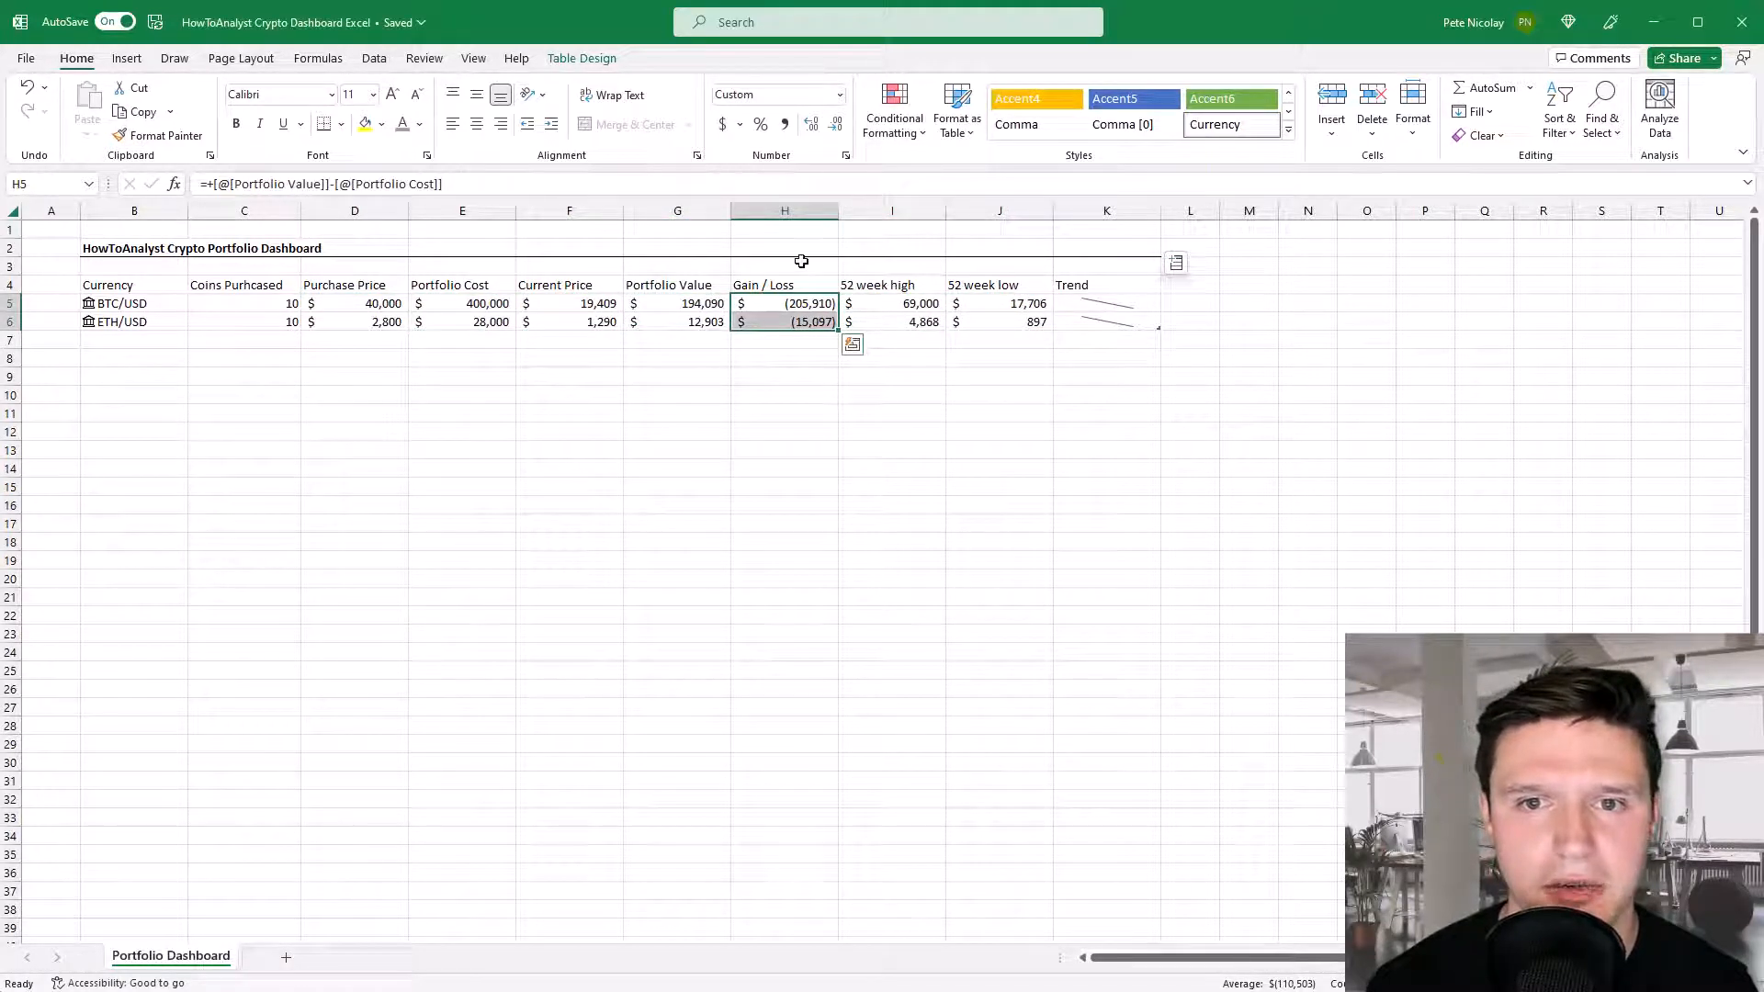
Edit the Gain / Loss icon-set rule to Number thresholds of 0 and apply it.
{"action": "left_click", "coordinate": [895, 110]}
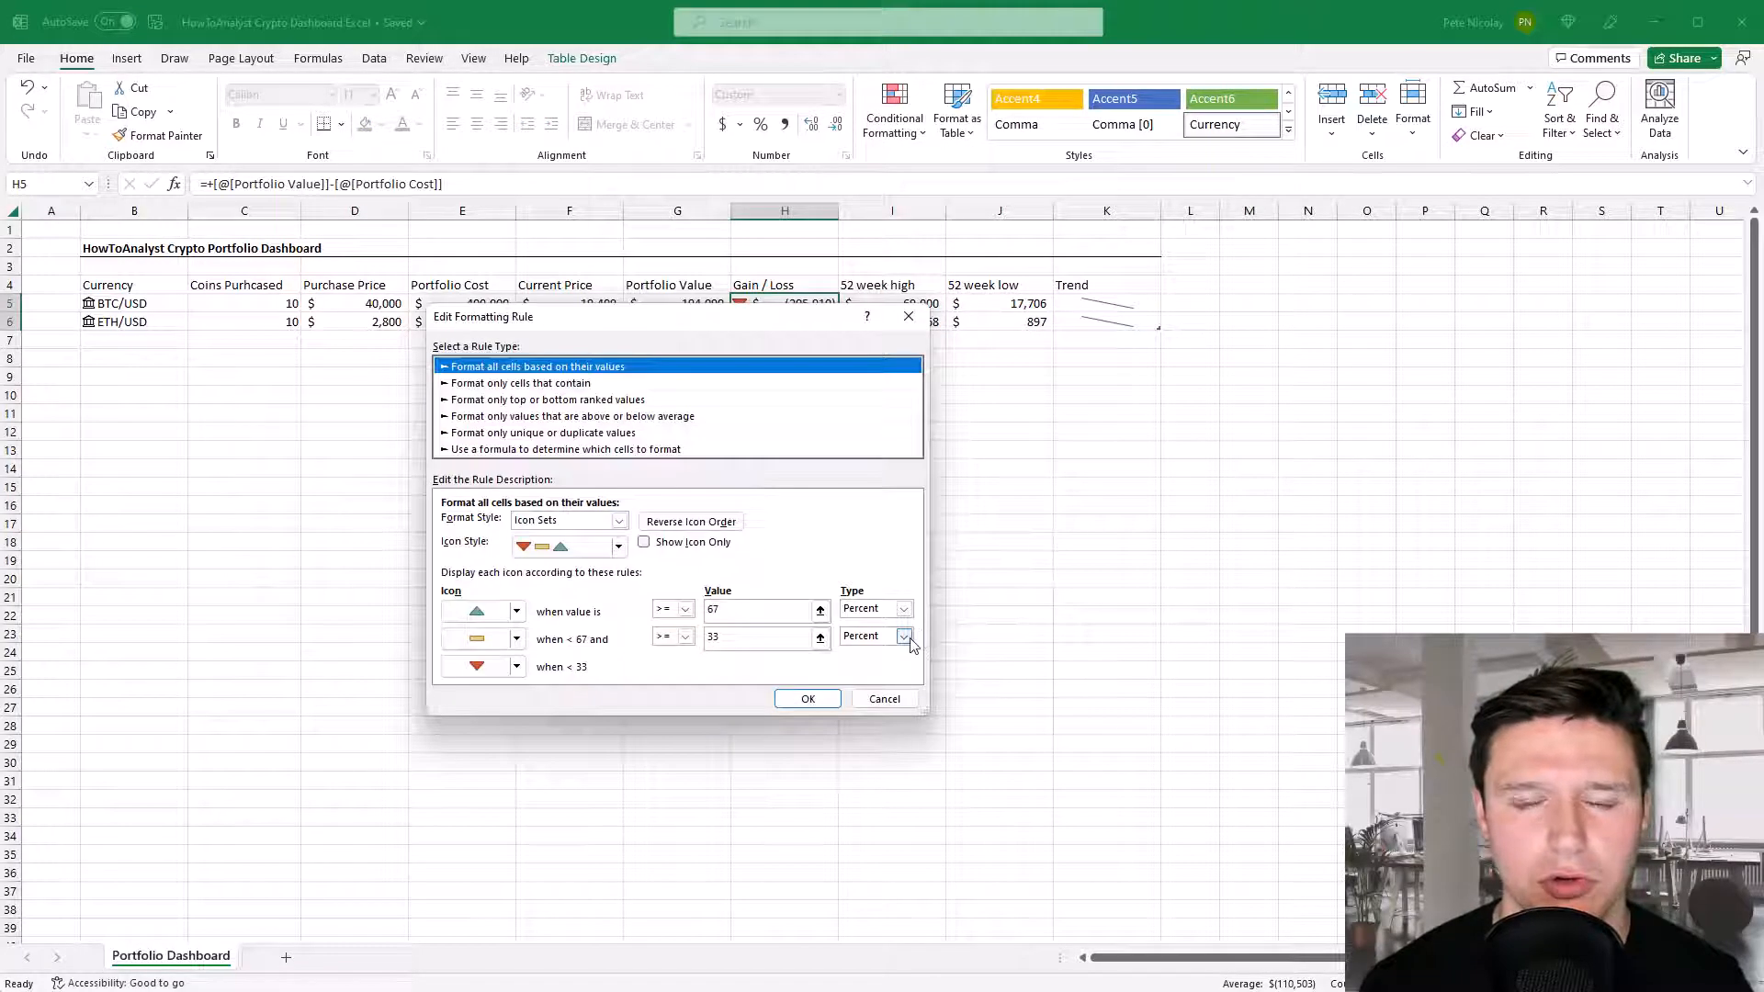
{"action": "left_click", "coordinate": [904, 636]}
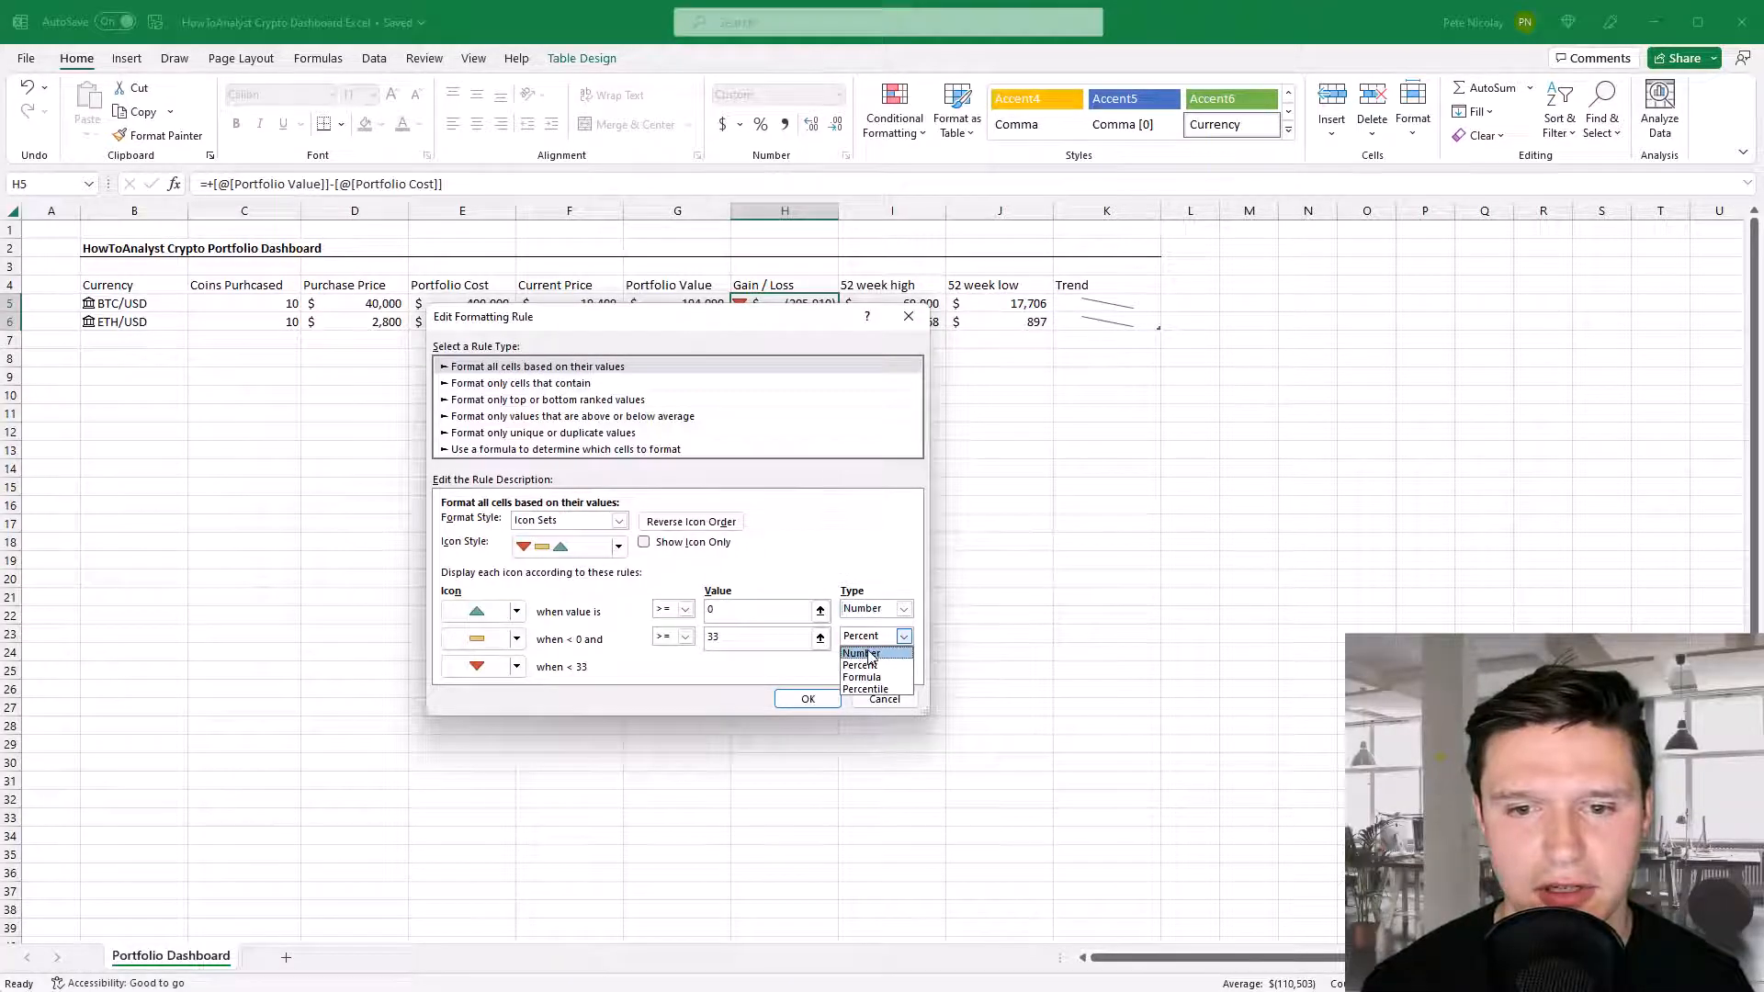
{"action": "left_click", "coordinate": [859, 654]}
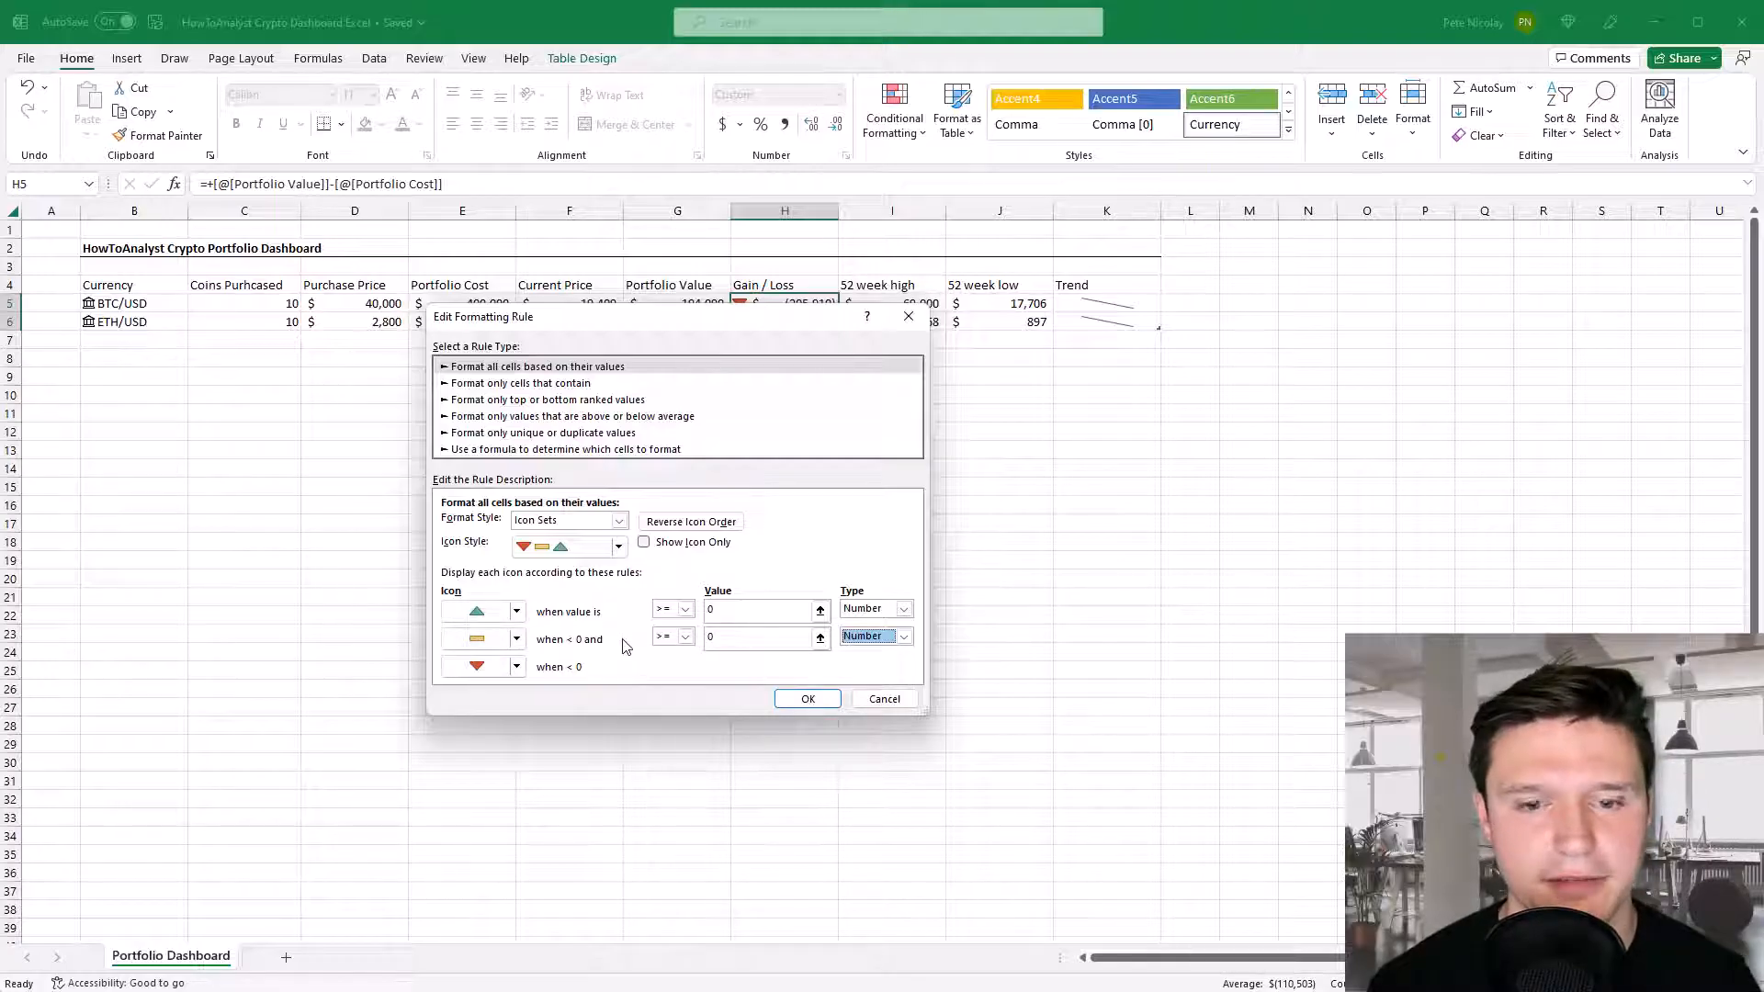
{"action": "mouse_move", "coordinate": [748, 688]}
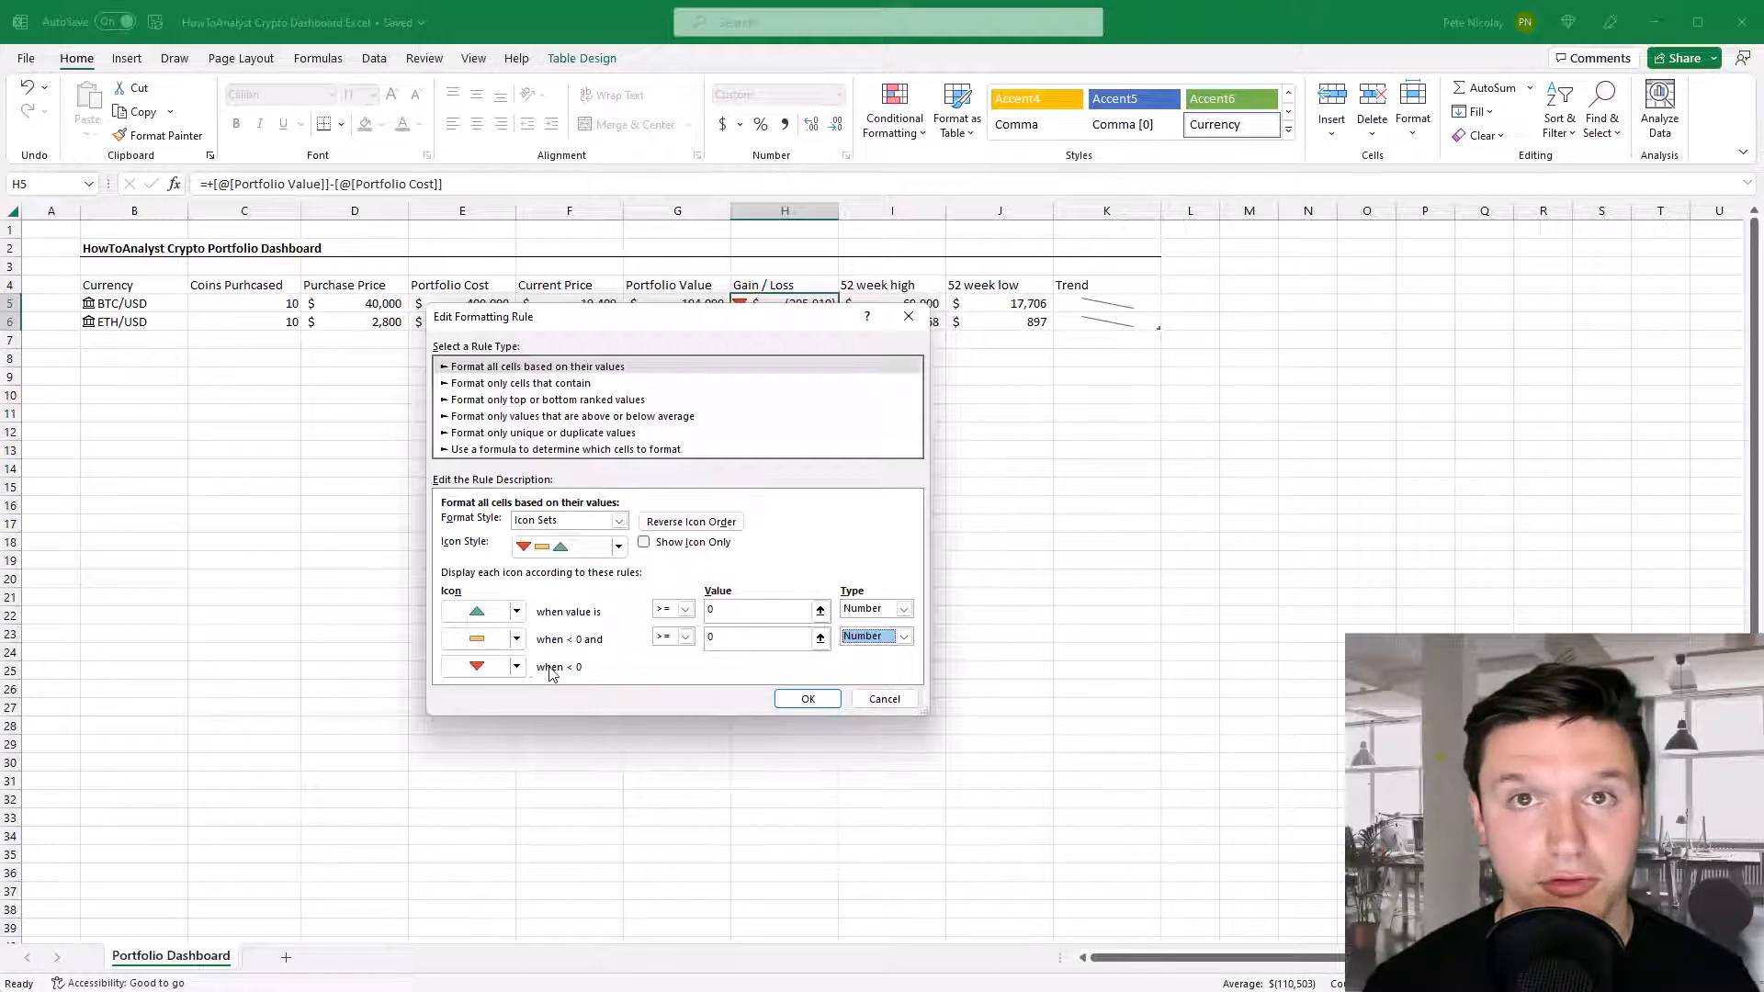
{"action": "left_click", "coordinate": [806, 698]}
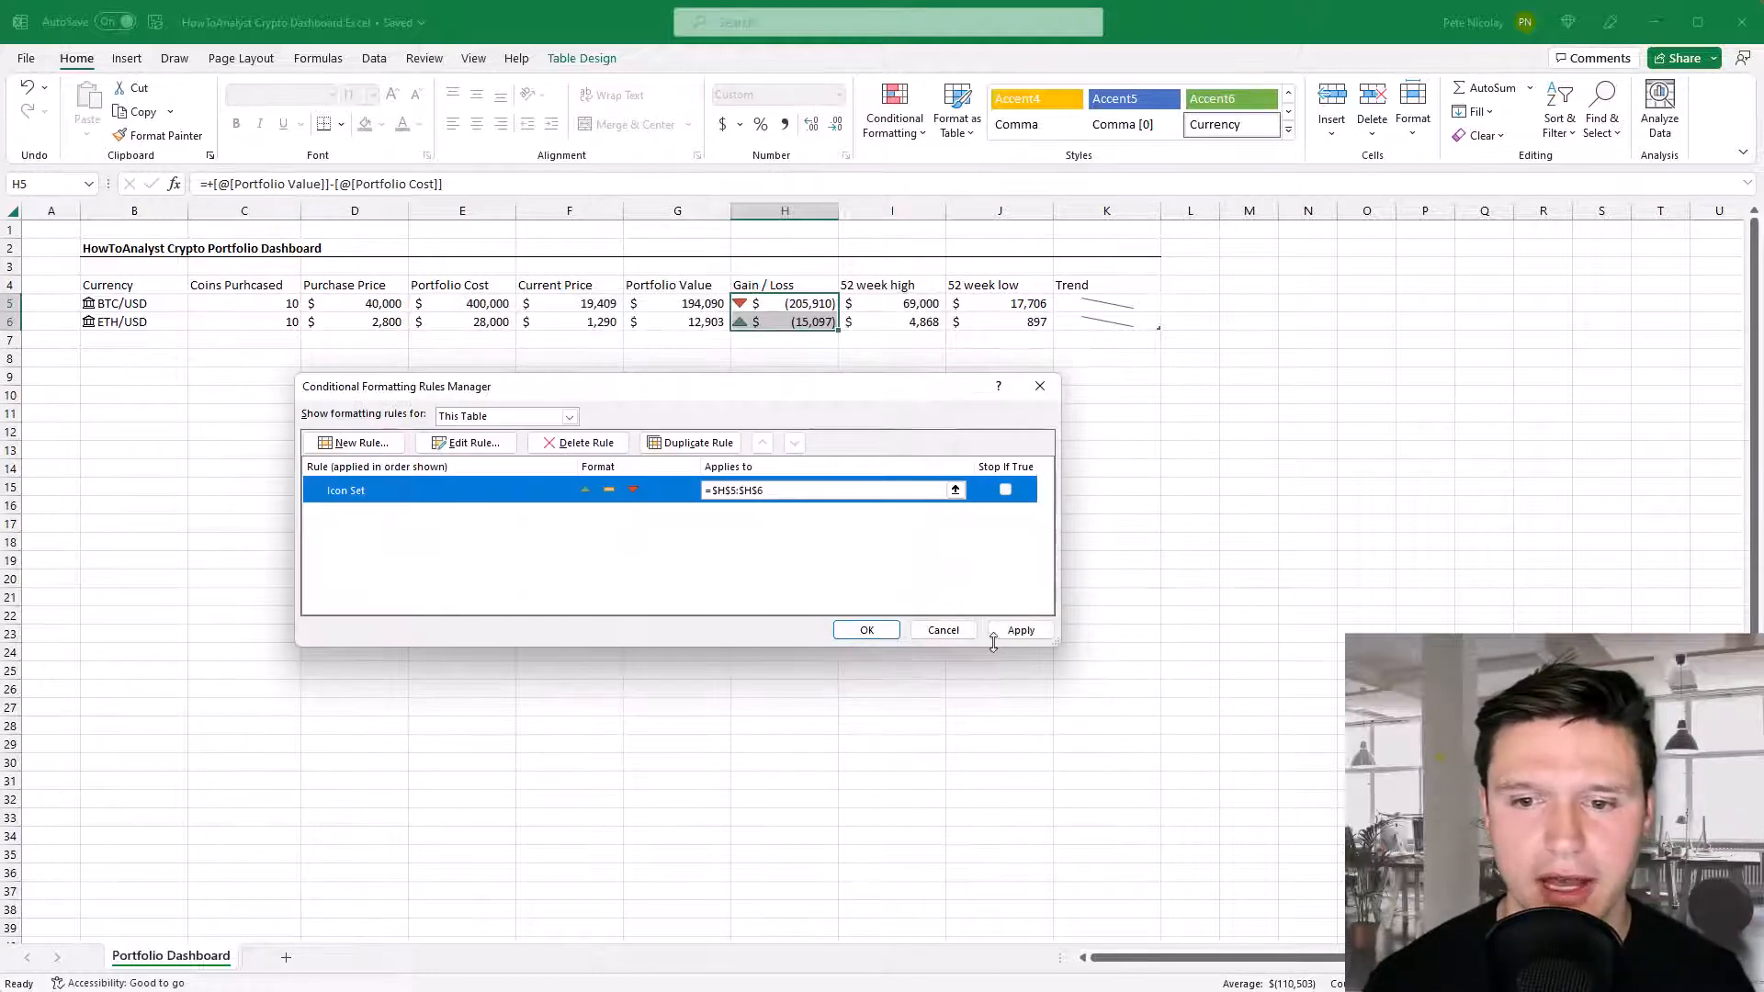
{"action": "left_click", "coordinate": [1021, 630]}
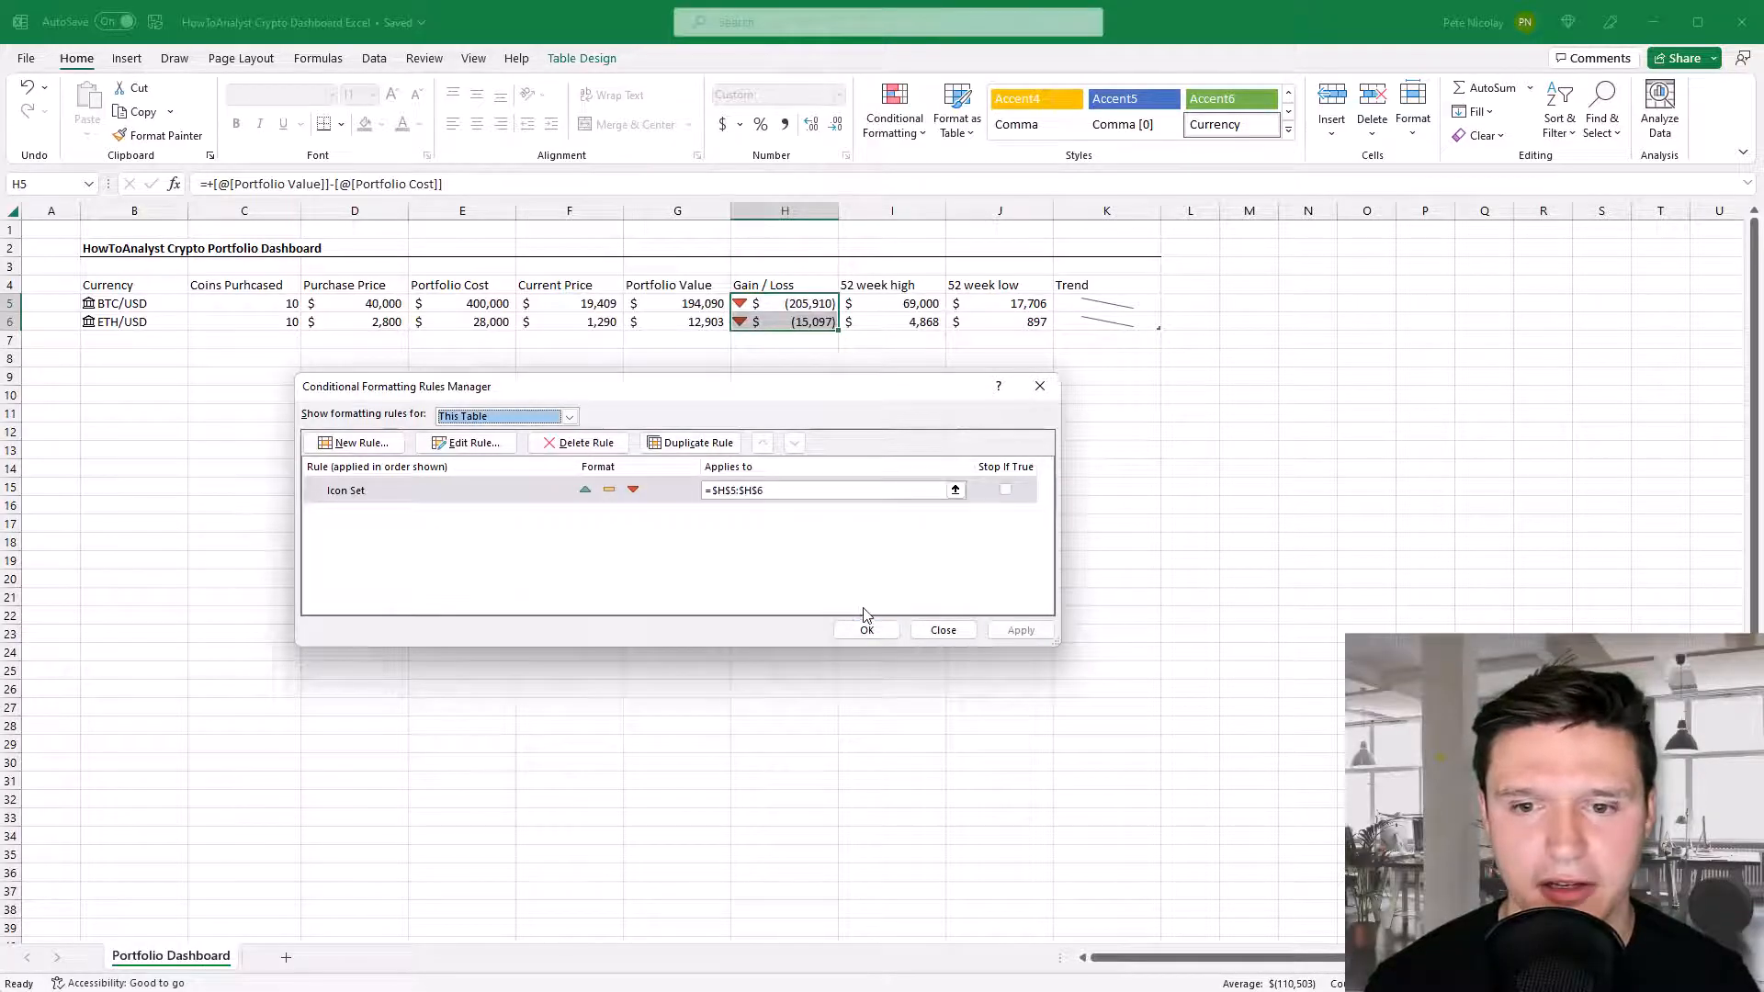
{"action": "left_click", "coordinate": [867, 630]}
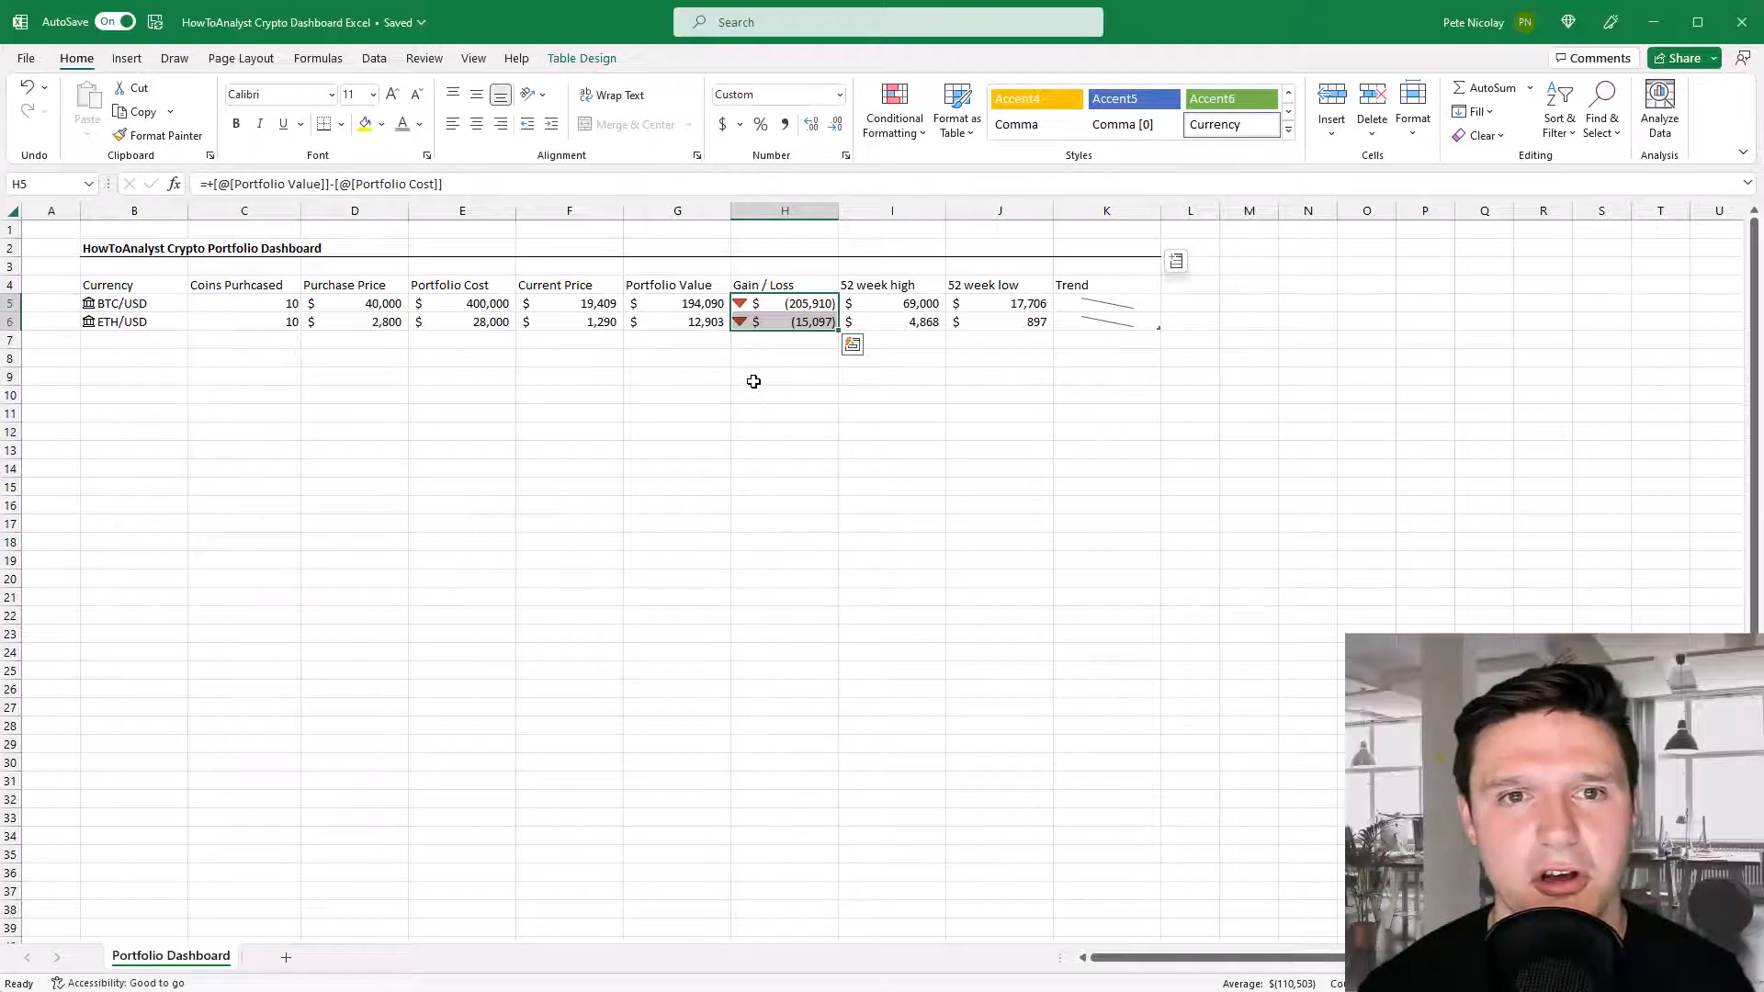
Hide gridlines and headings, then colour the table header row light gray.
{"action": "left_click", "coordinate": [472, 57]}
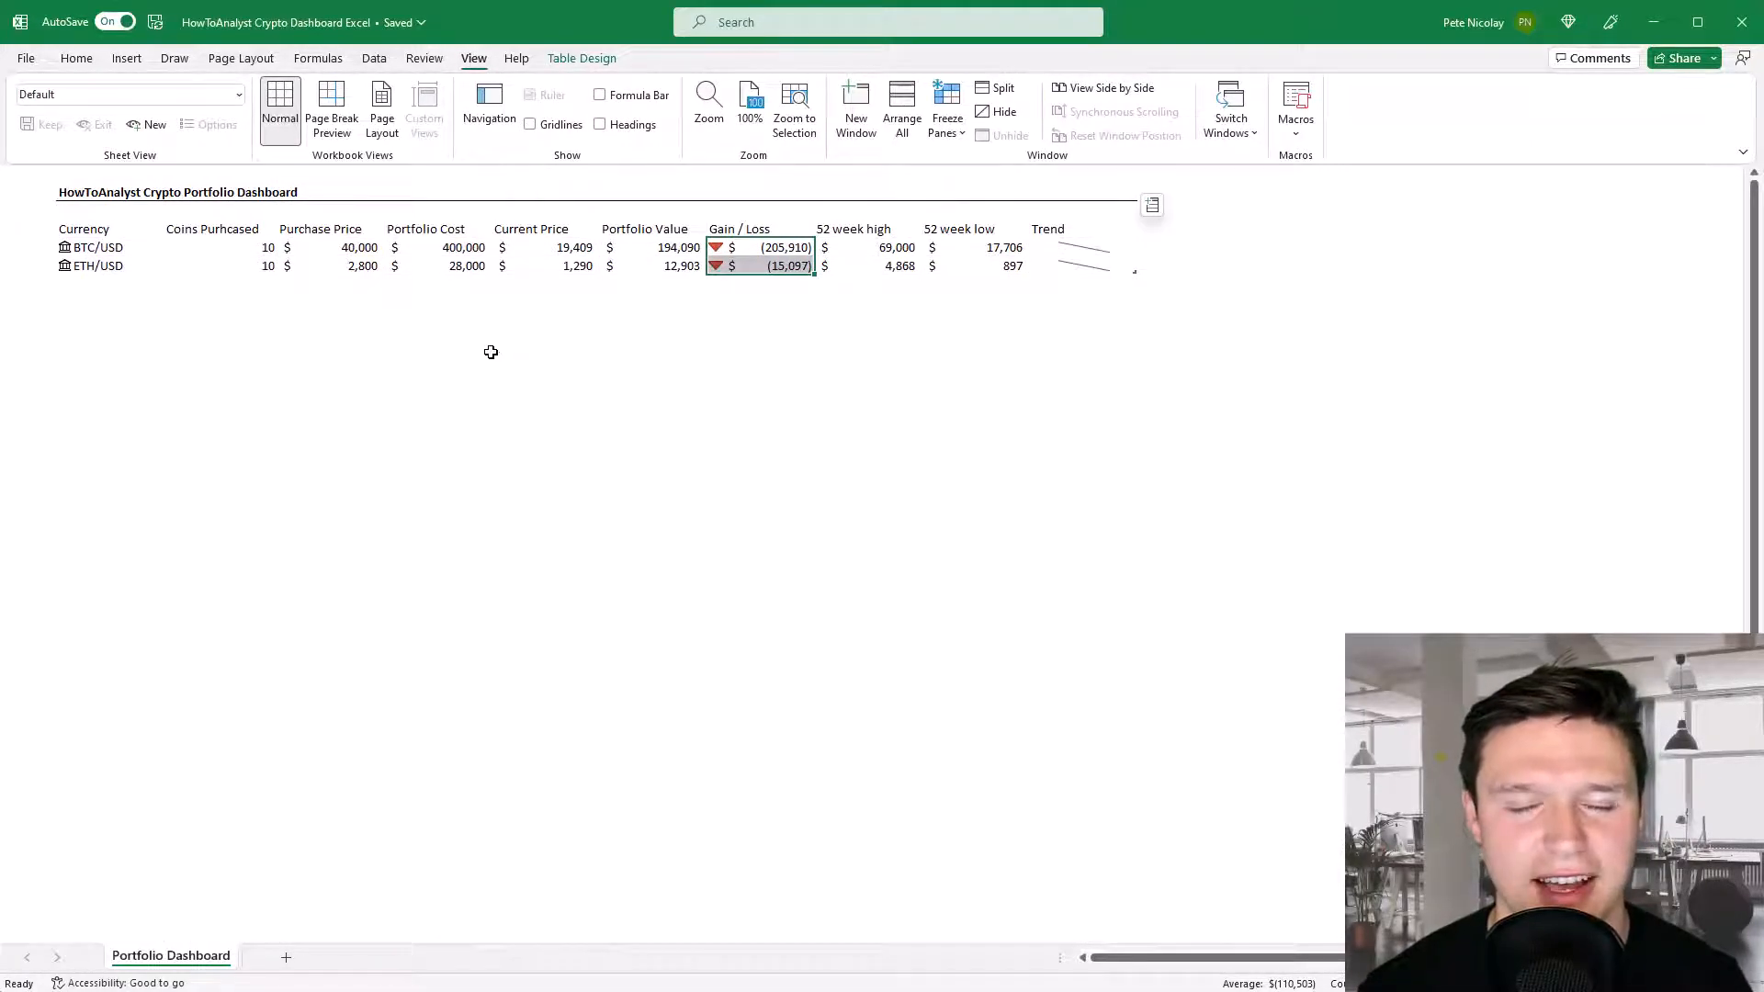
{"action": "left_click", "coordinate": [874, 264]}
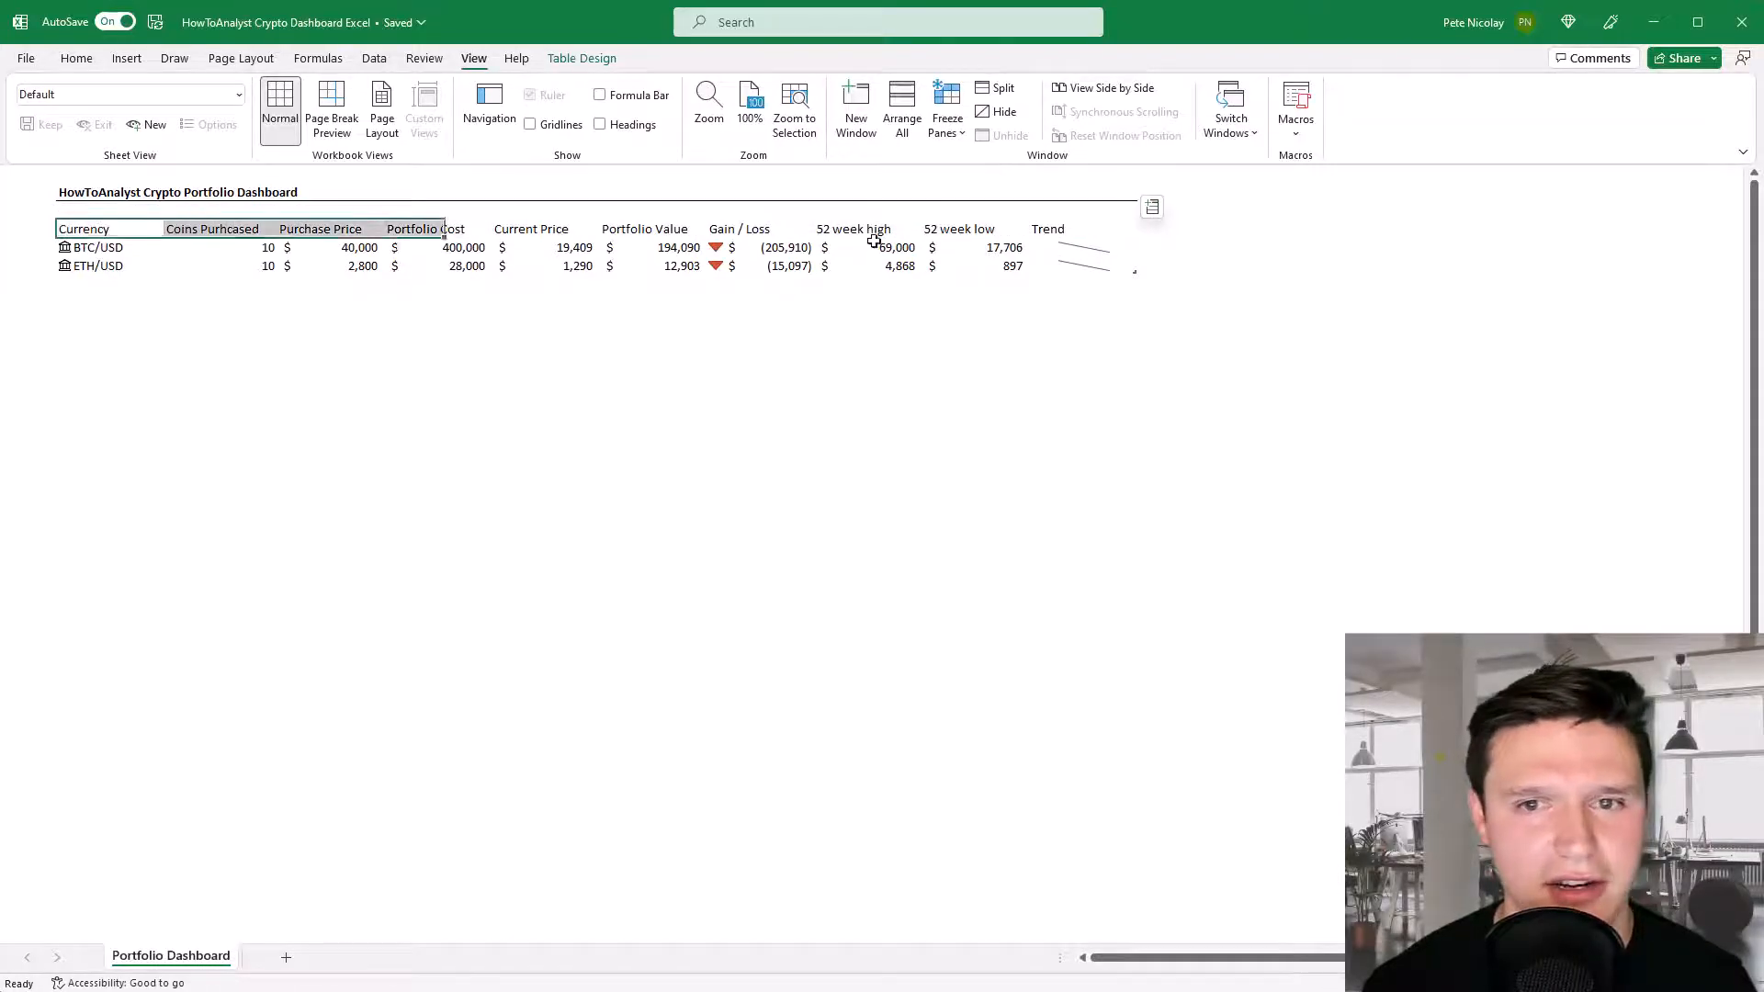
{"action": "left_click", "coordinate": [77, 57]}
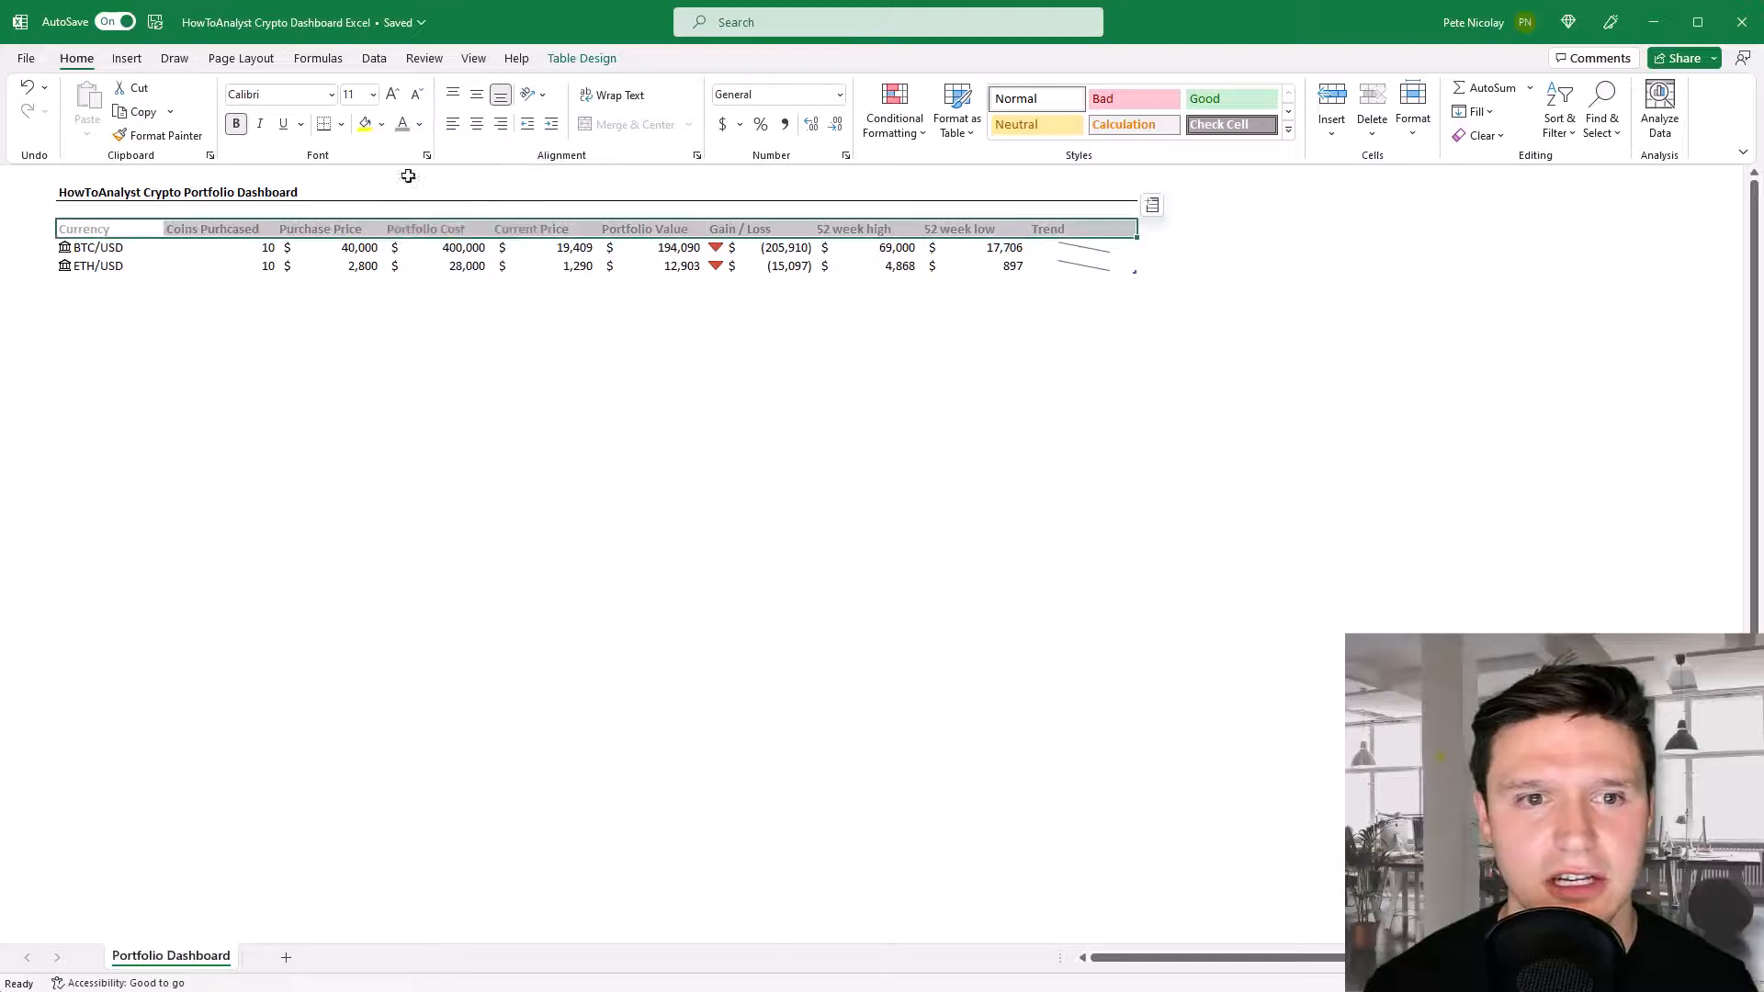
{"action": "left_click", "coordinate": [220, 320]}
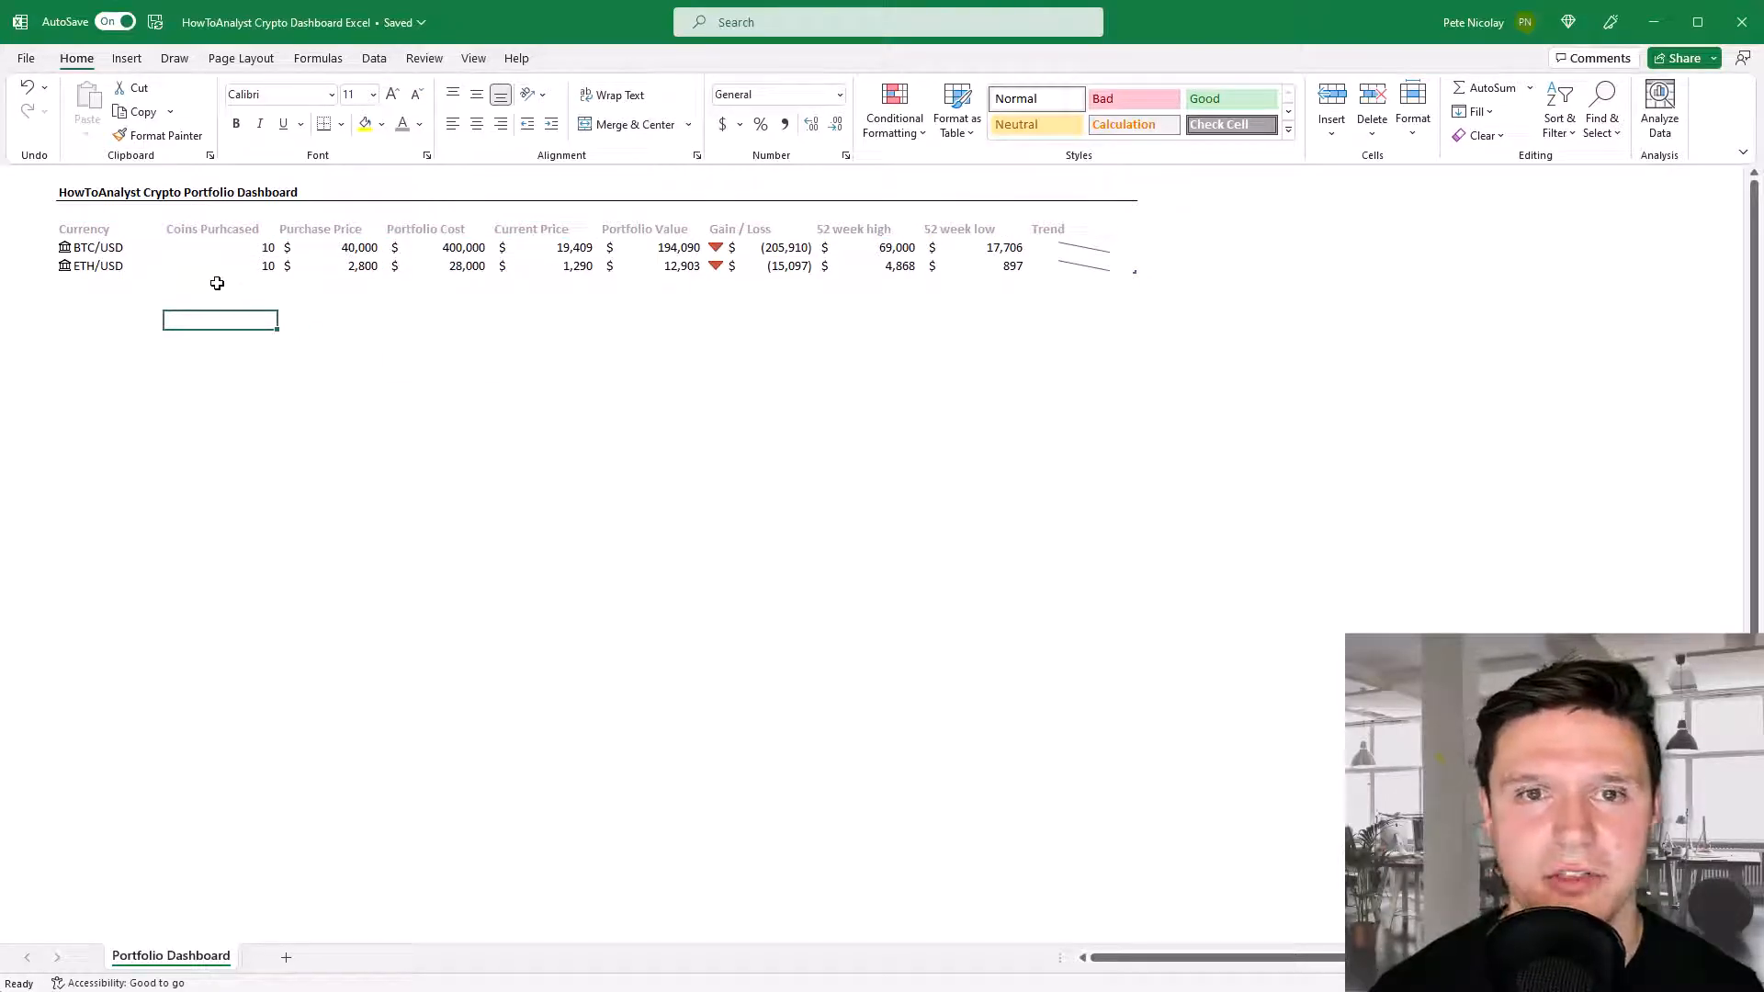
Check the Currency header cell and the table's look after the header recolour.
{"action": "left_click", "coordinate": [84, 227]}
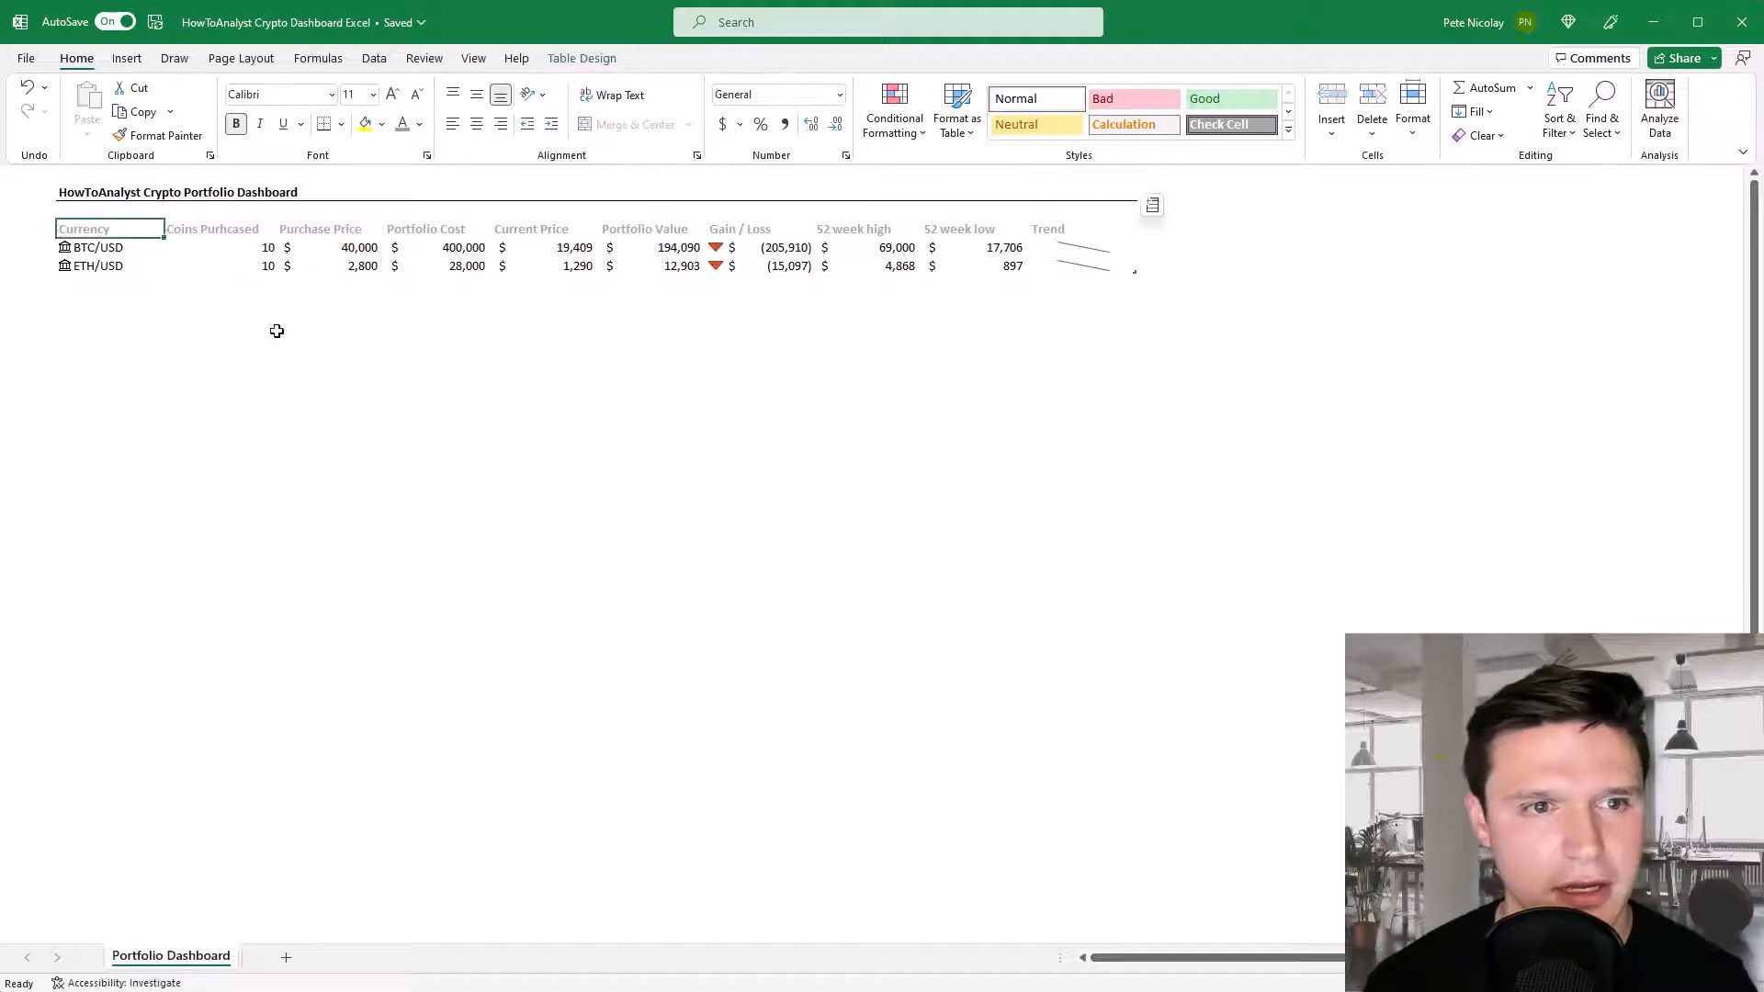
{"action": "left_click", "coordinate": [537, 228]}
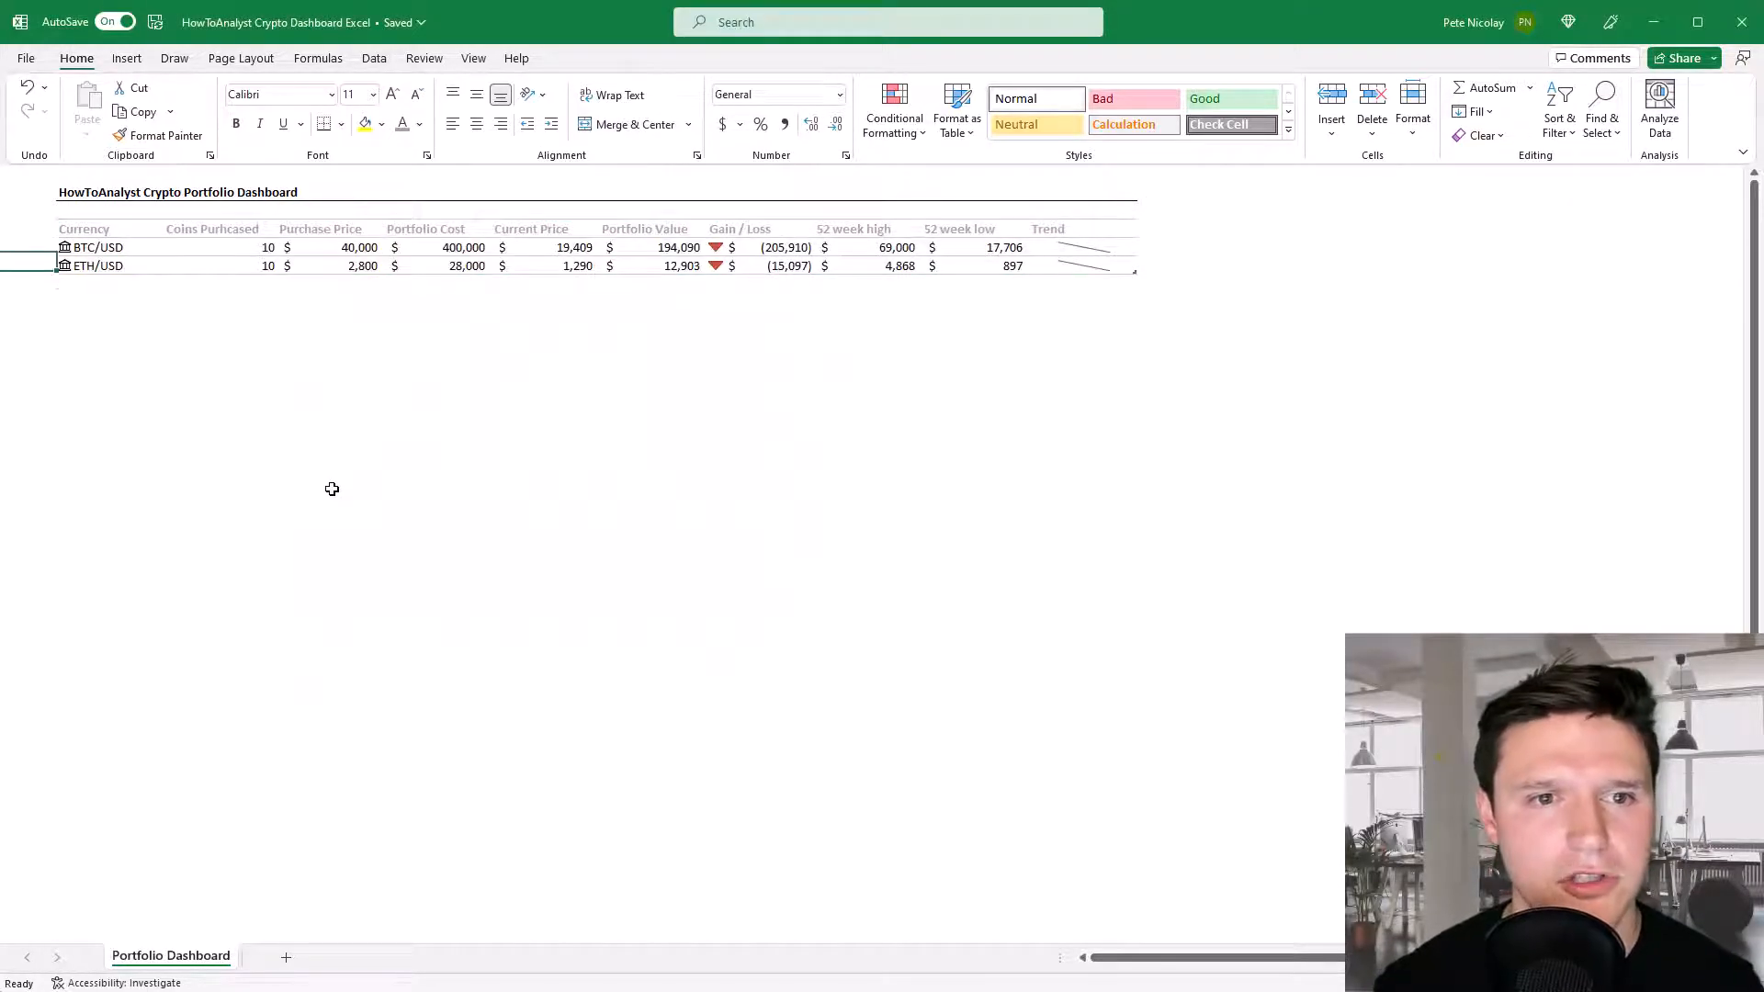
{"action": "left_click", "coordinate": [28, 319]}
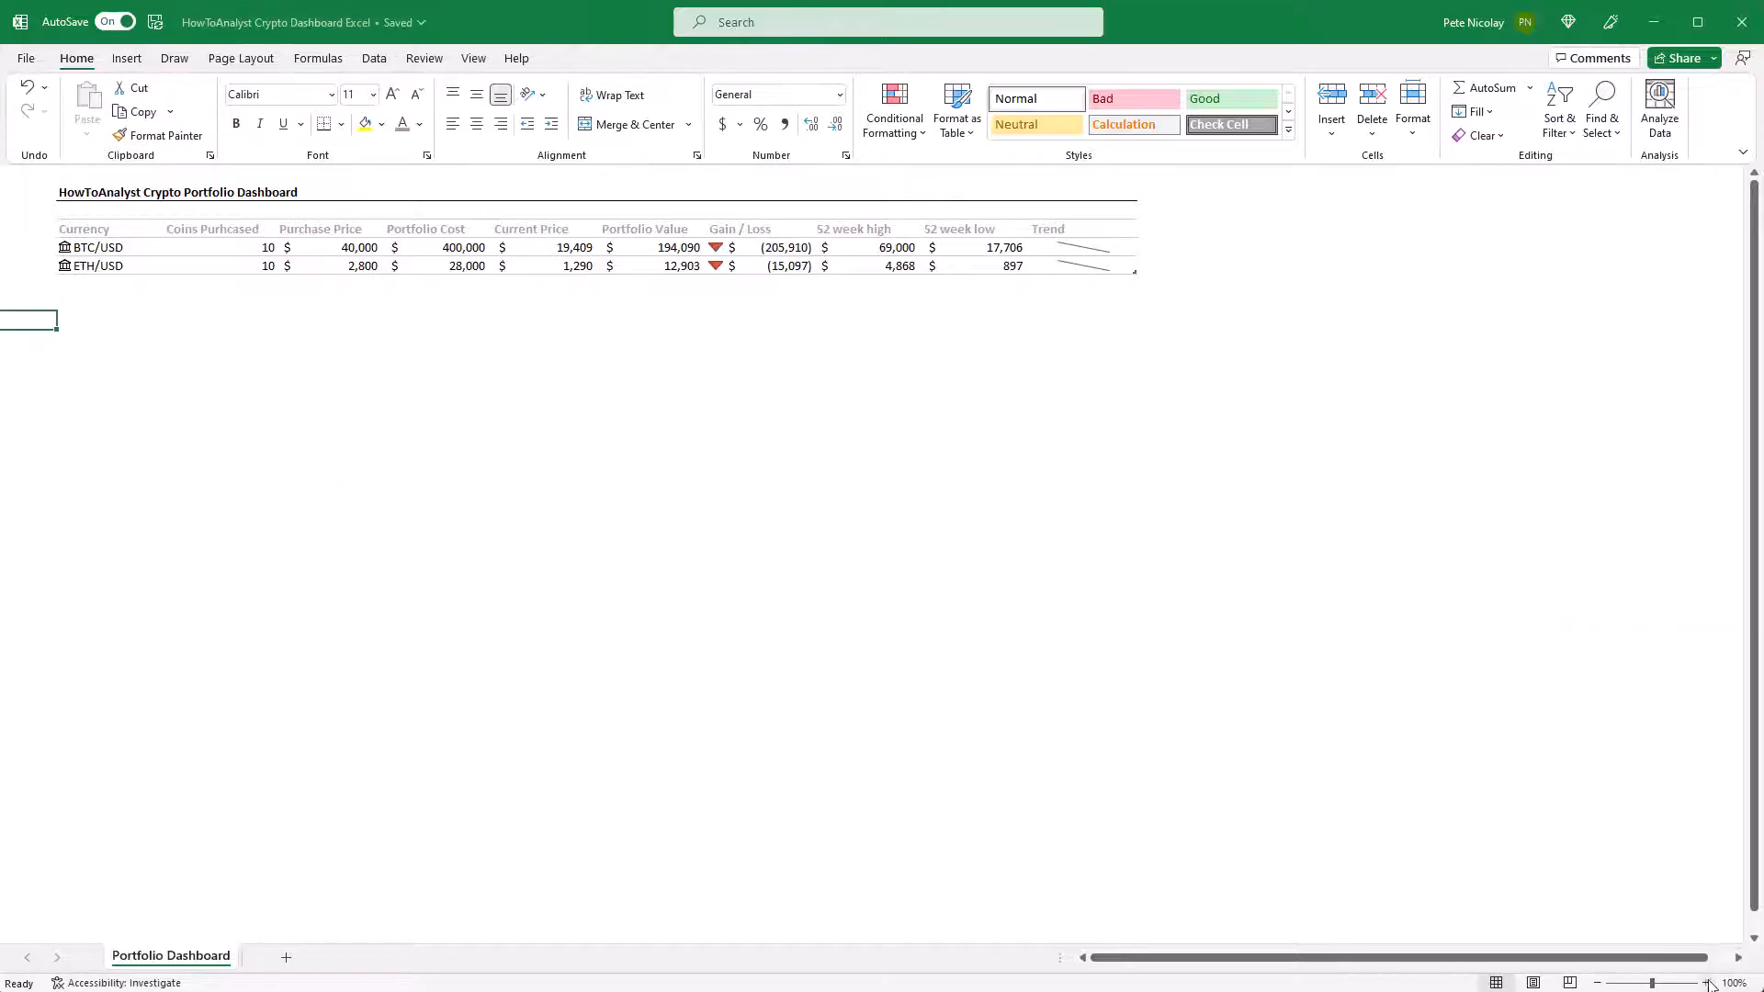
Zoom the dashboard to 150% and collapse the ribbon to tab names only.
{"action": "left_click", "coordinate": [1708, 985]}
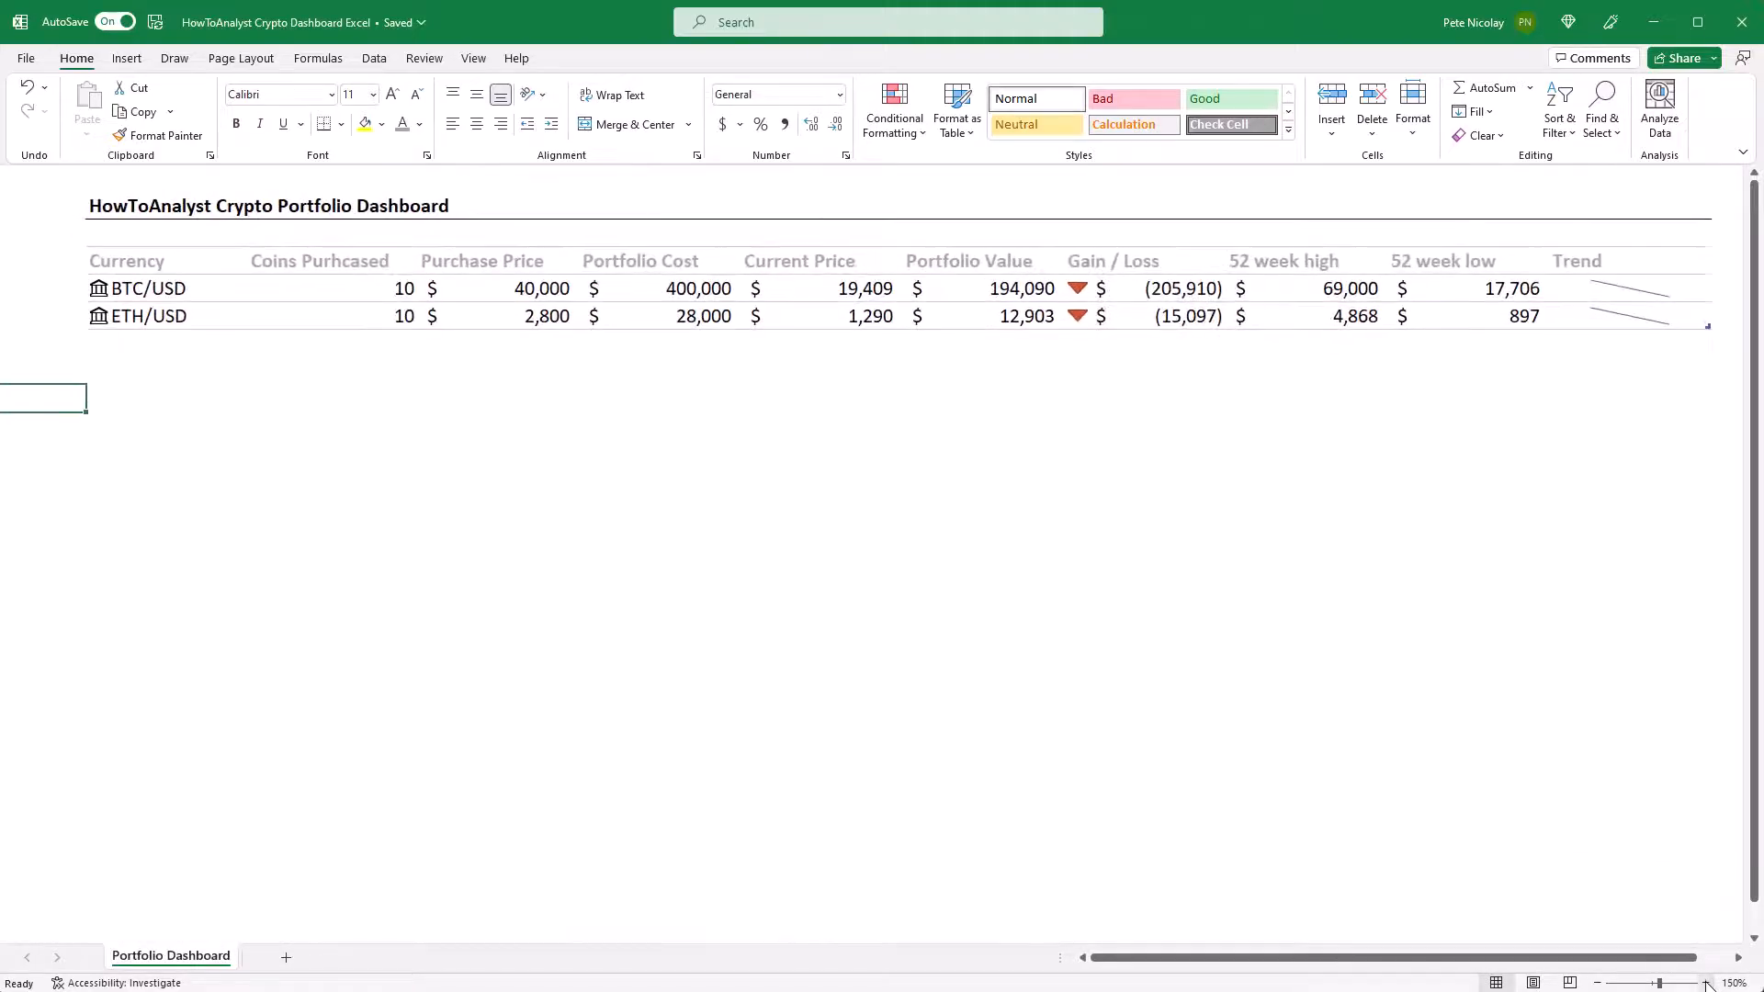
{"action": "mouse_move", "coordinate": [1234, 991]}
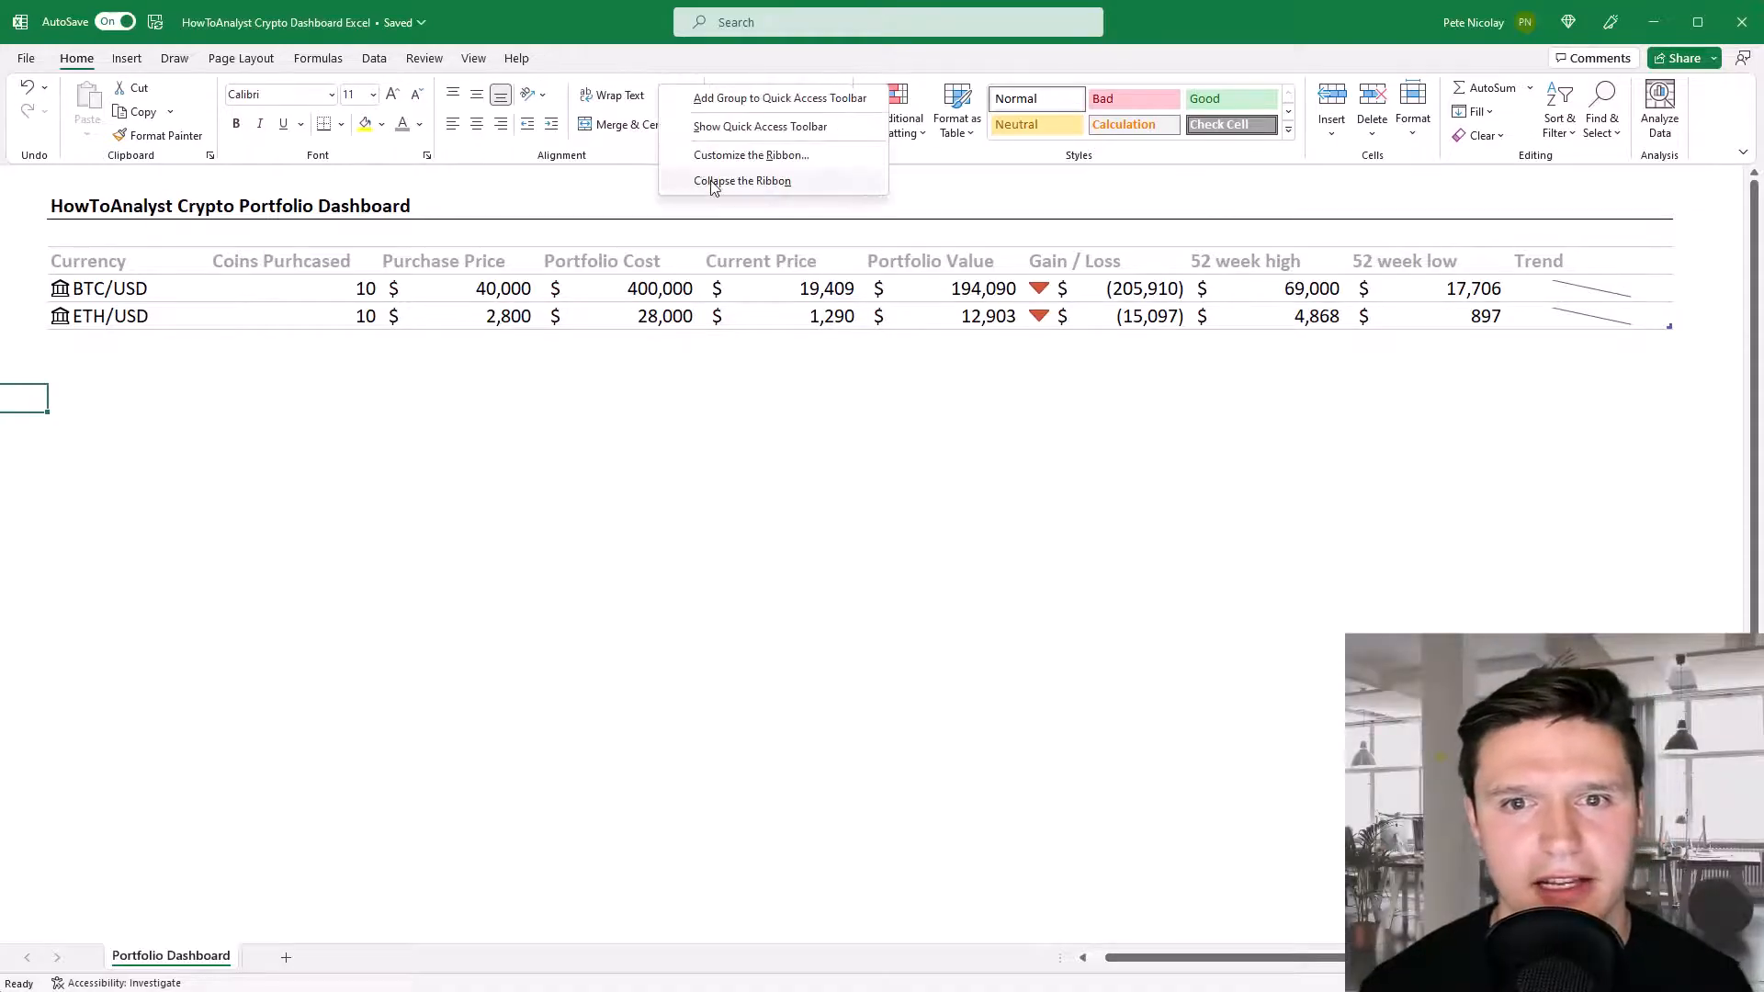
{"action": "left_click", "coordinate": [742, 180]}
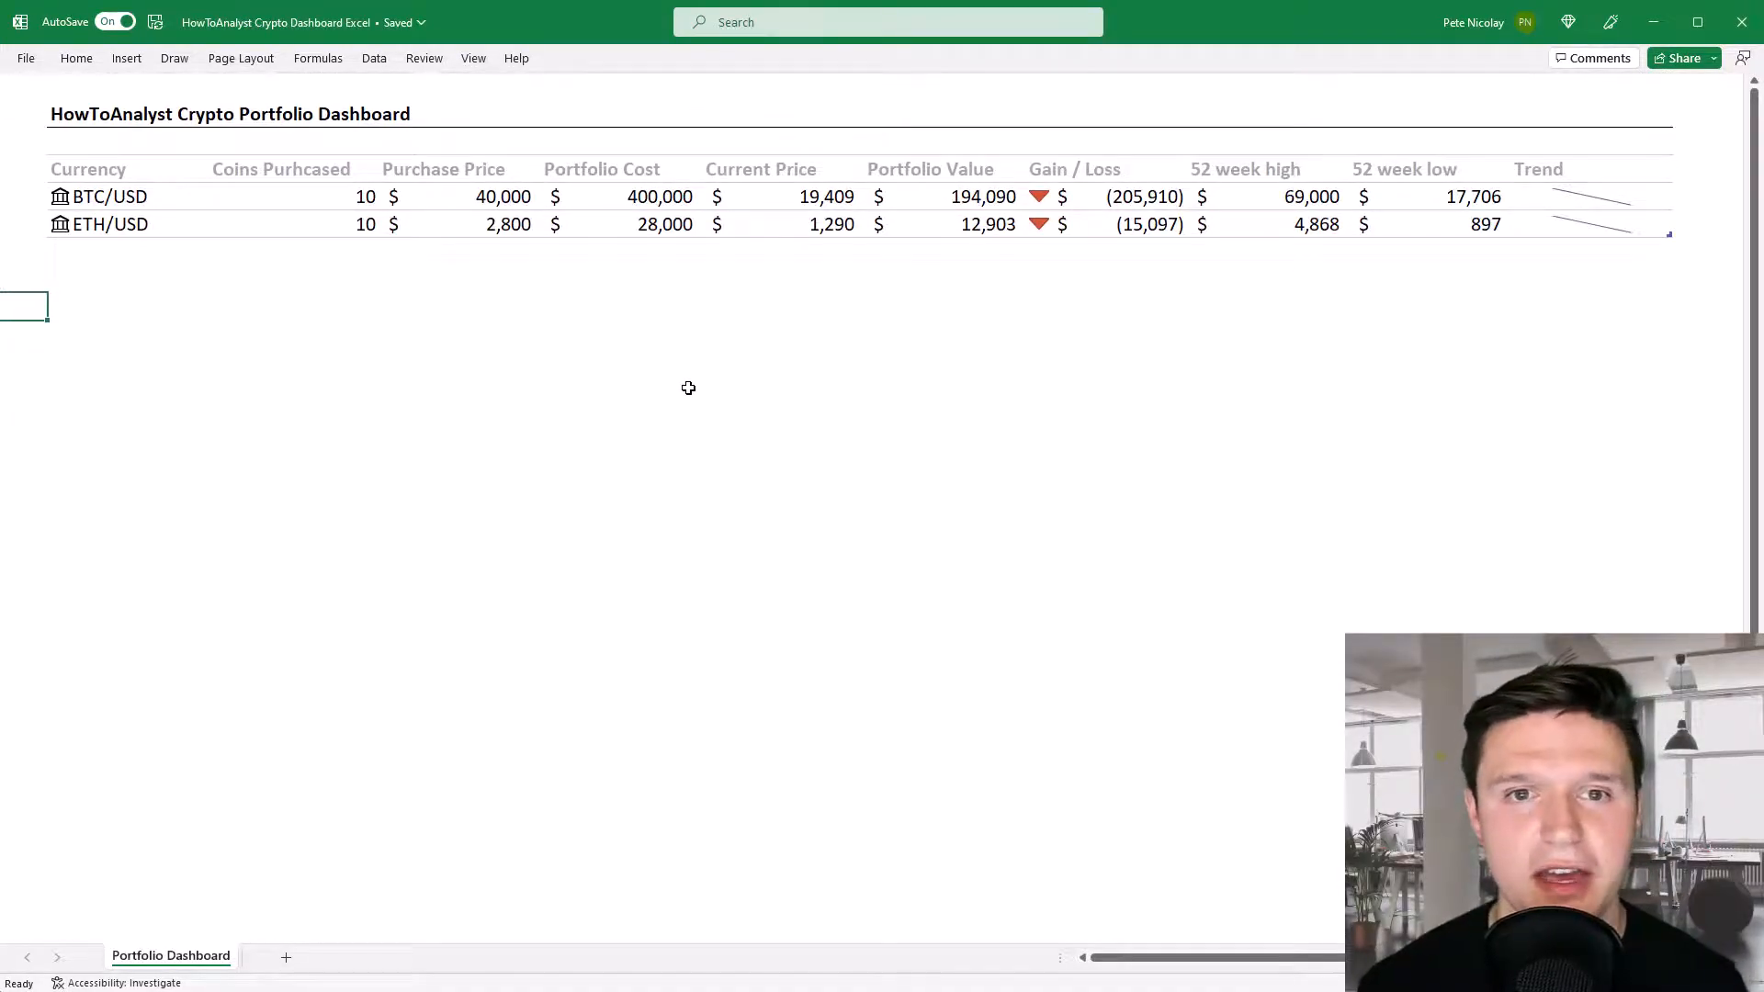
{"action": "mouse_move", "coordinate": [147, 229]}
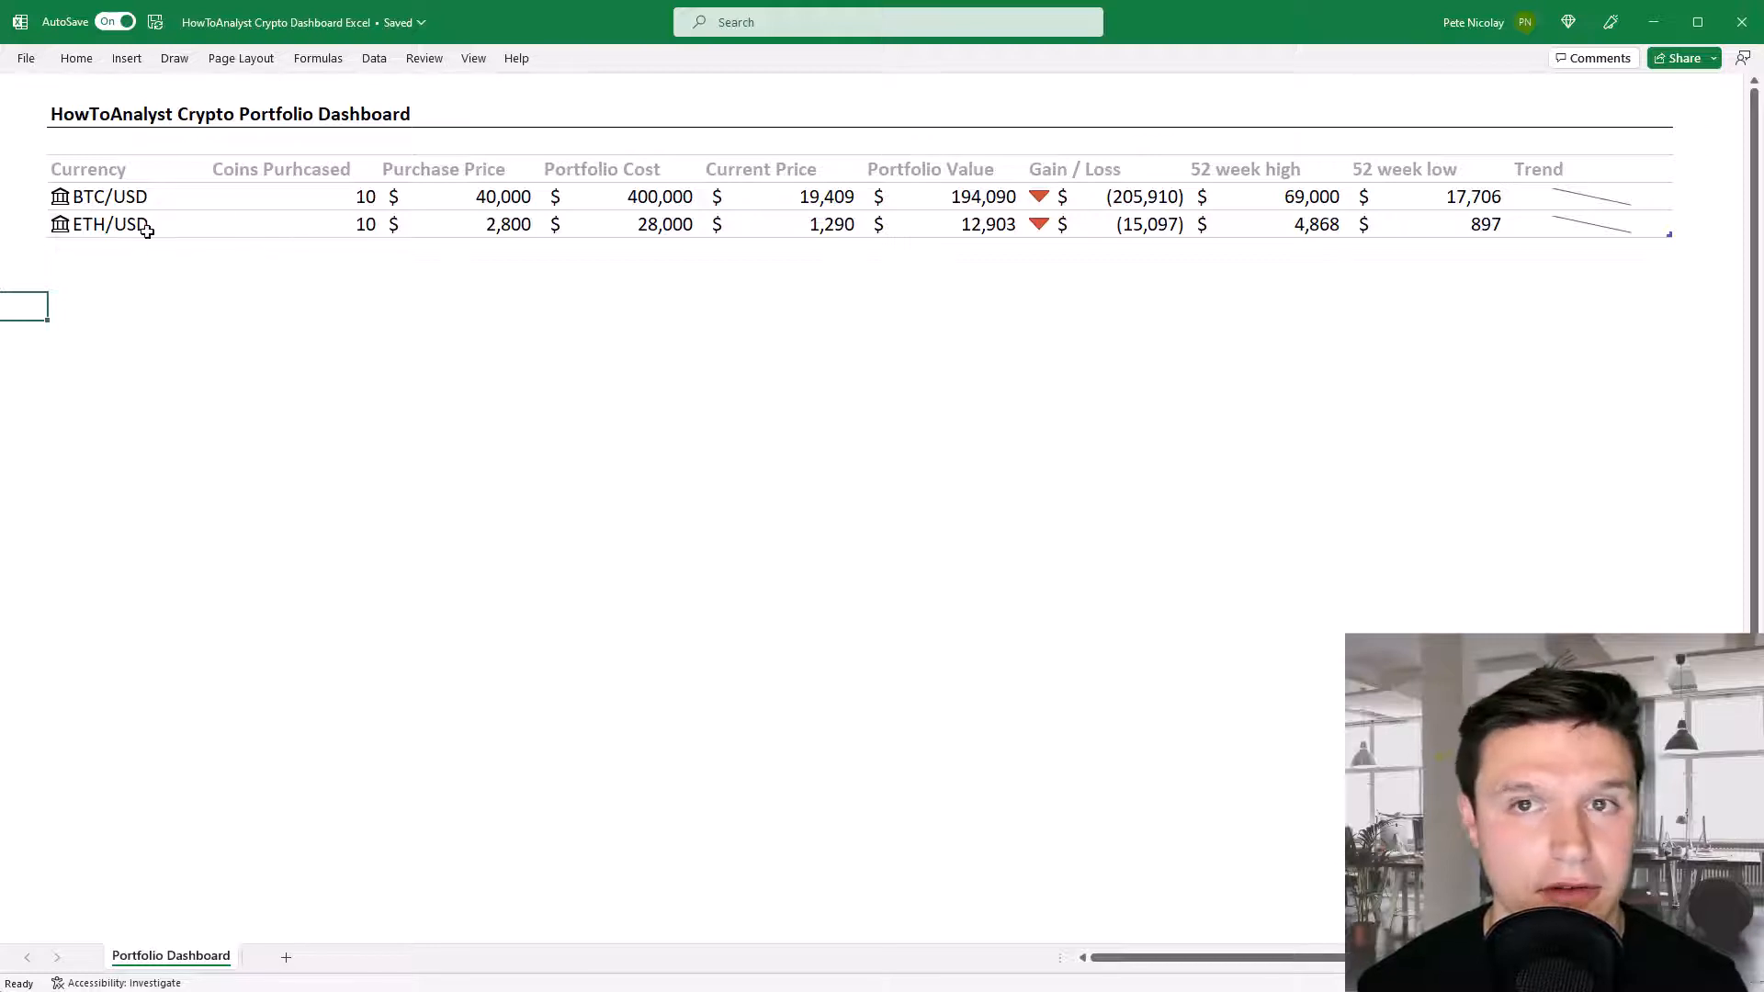
Insert an LTC/USD table row below ETH/USD and enter 10 coins purchased.
{"action": "right_click", "coordinate": [141, 224]}
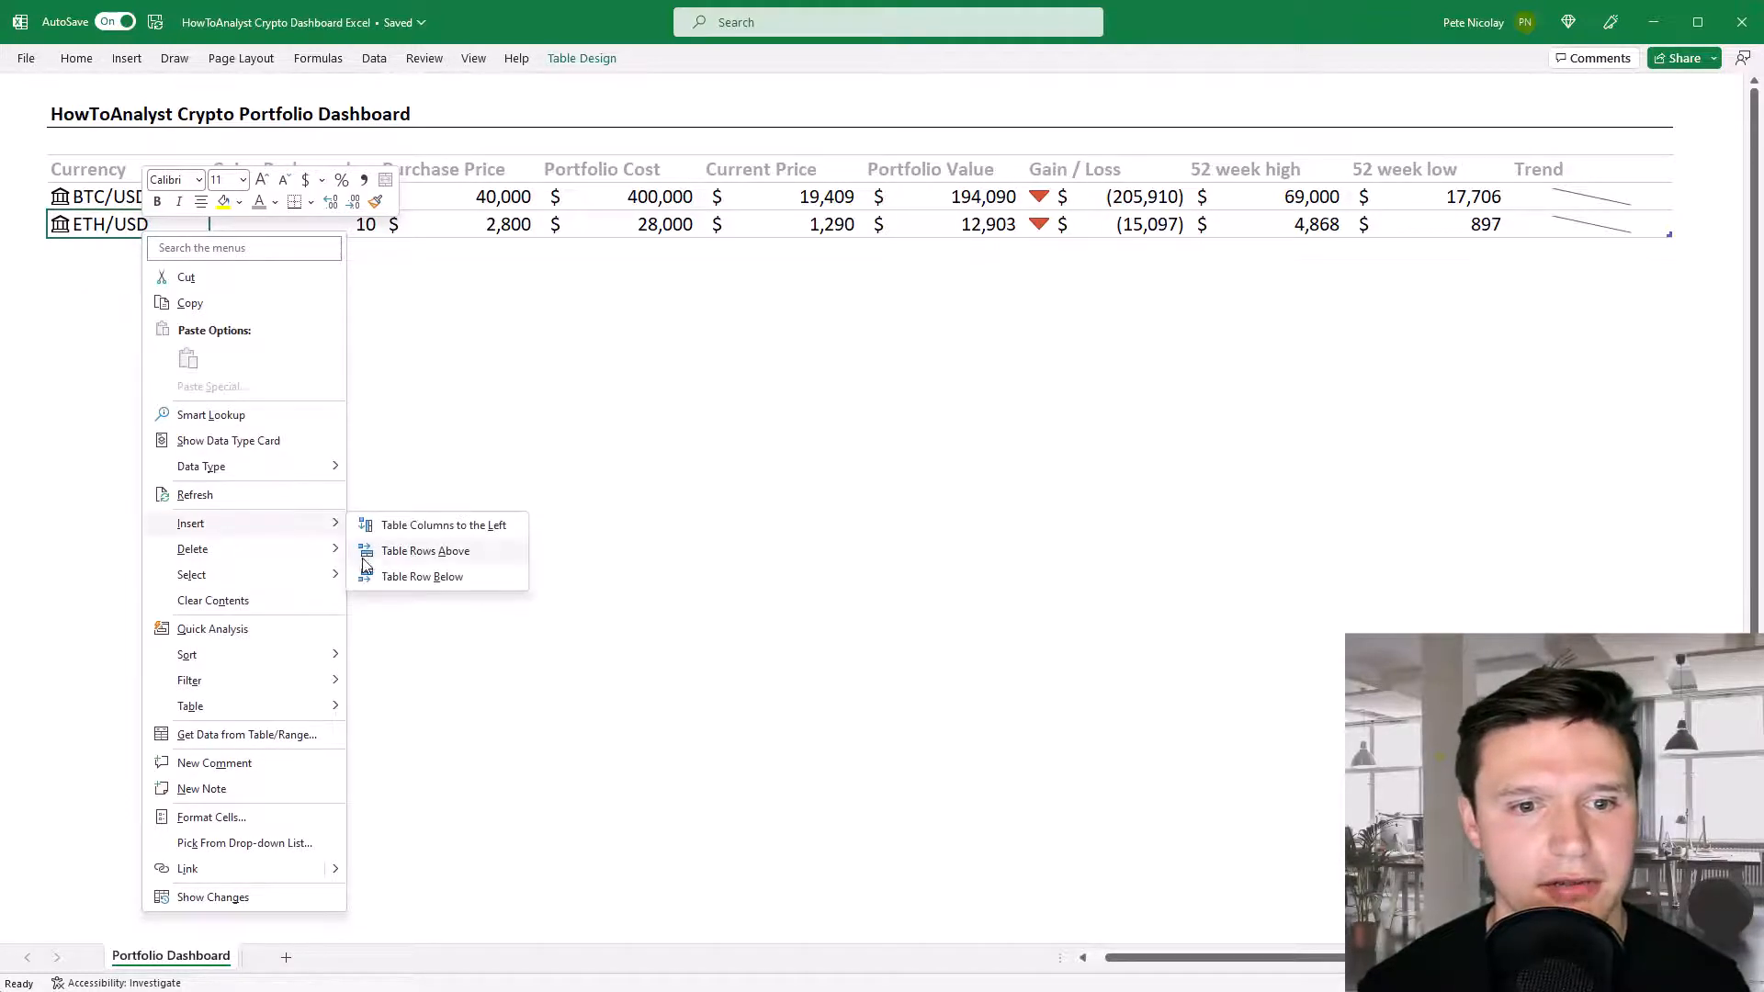
{"action": "left_click", "coordinate": [421, 574]}
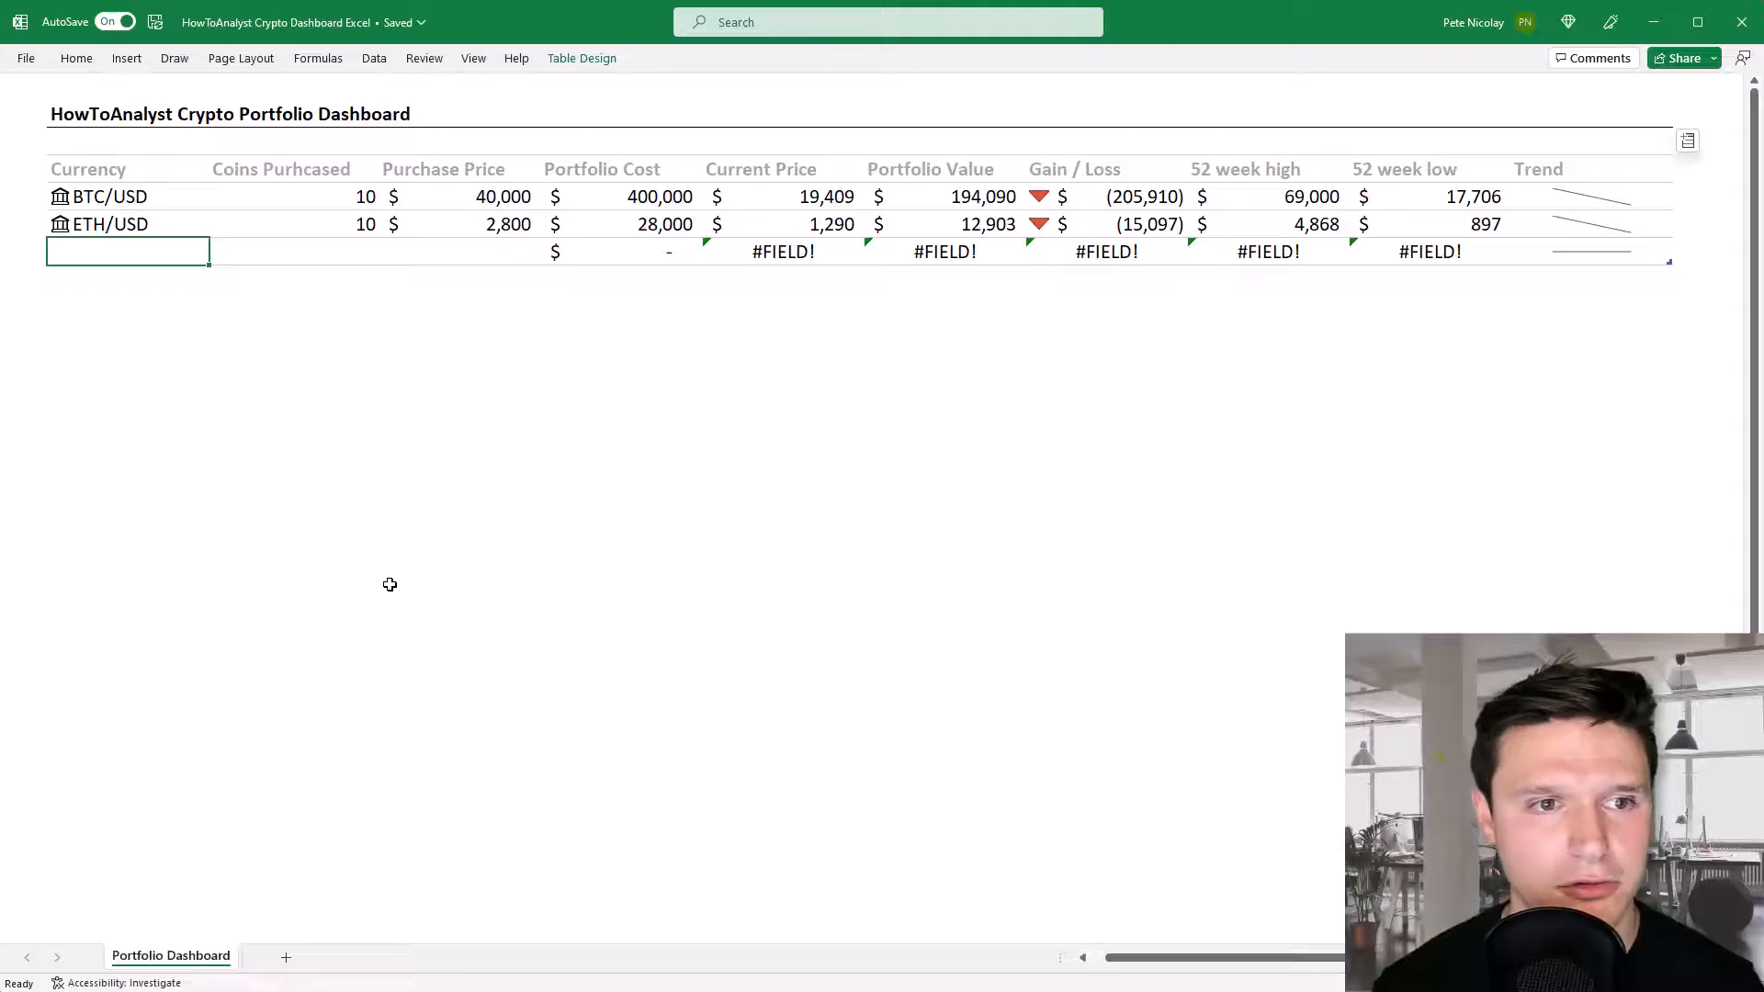
{"action": "type", "text": "LTCU"}
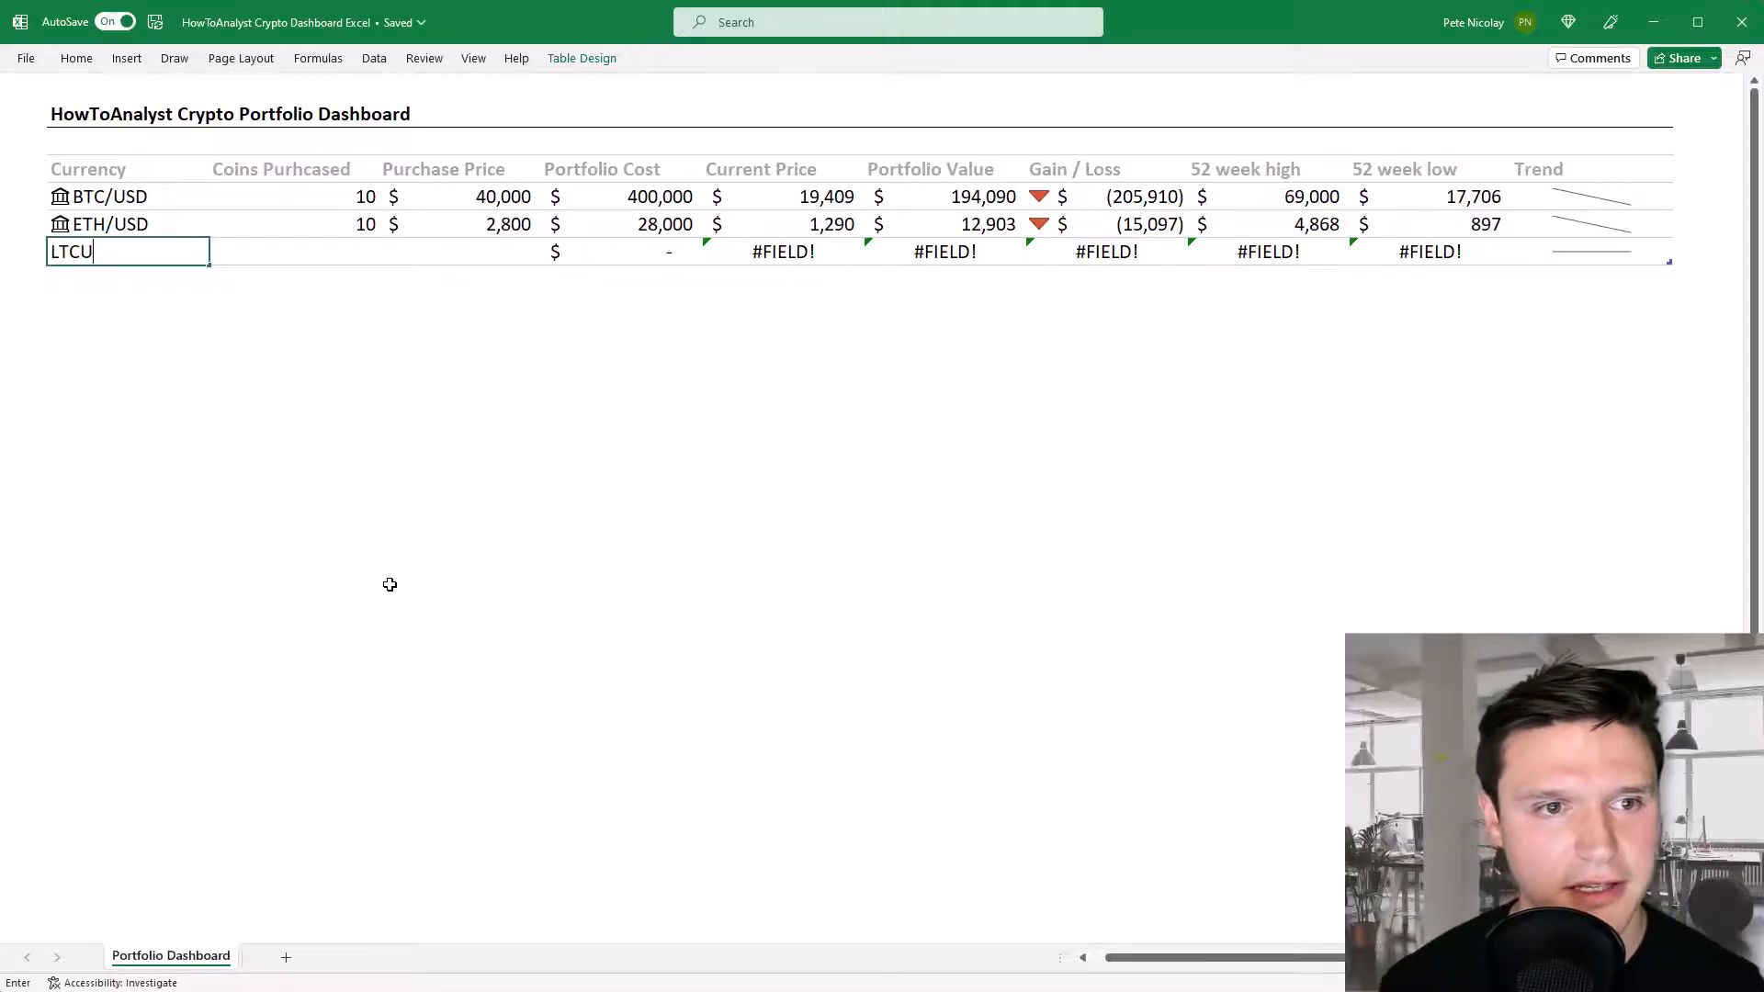
{"action": "key", "text": "Enter"}
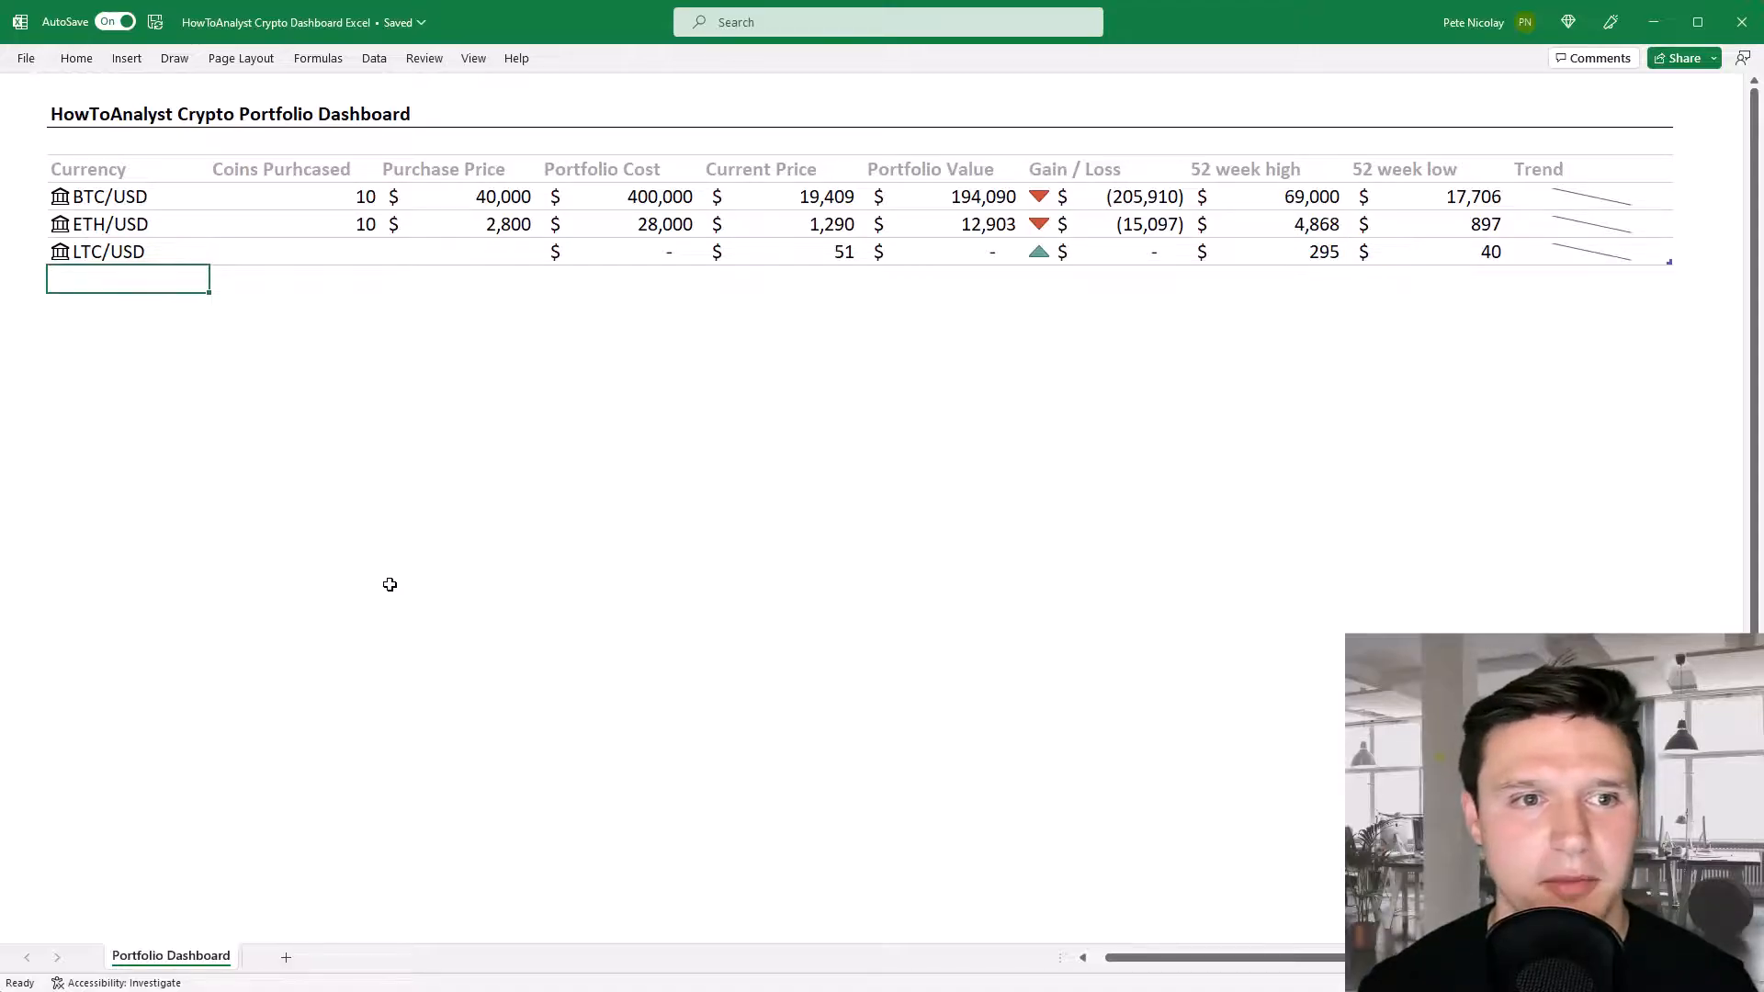
{"action": "type", "text": "10"}
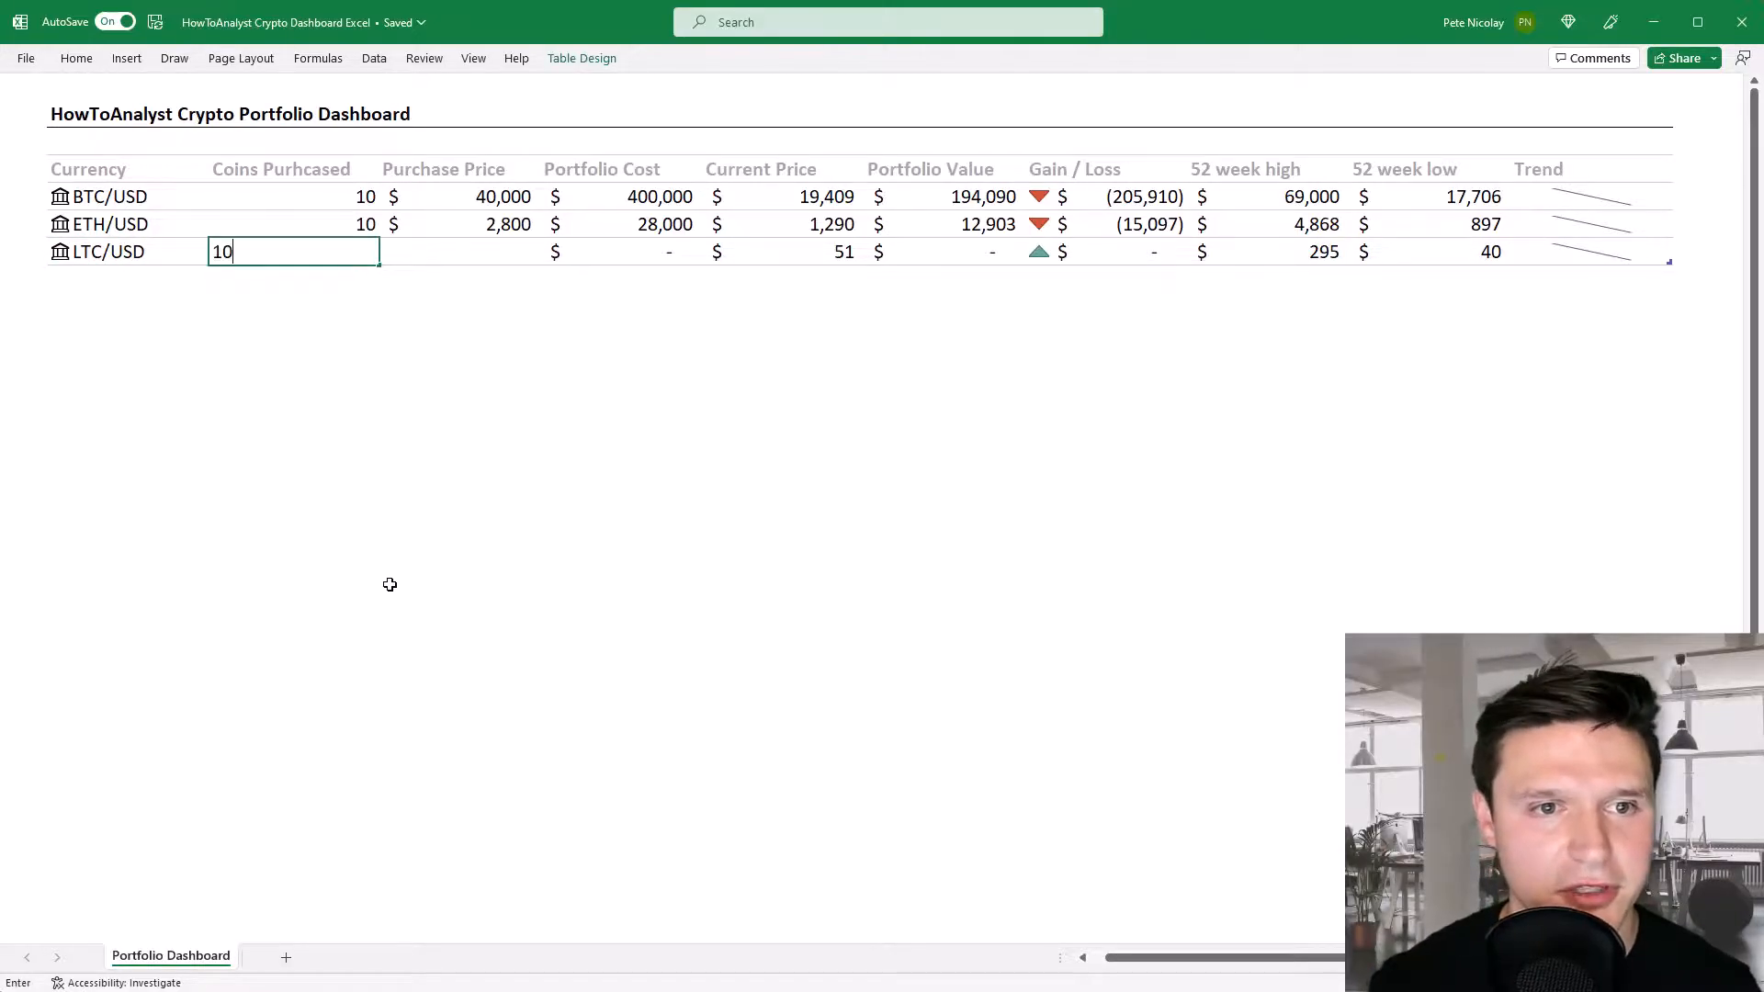